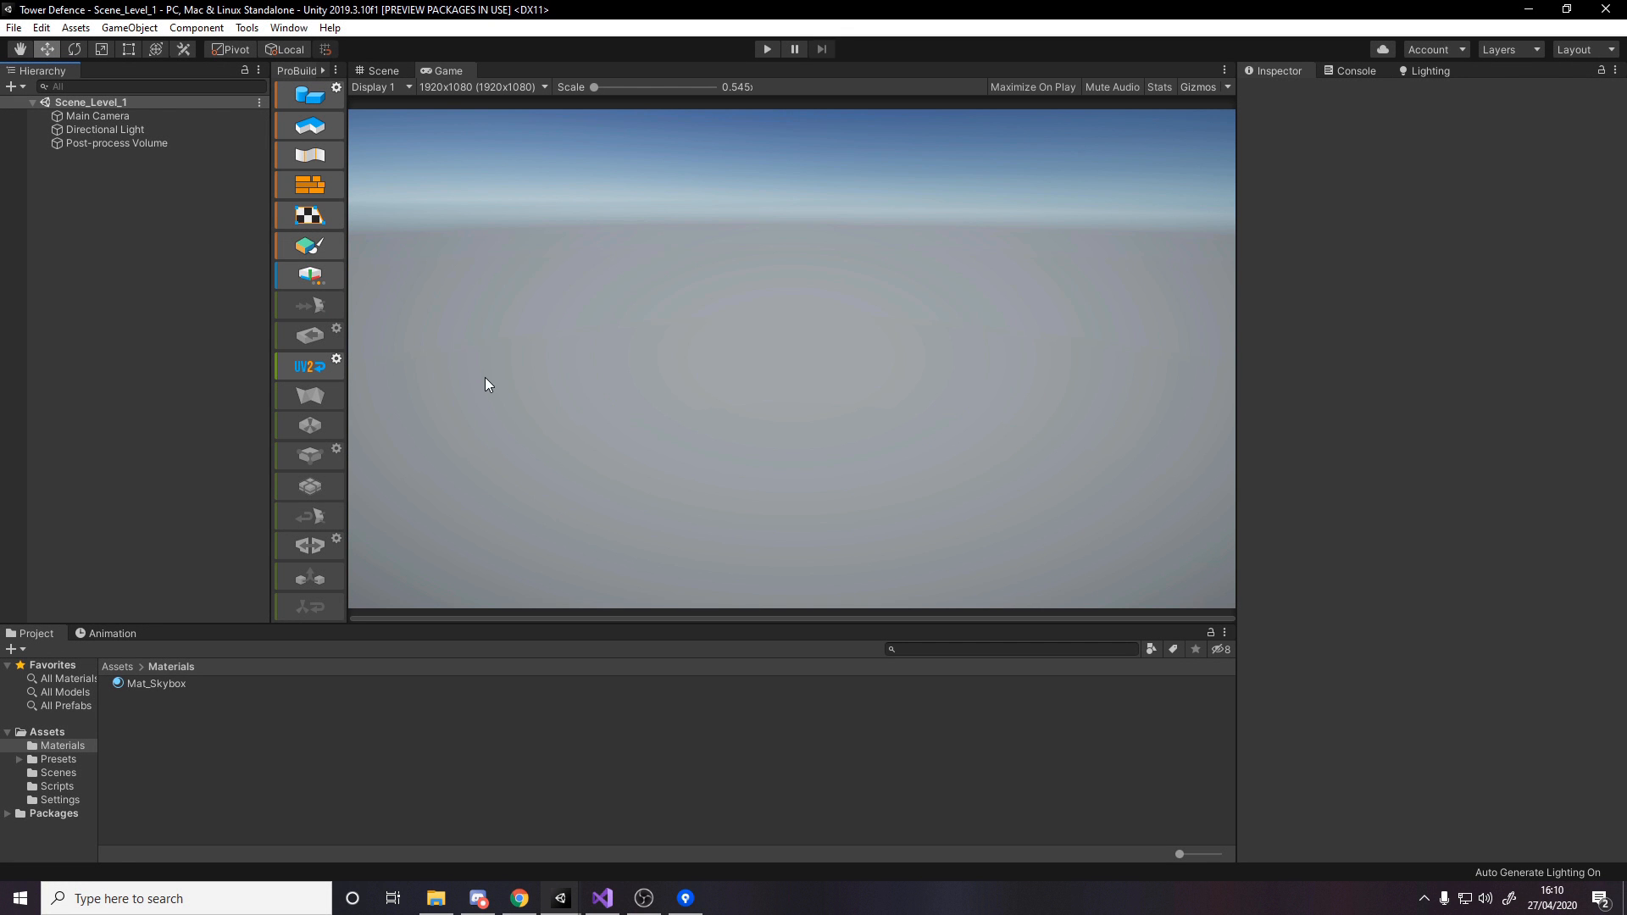
mouse_move(305, 95)
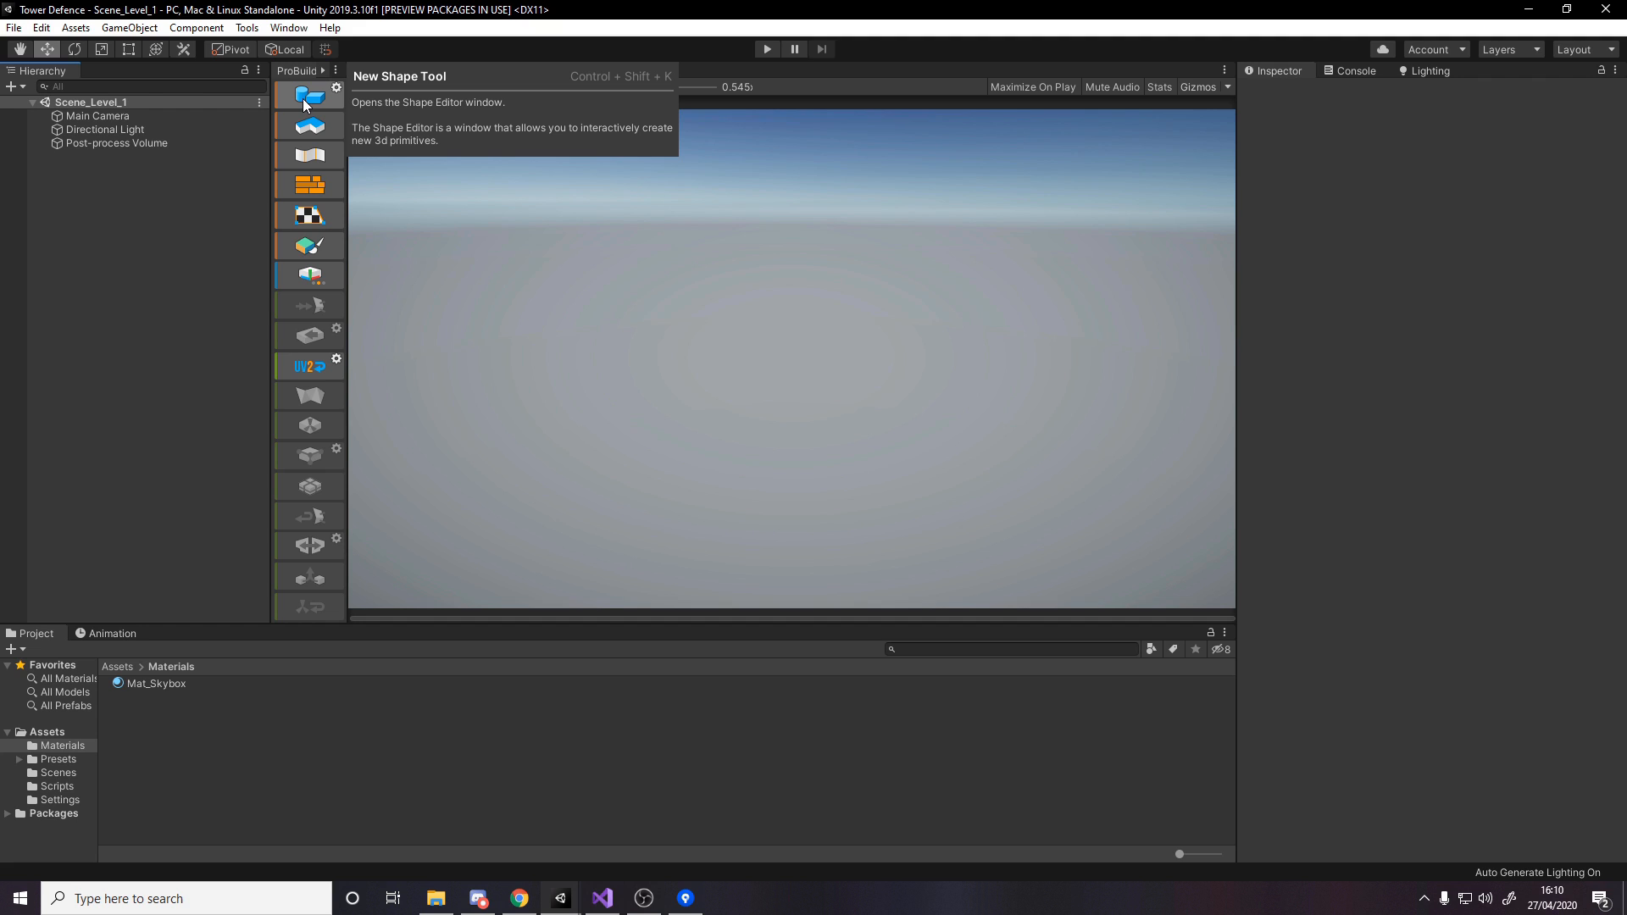
- Build a ProBuilder cube sized 25 × 1 × 15 as the floor slab and preview it in the game camera
click(307, 95)
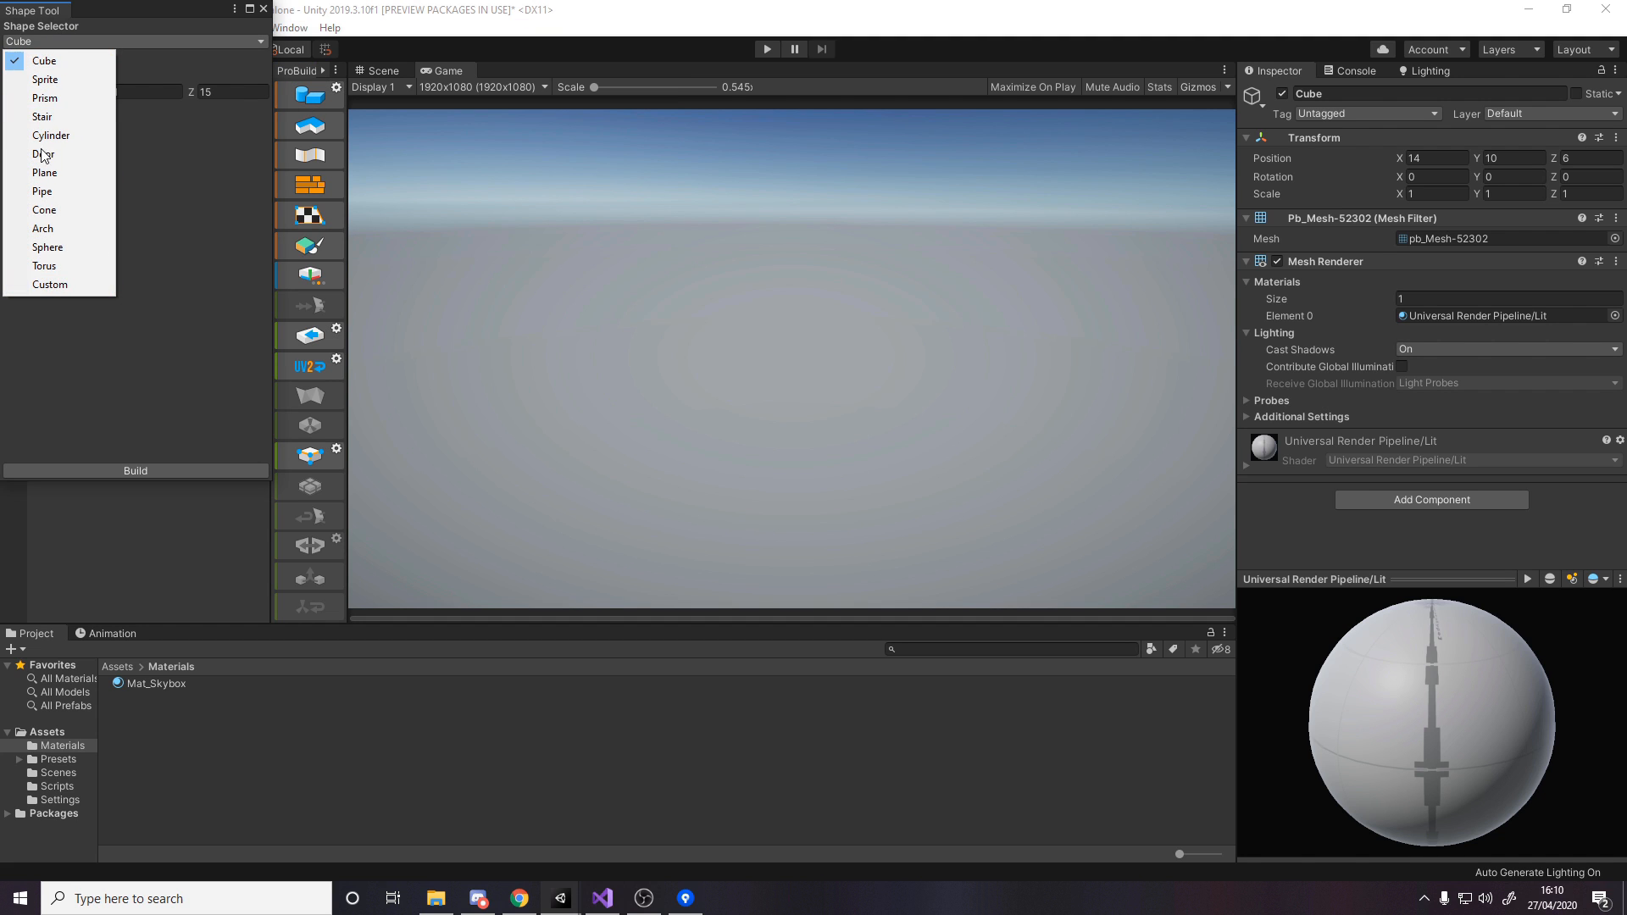
click(44, 61)
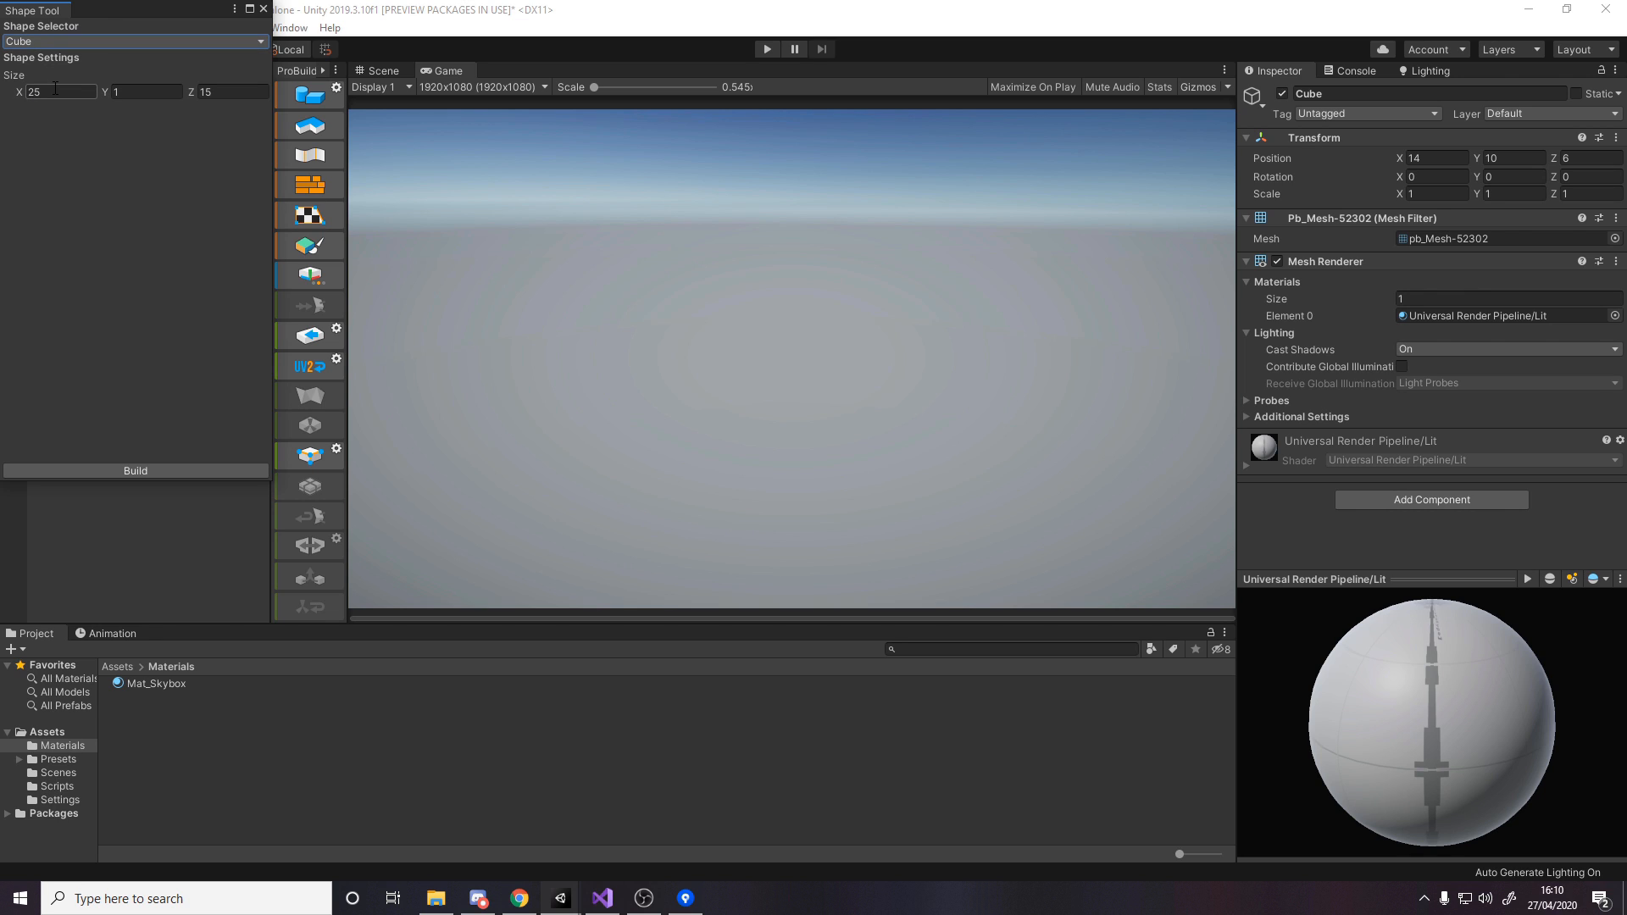
click(145, 92)
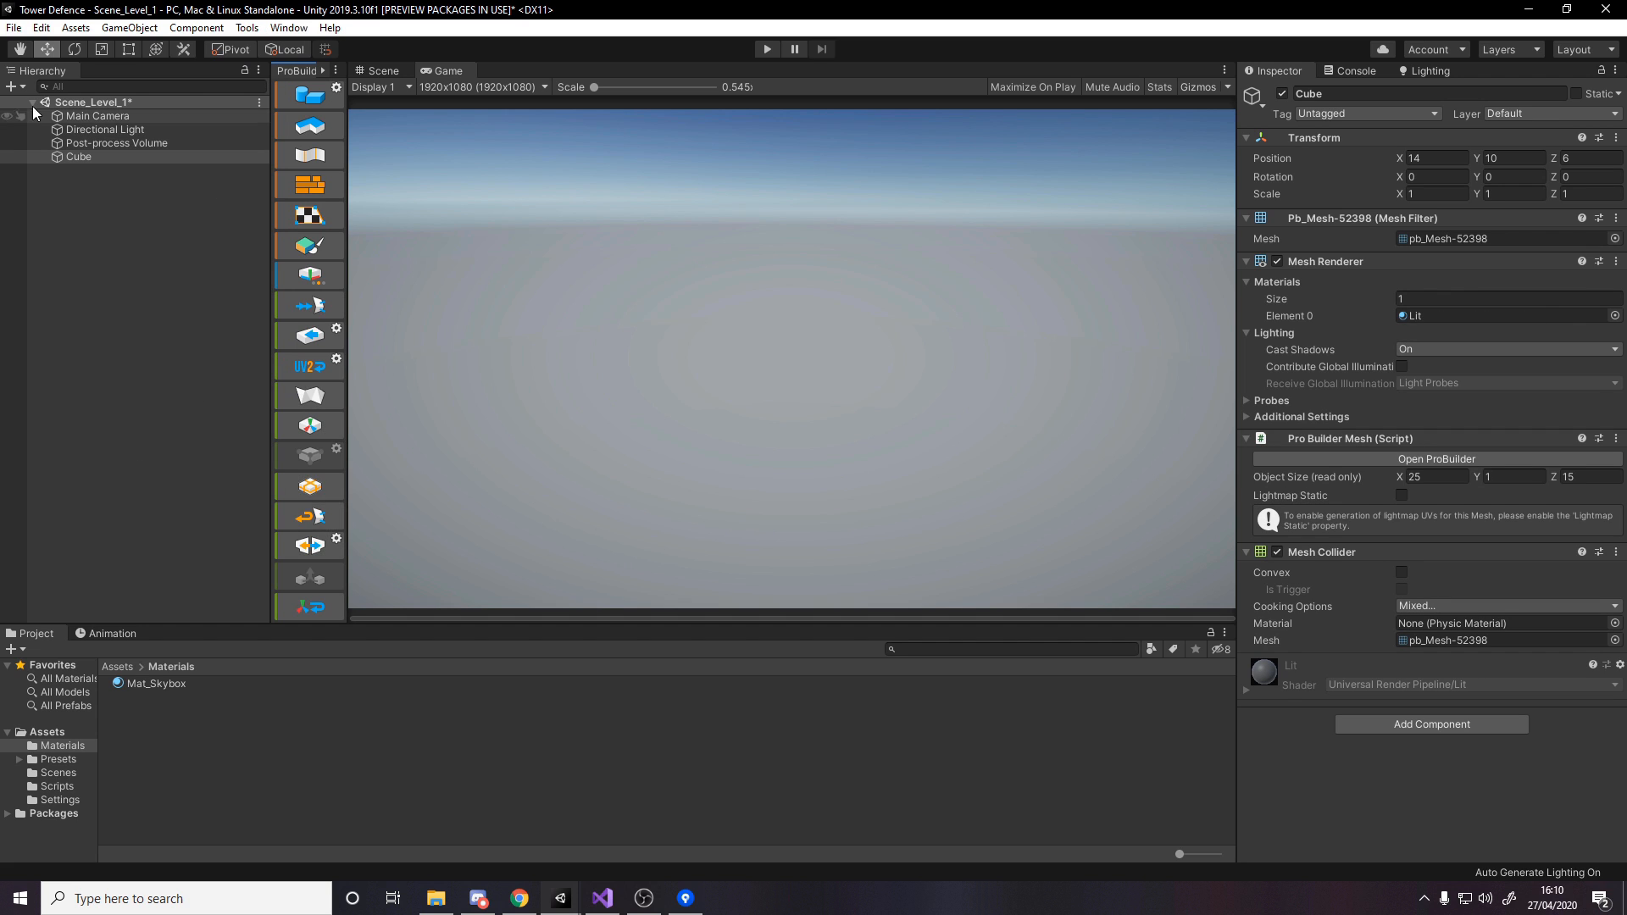
click(380, 71)
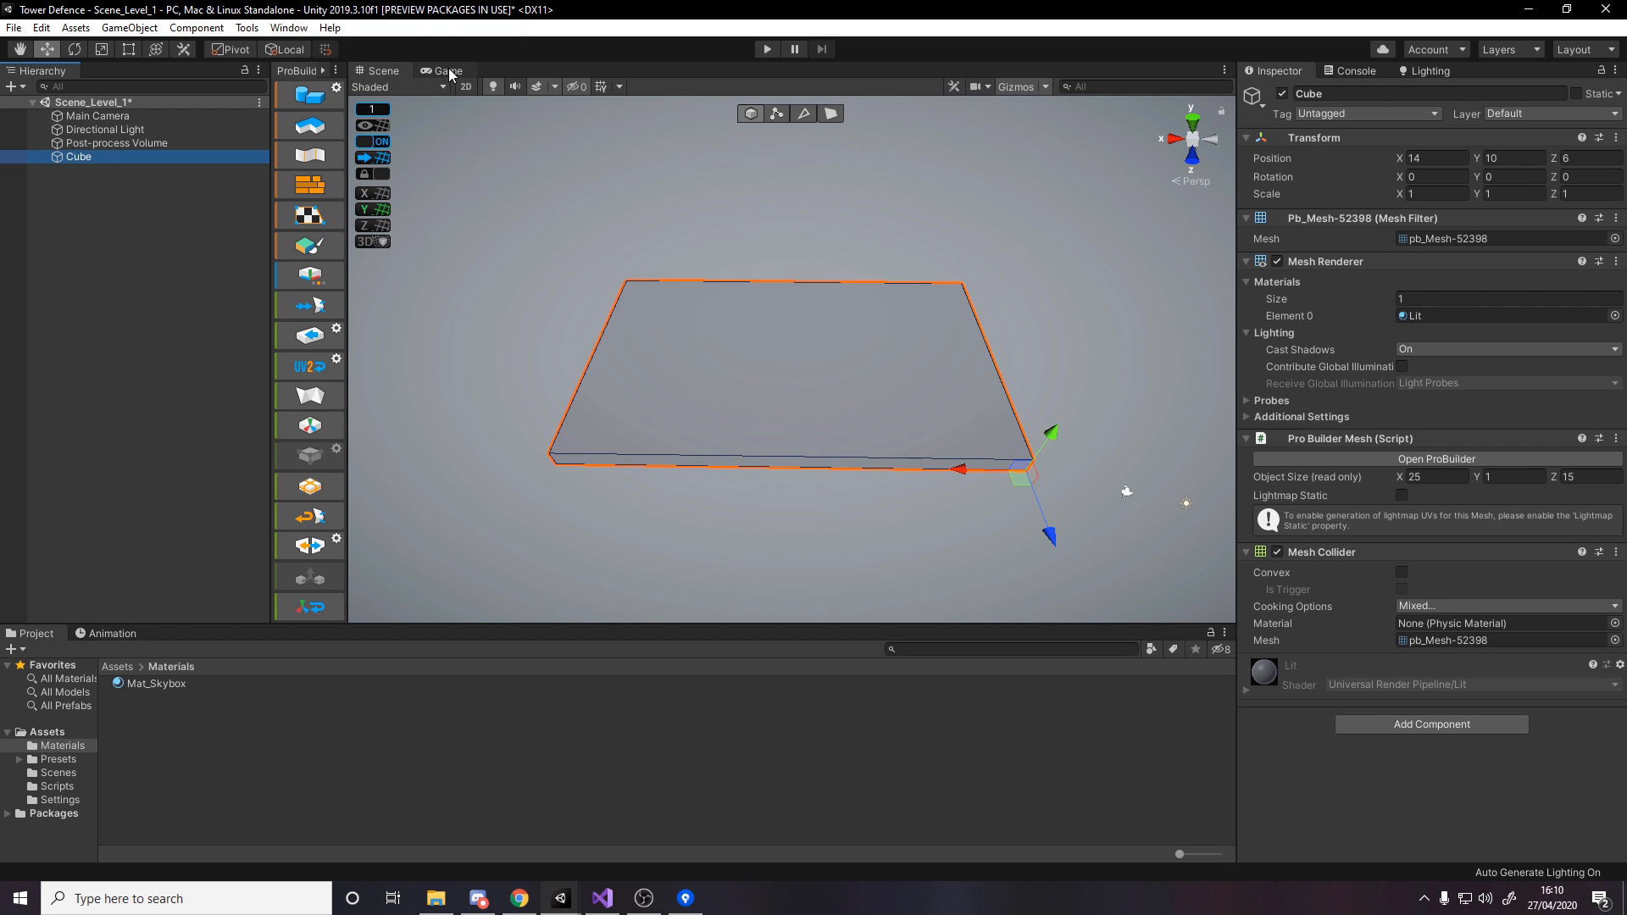
click(448, 71)
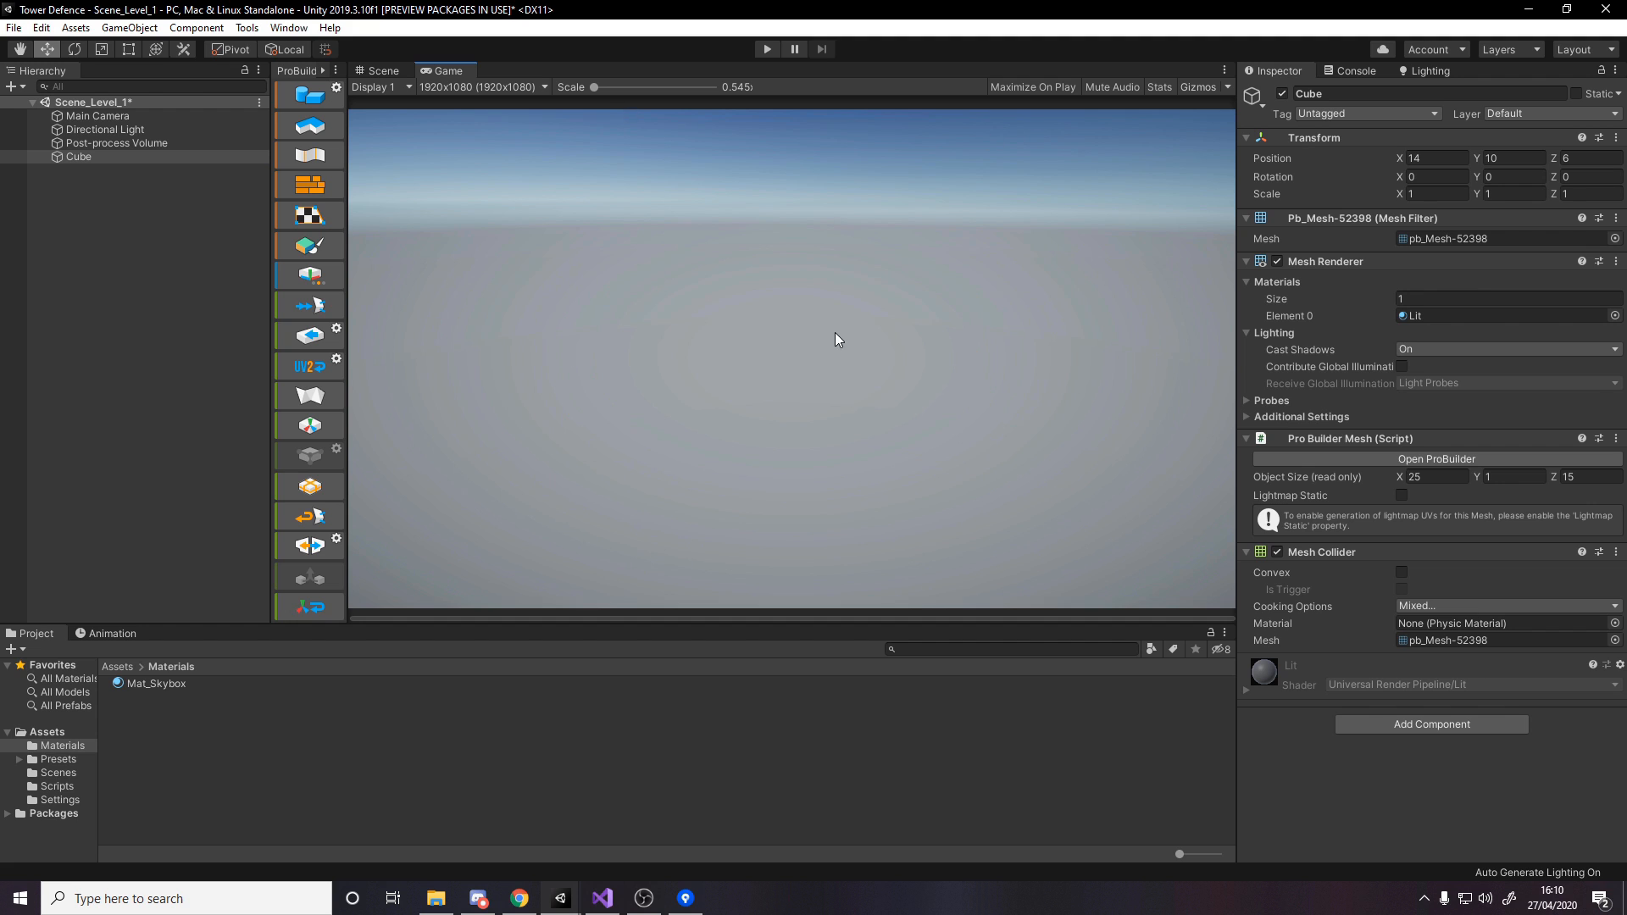
- Create a new material named Mat_Floor in the Materials folder
click(383, 72)
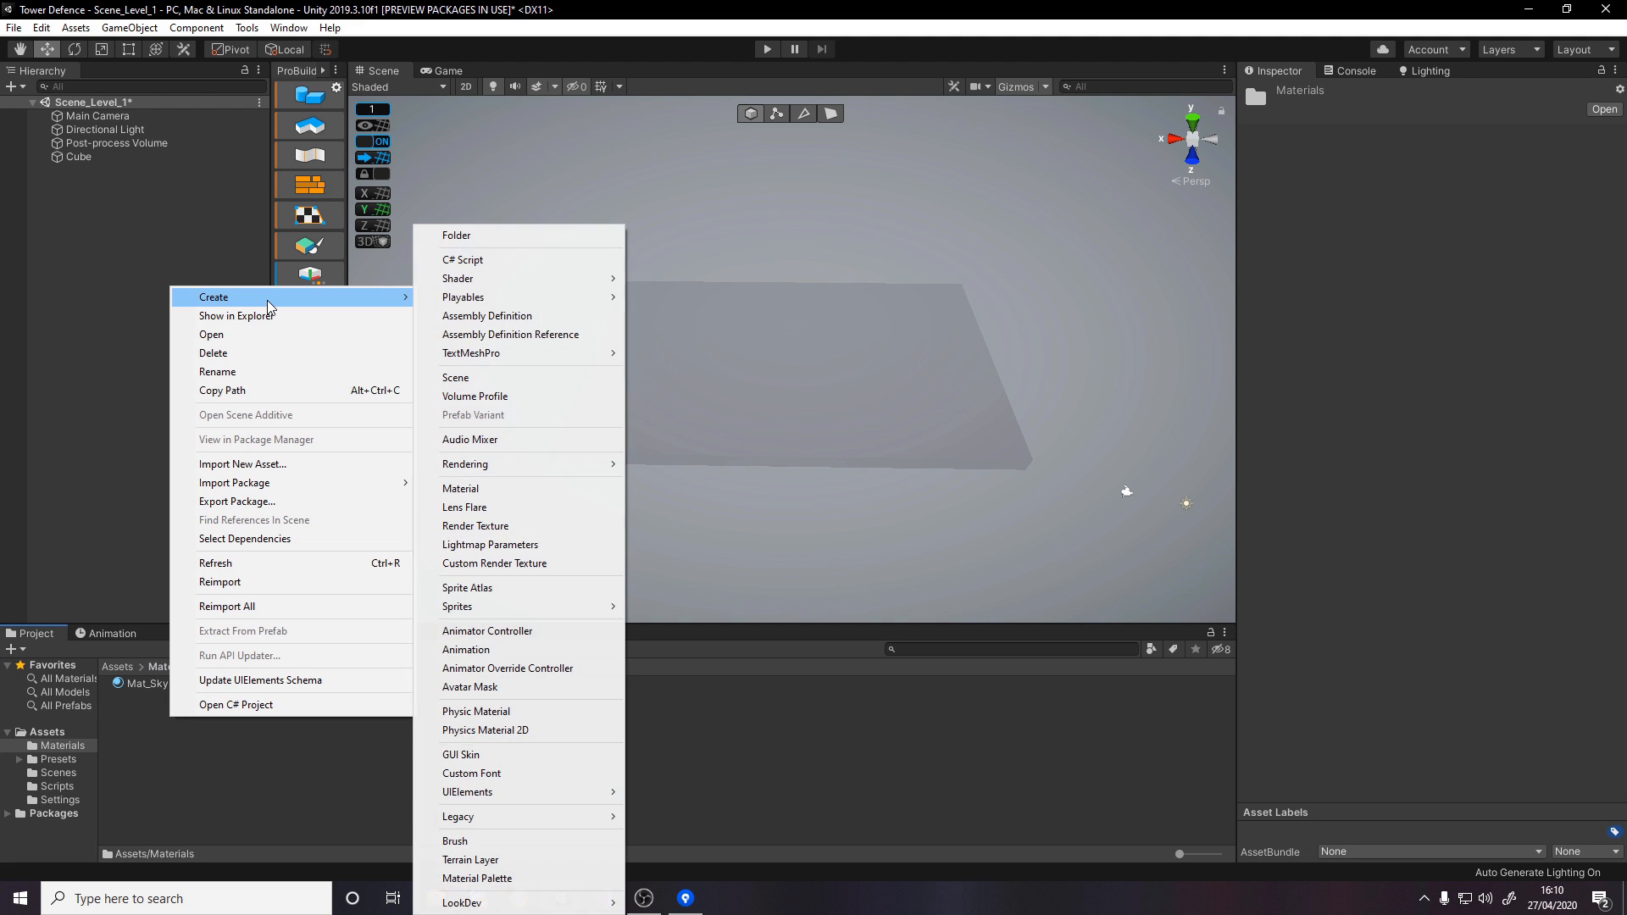
click(459, 489)
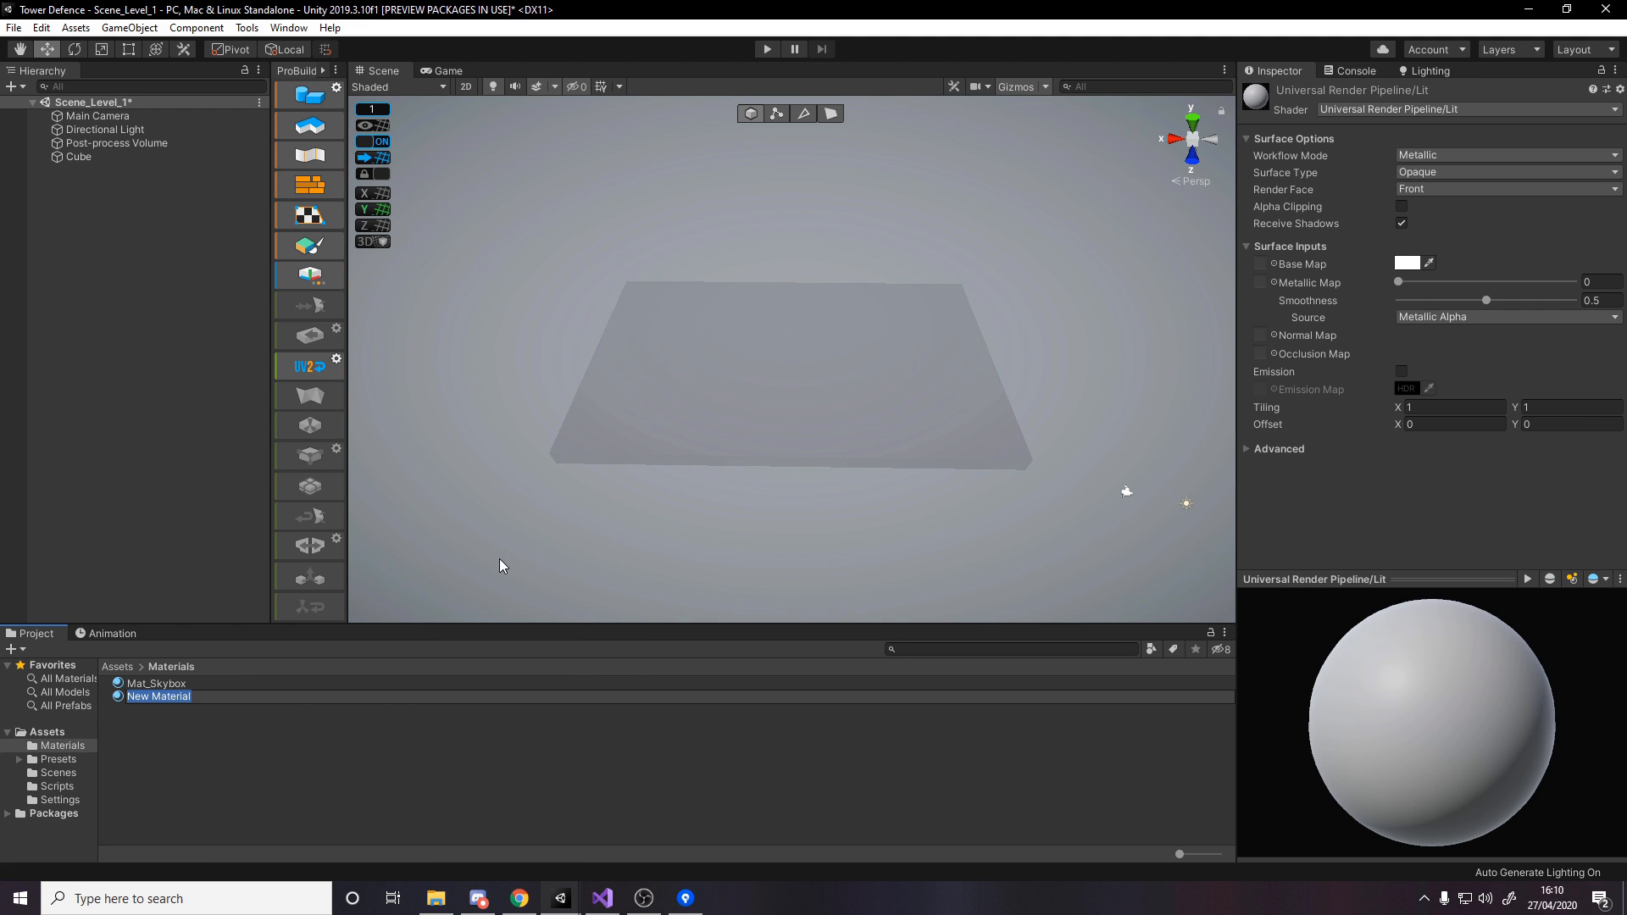
text(Mat_Floor)
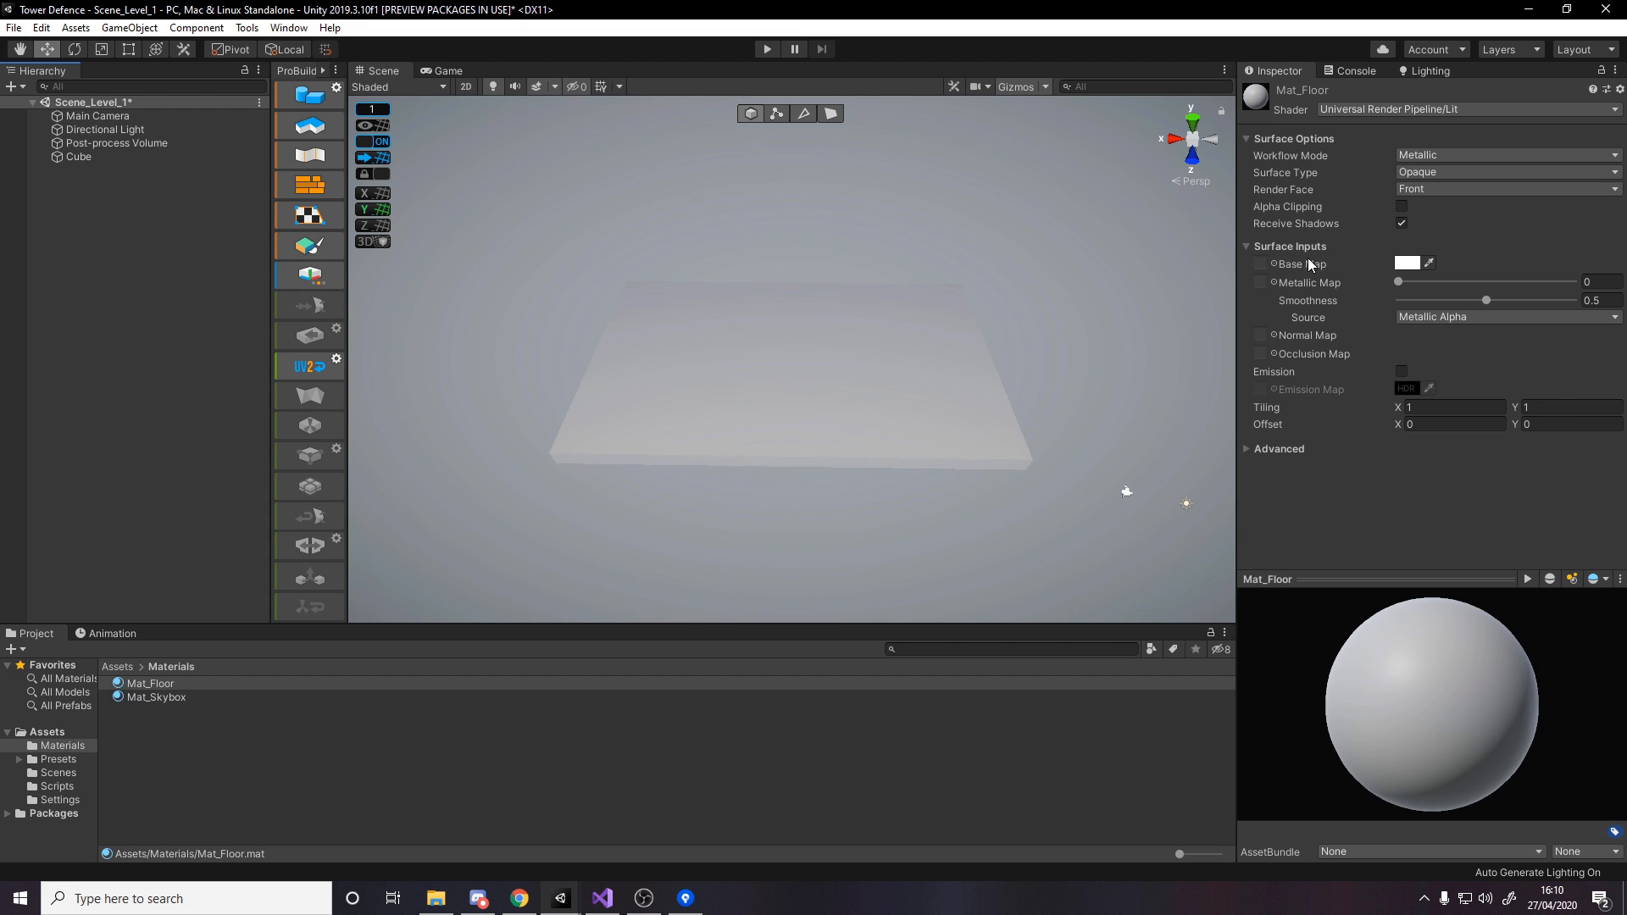
- Give Mat_Floor the GridBox_Default base map, an orange tint and zero smoothness
click(1407, 263)
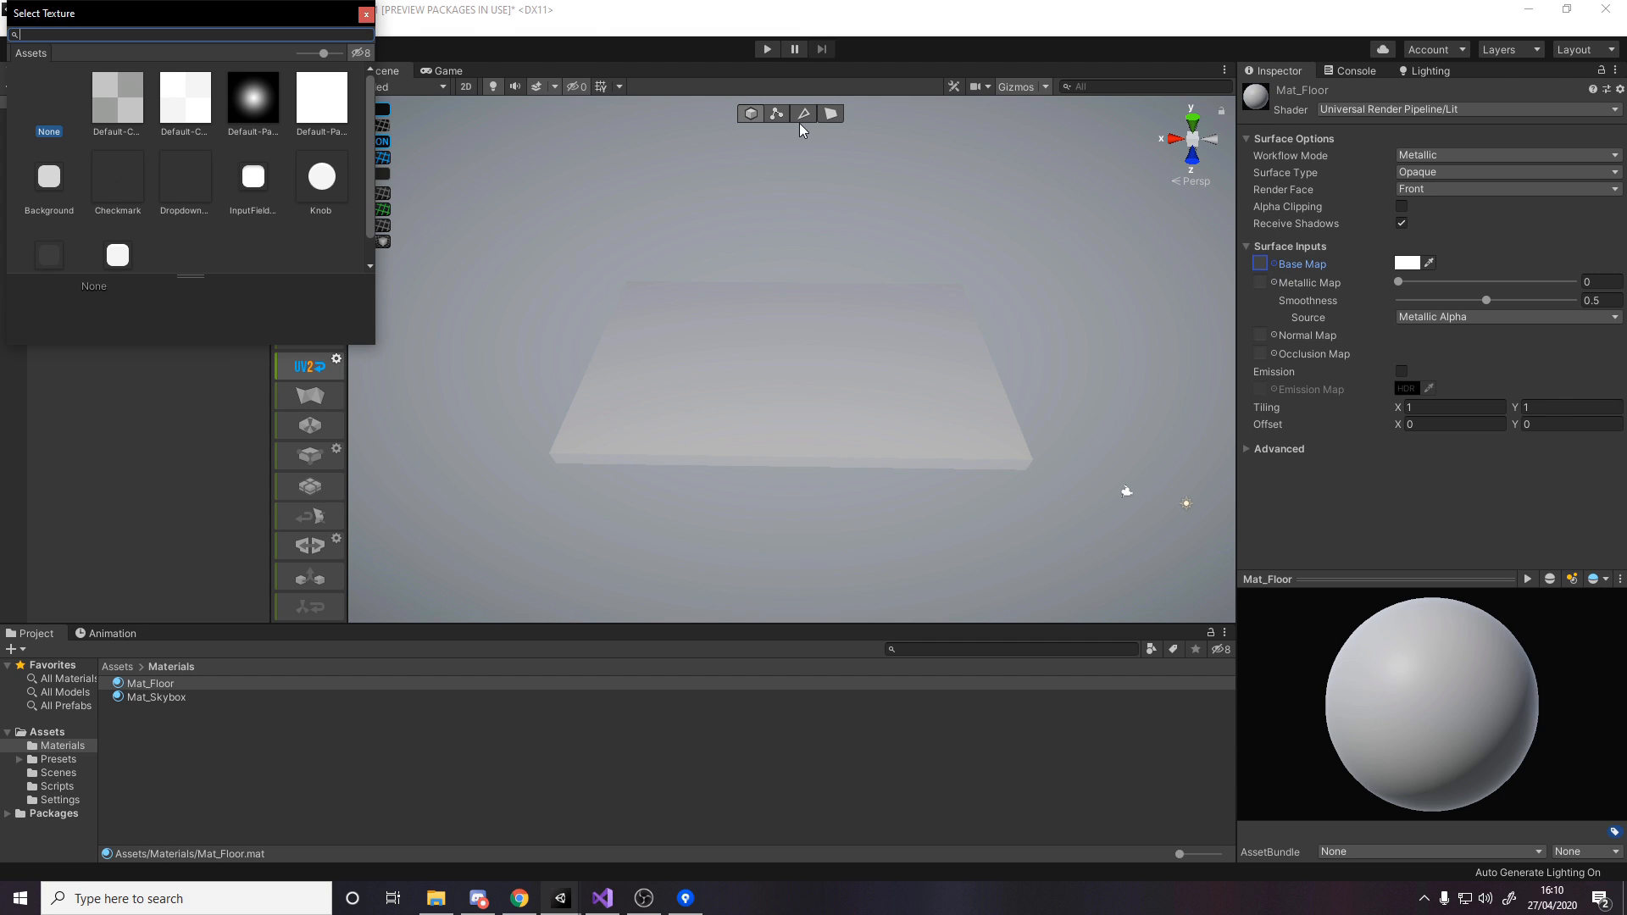
mouse_move(362, 57)
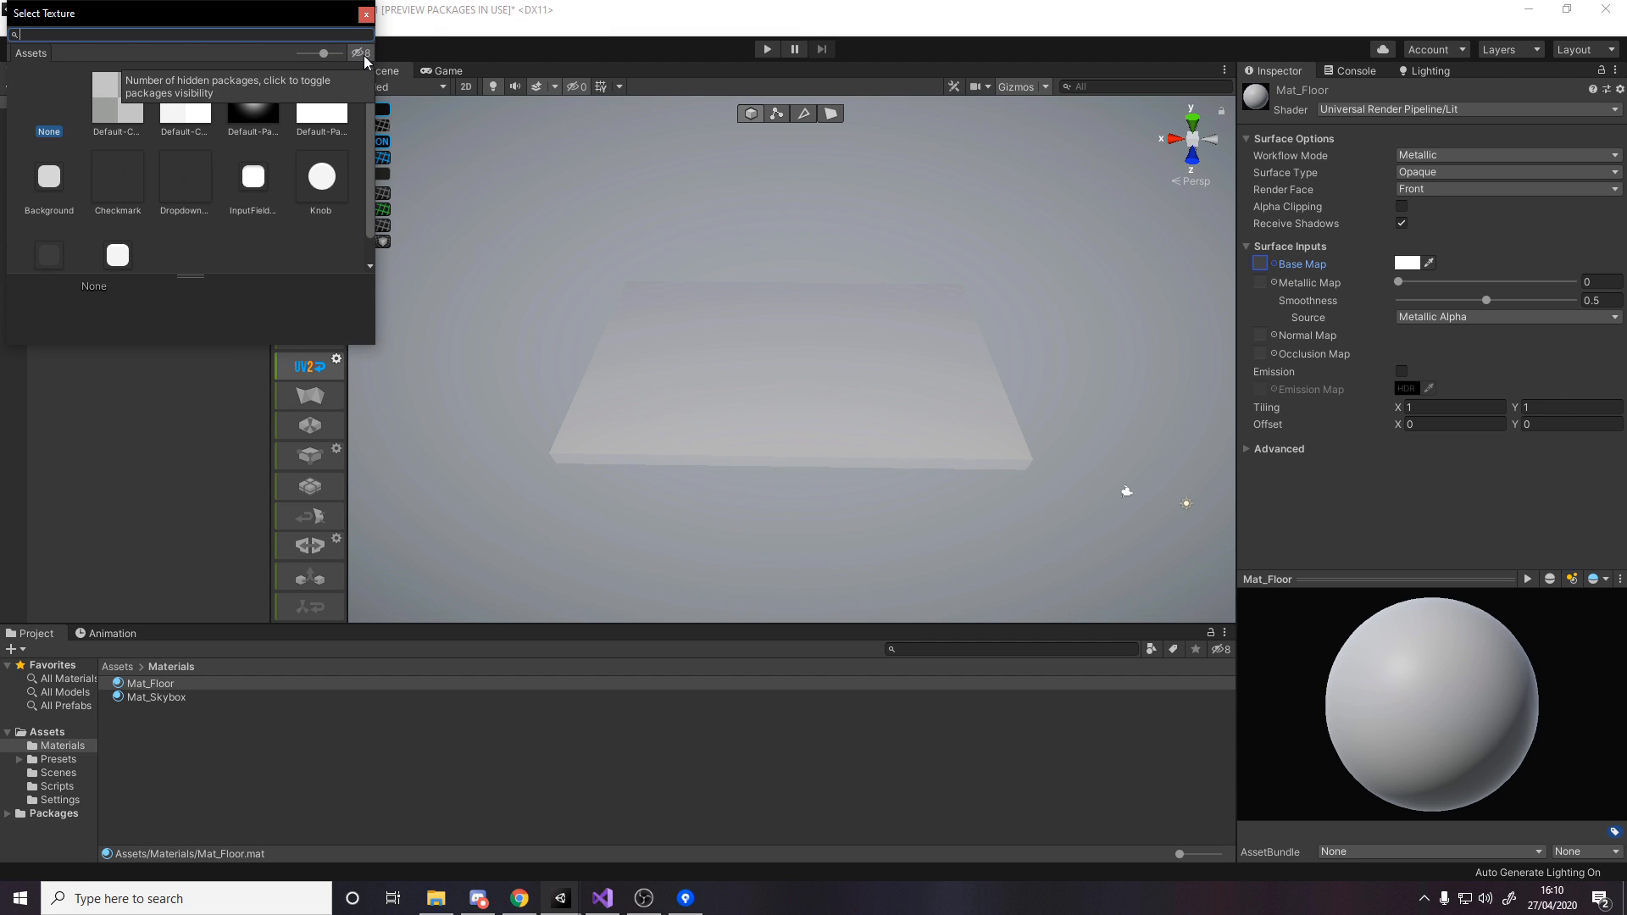
text(grid)
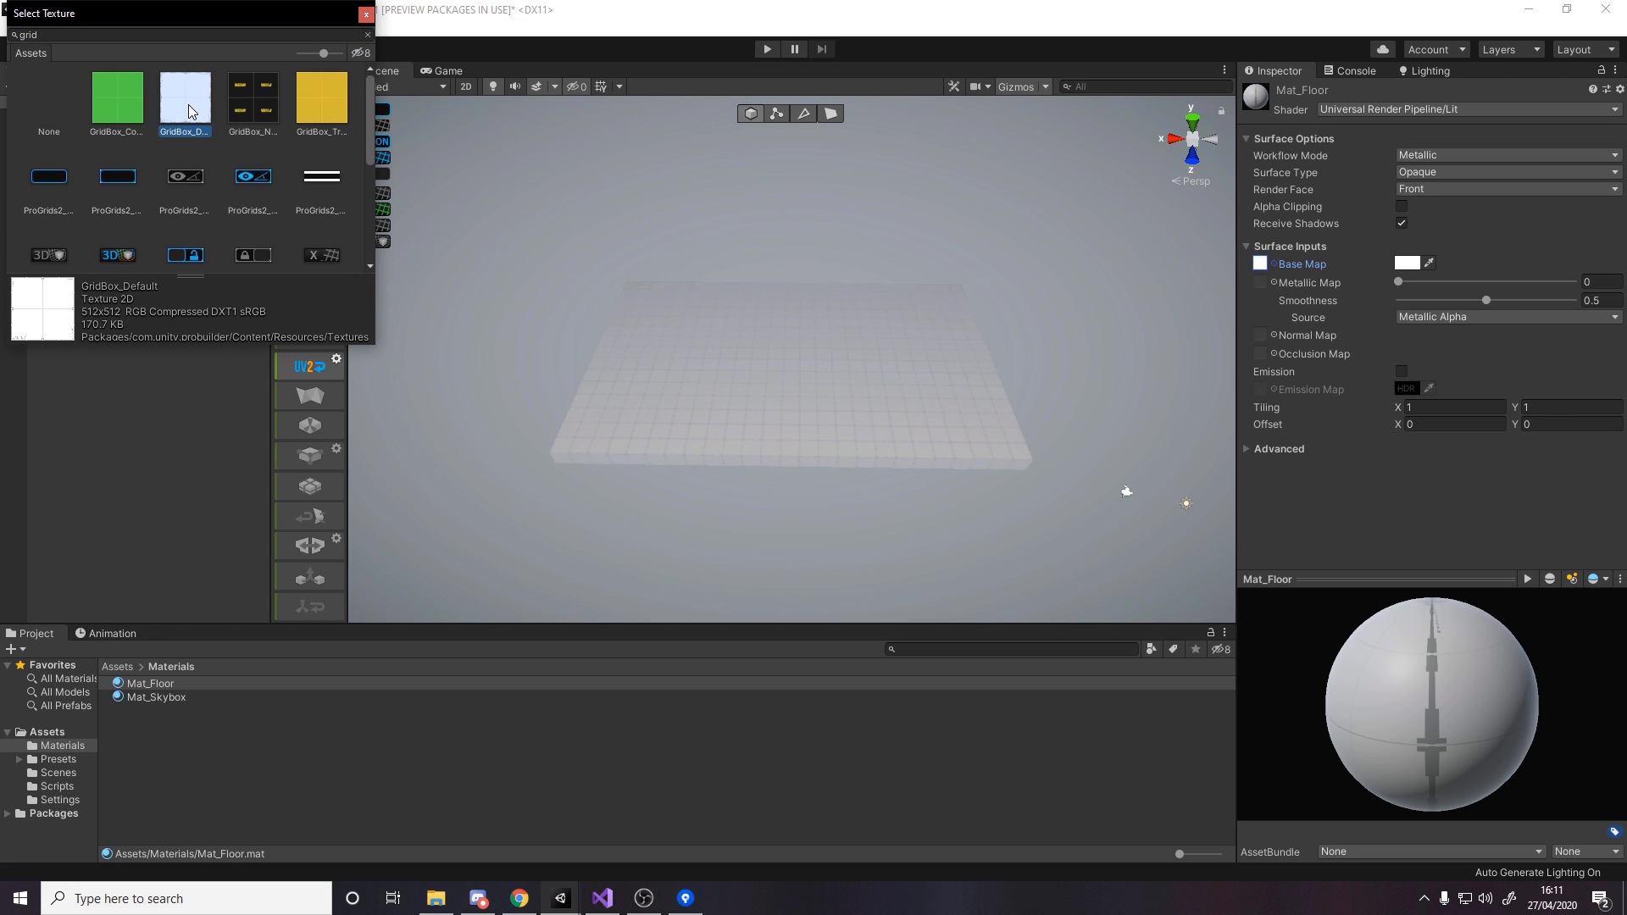
click(366, 14)
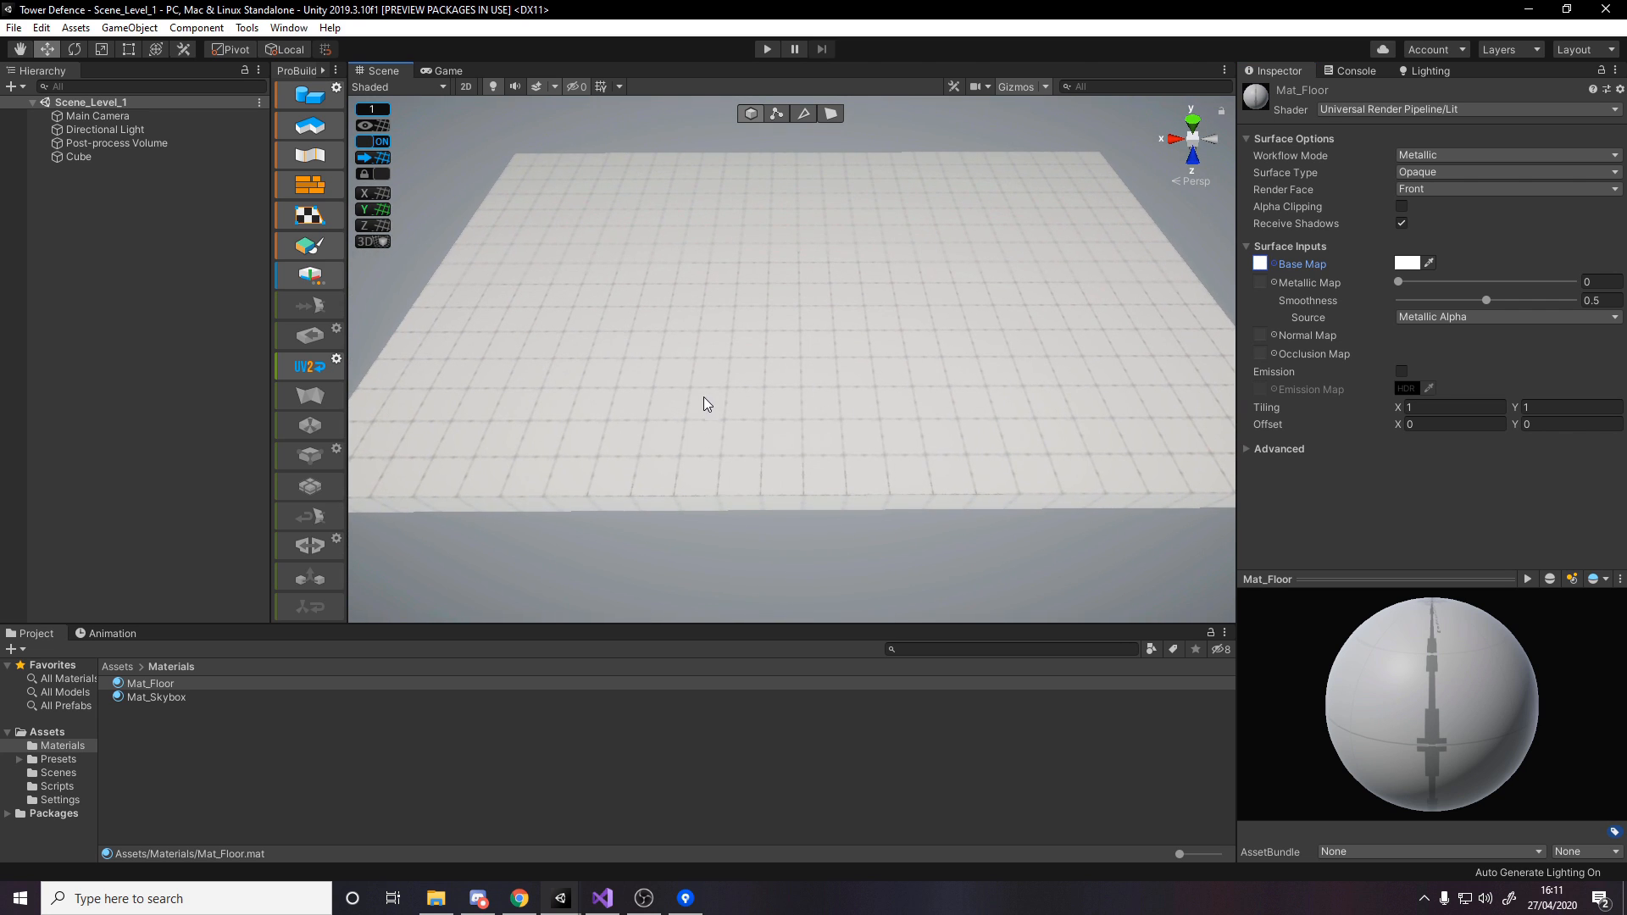
mouse_move(756, 273)
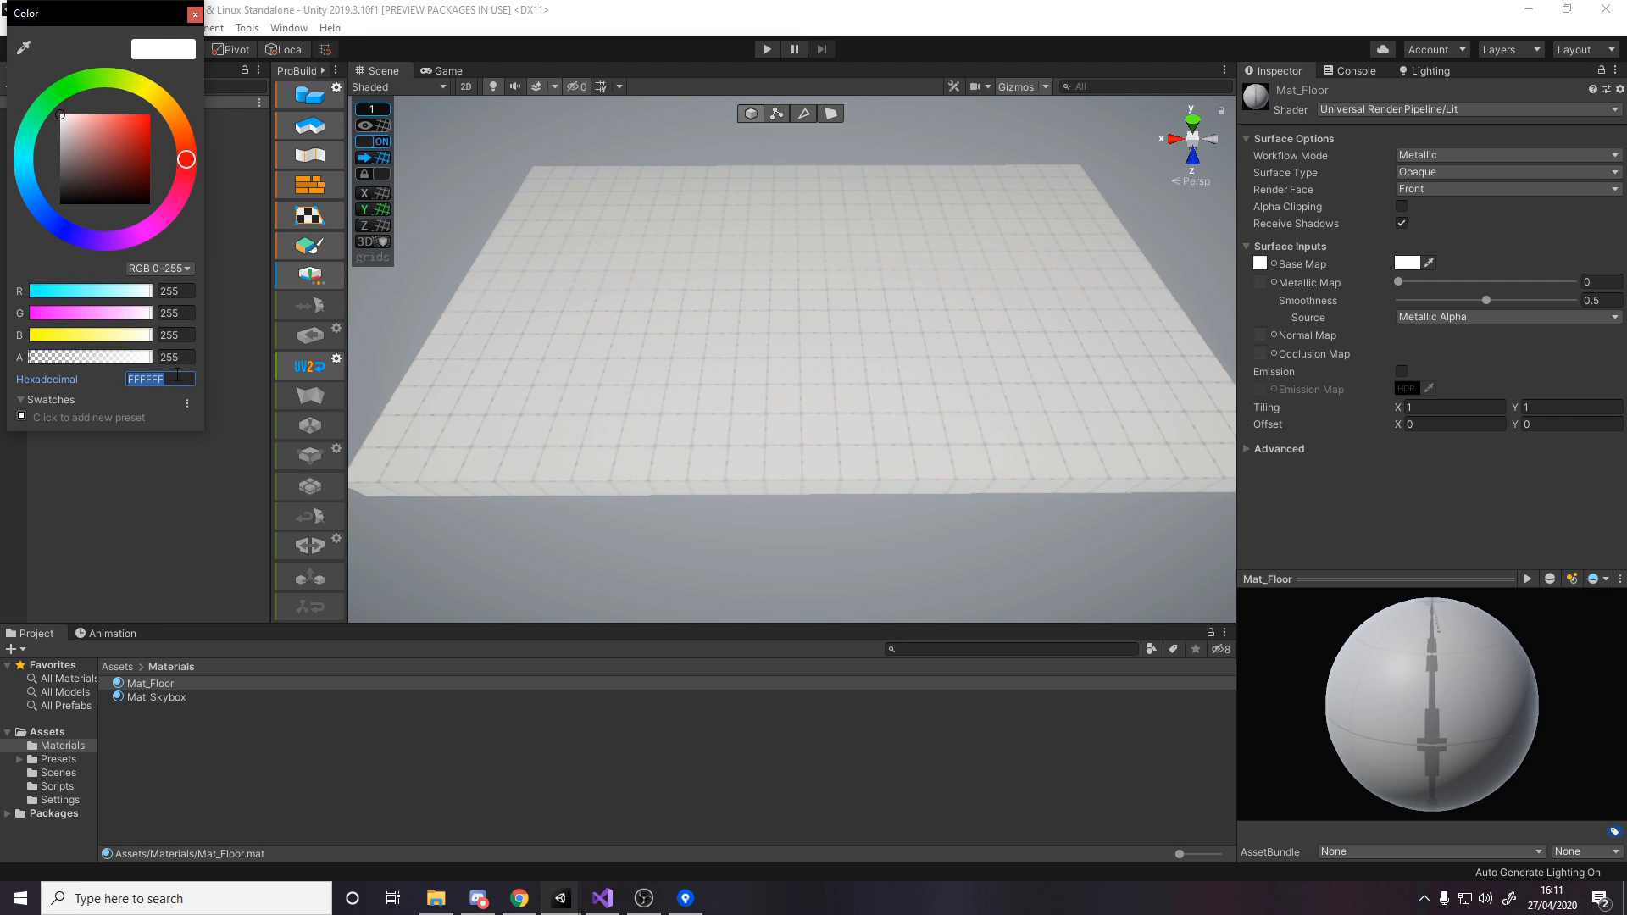
click(117, 128)
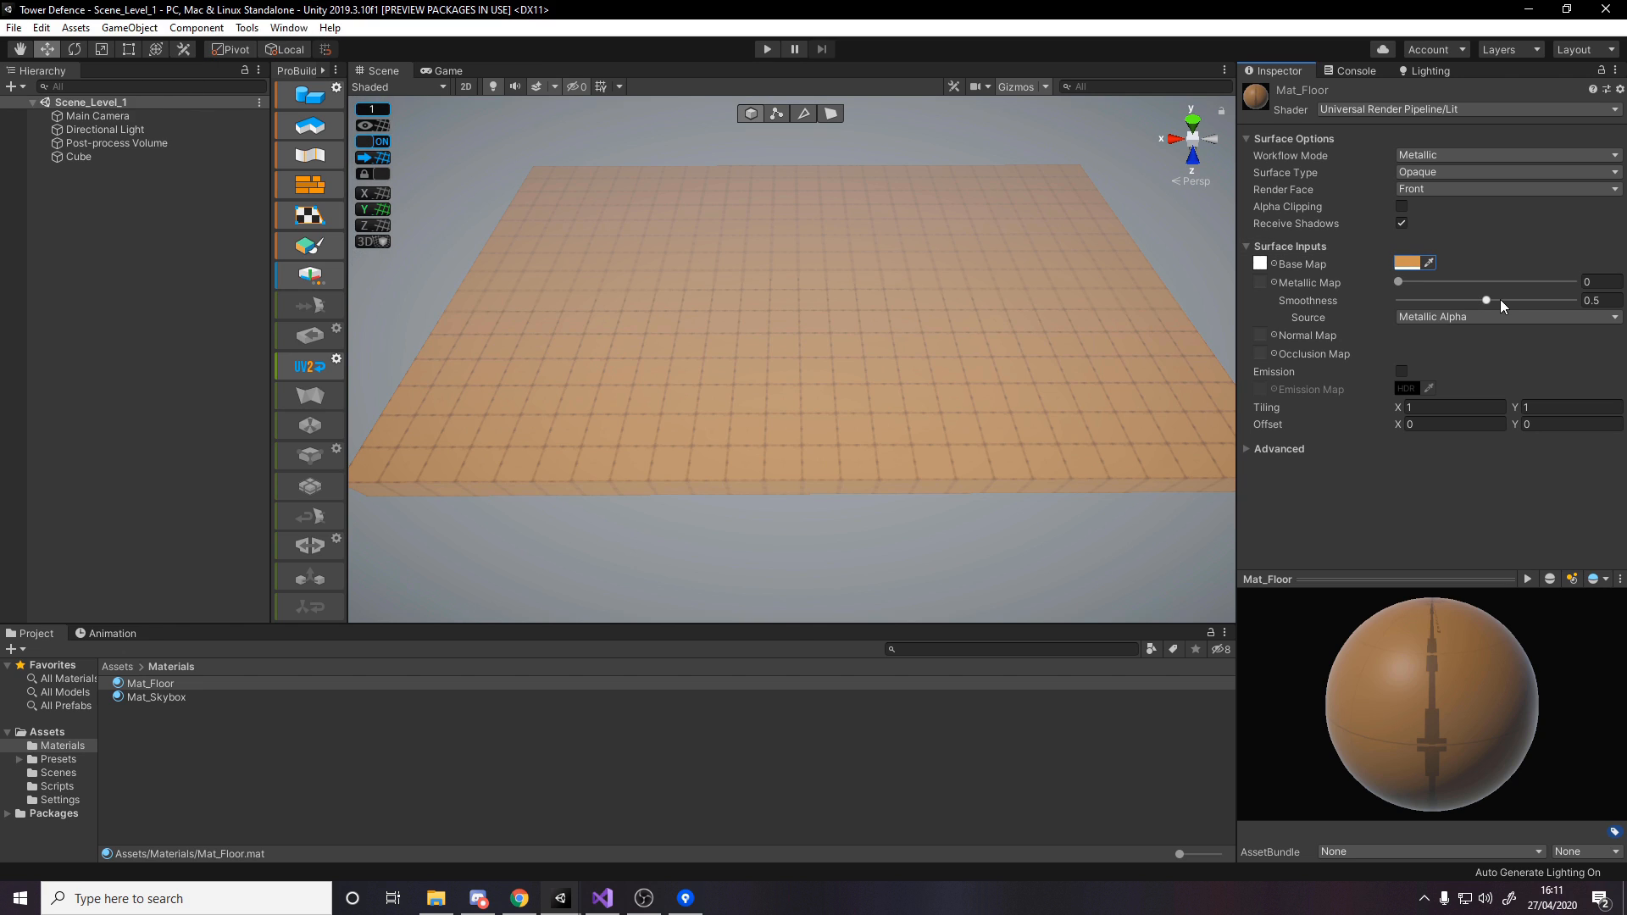
drag(1485, 300, 1402, 300)
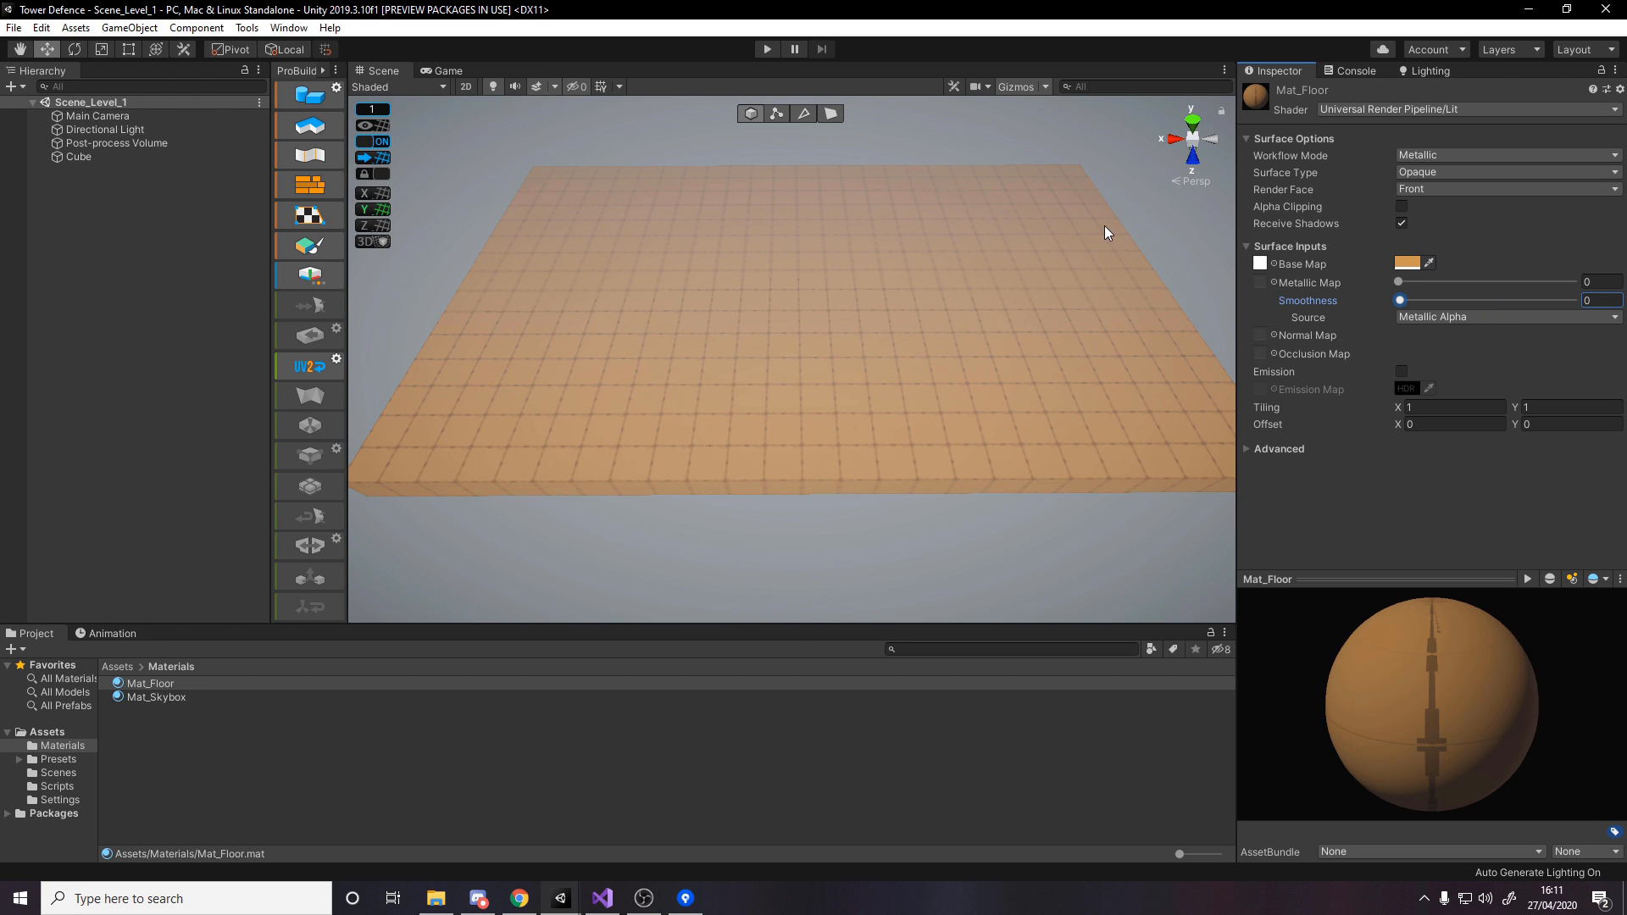
- Disable Fog in the Lighting settings and return to the Inspector
click(1429, 71)
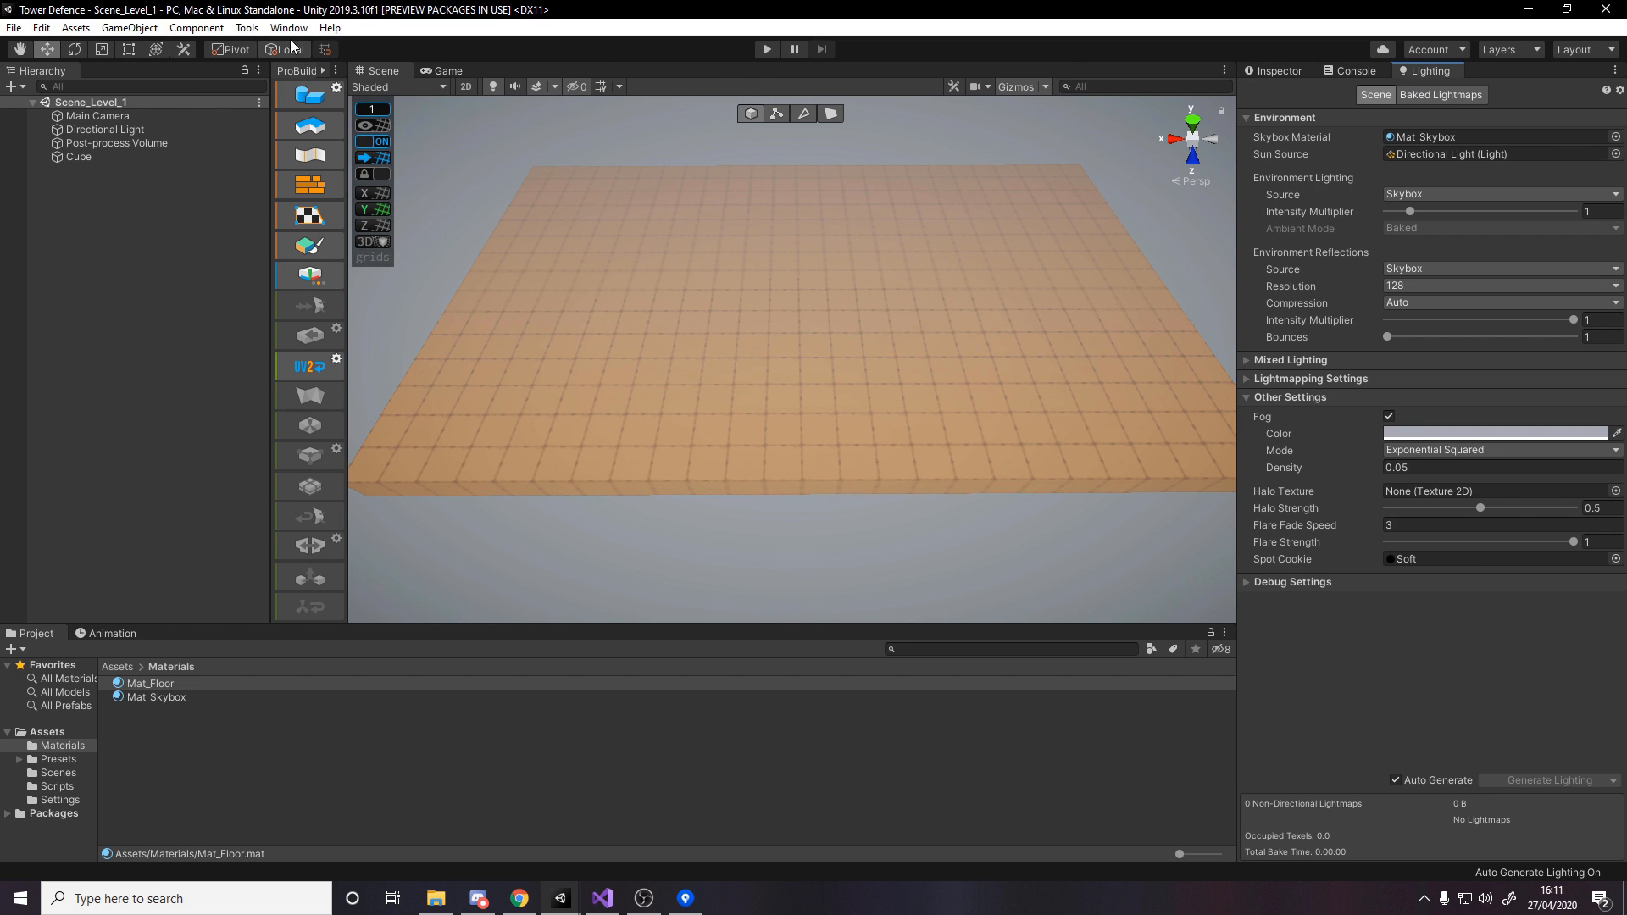
click(288, 28)
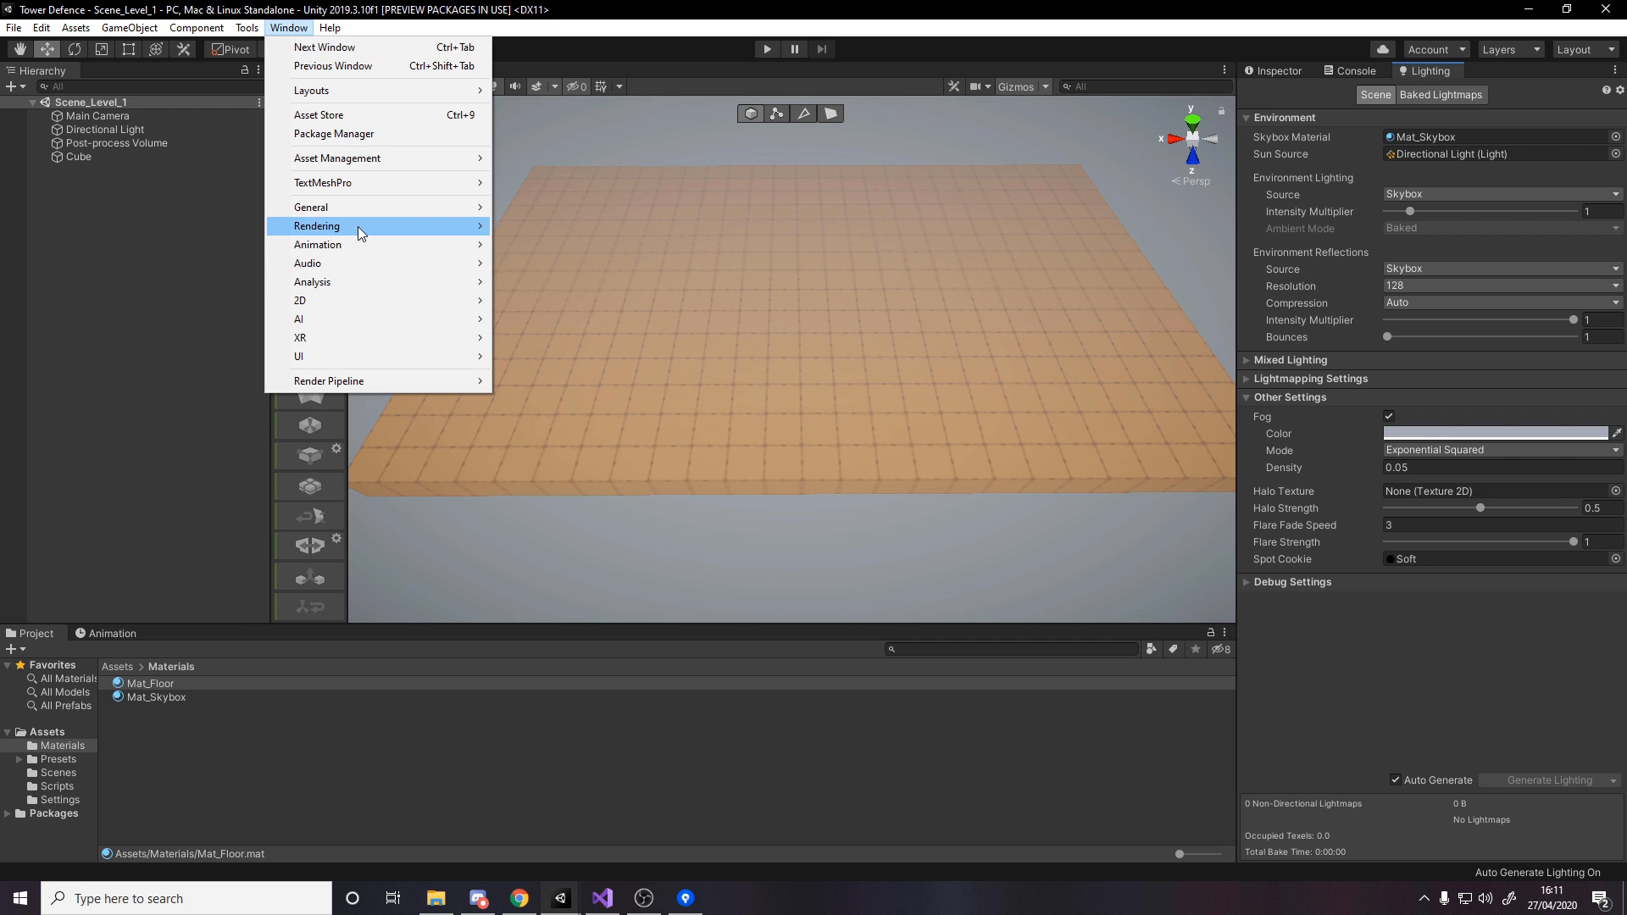
mouse_move(317, 225)
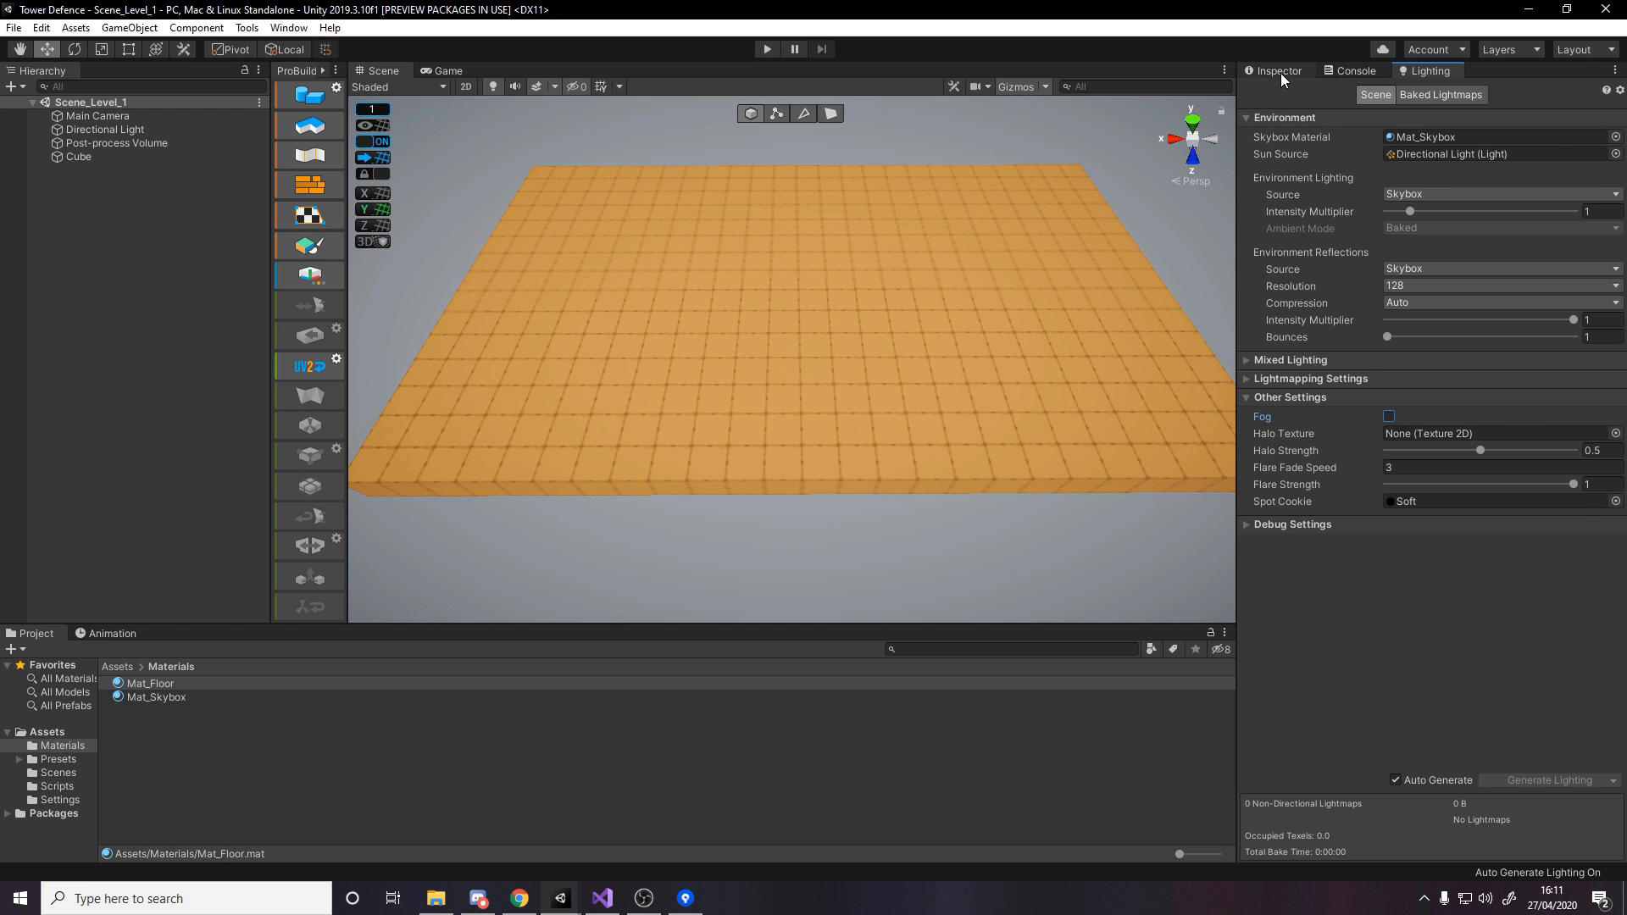
click(149, 683)
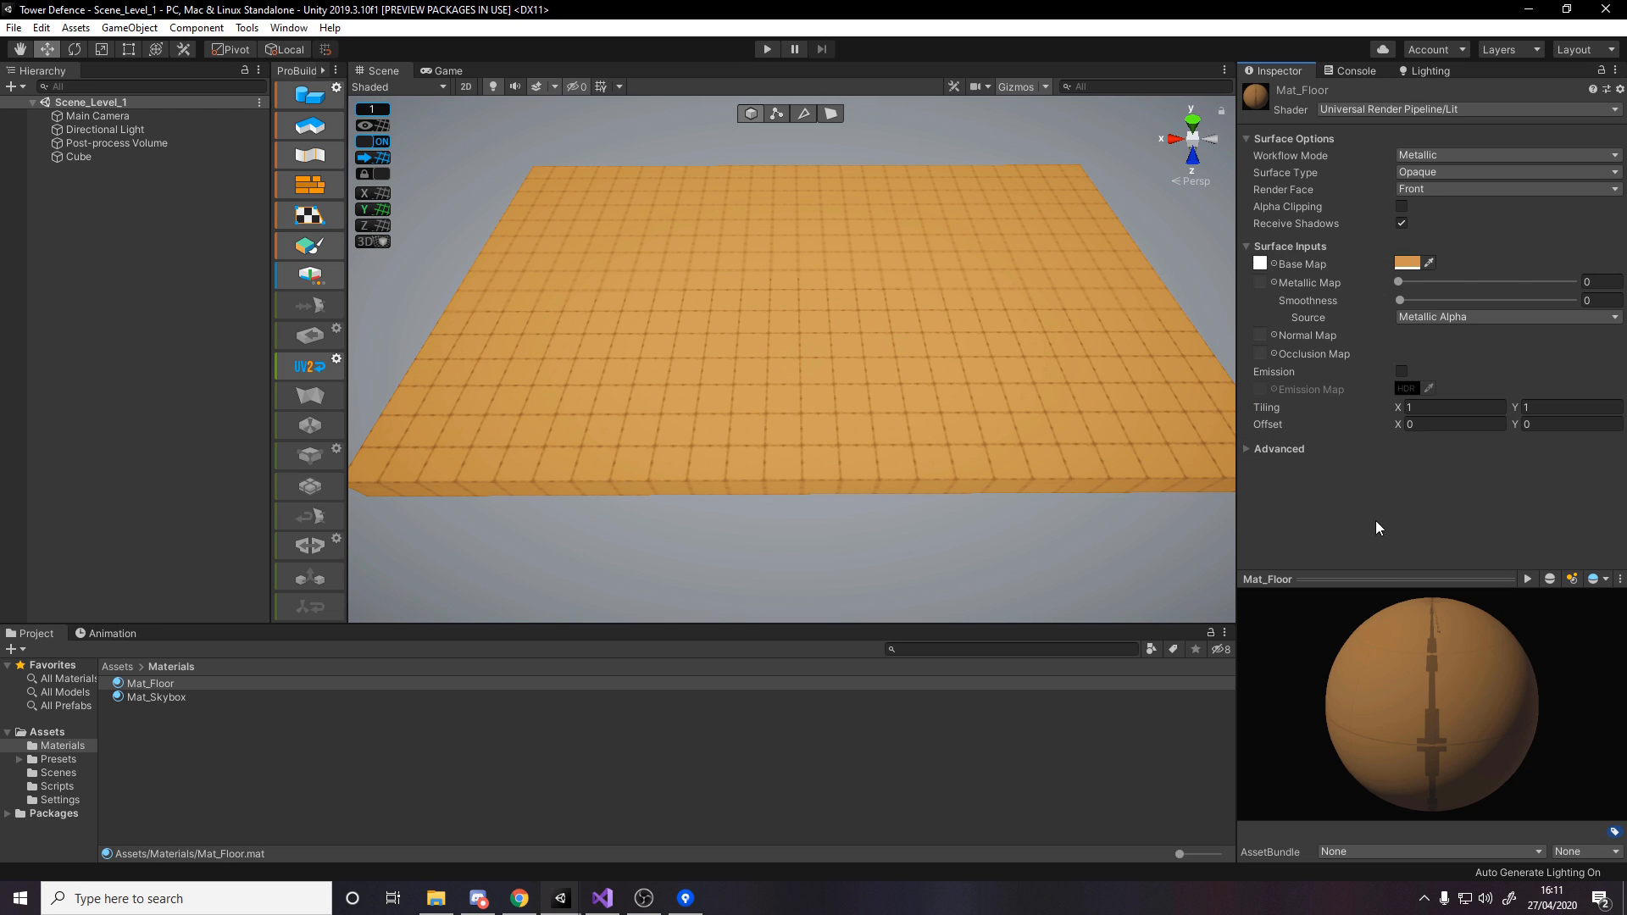
mouse_move(377, 336)
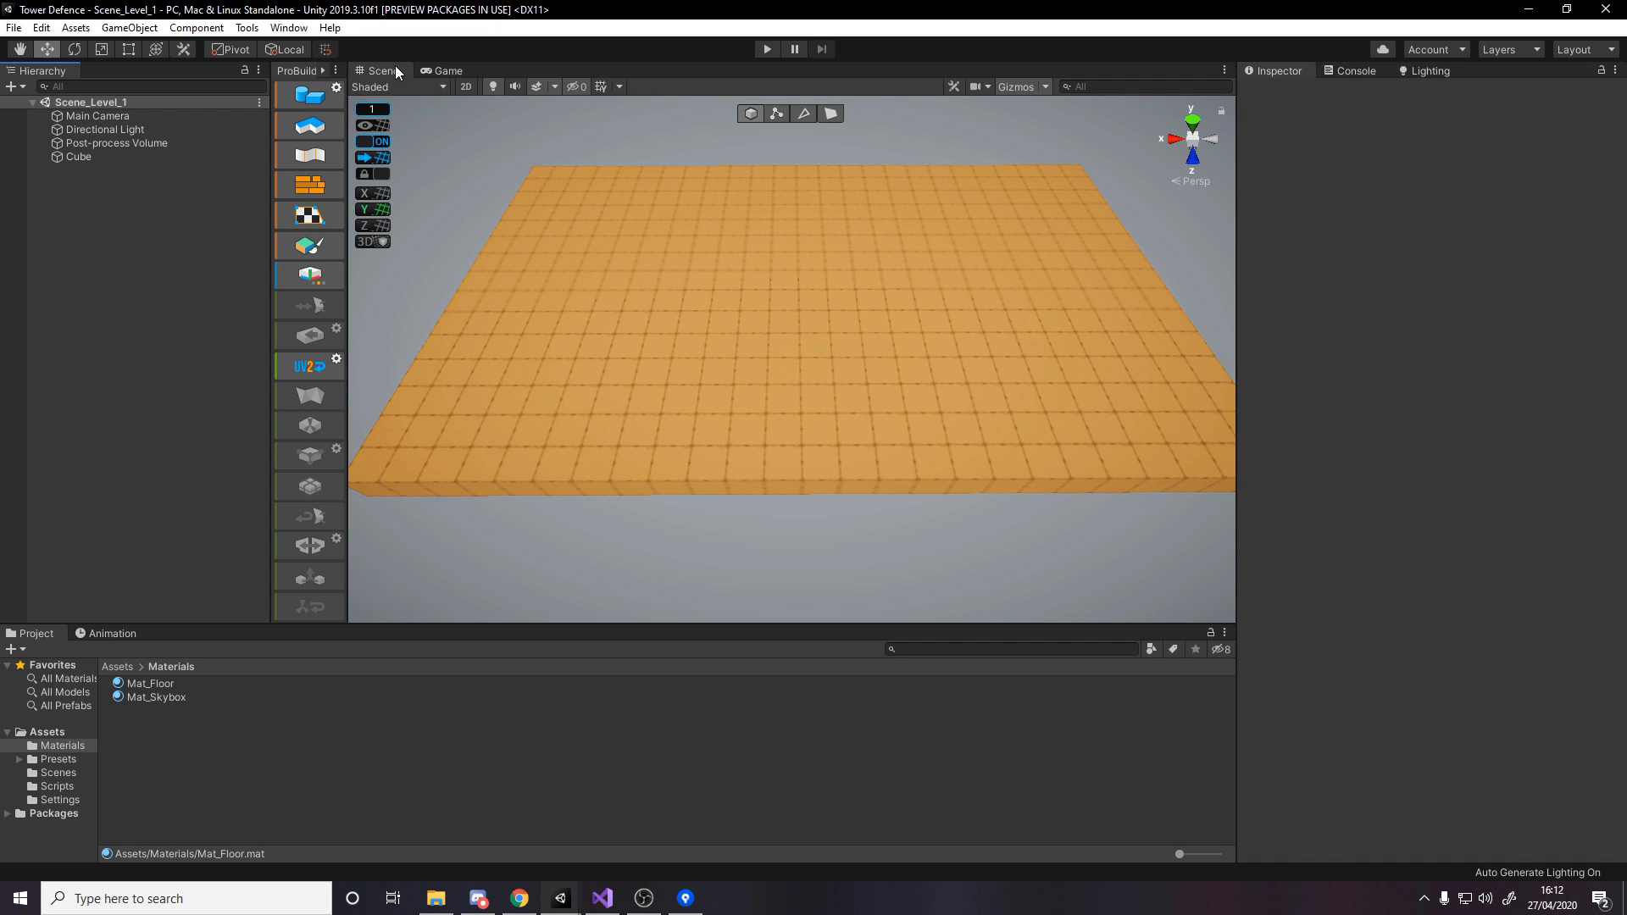
- Set the floor slab's Transform position to X 0 and Y -0.5
click(80, 156)
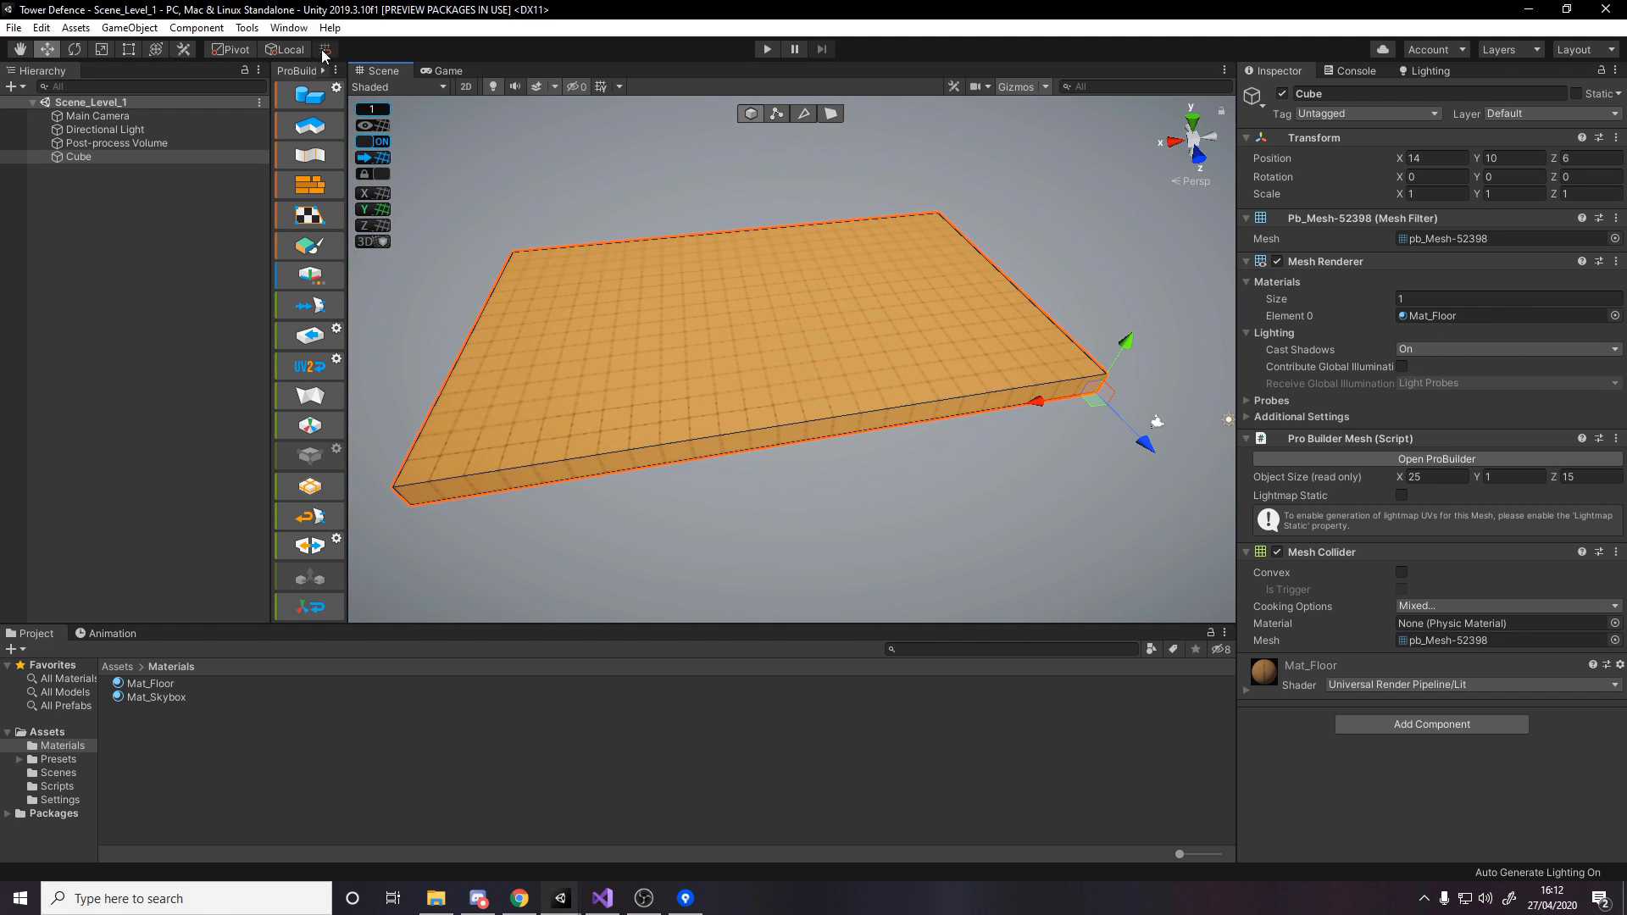
click(248, 27)
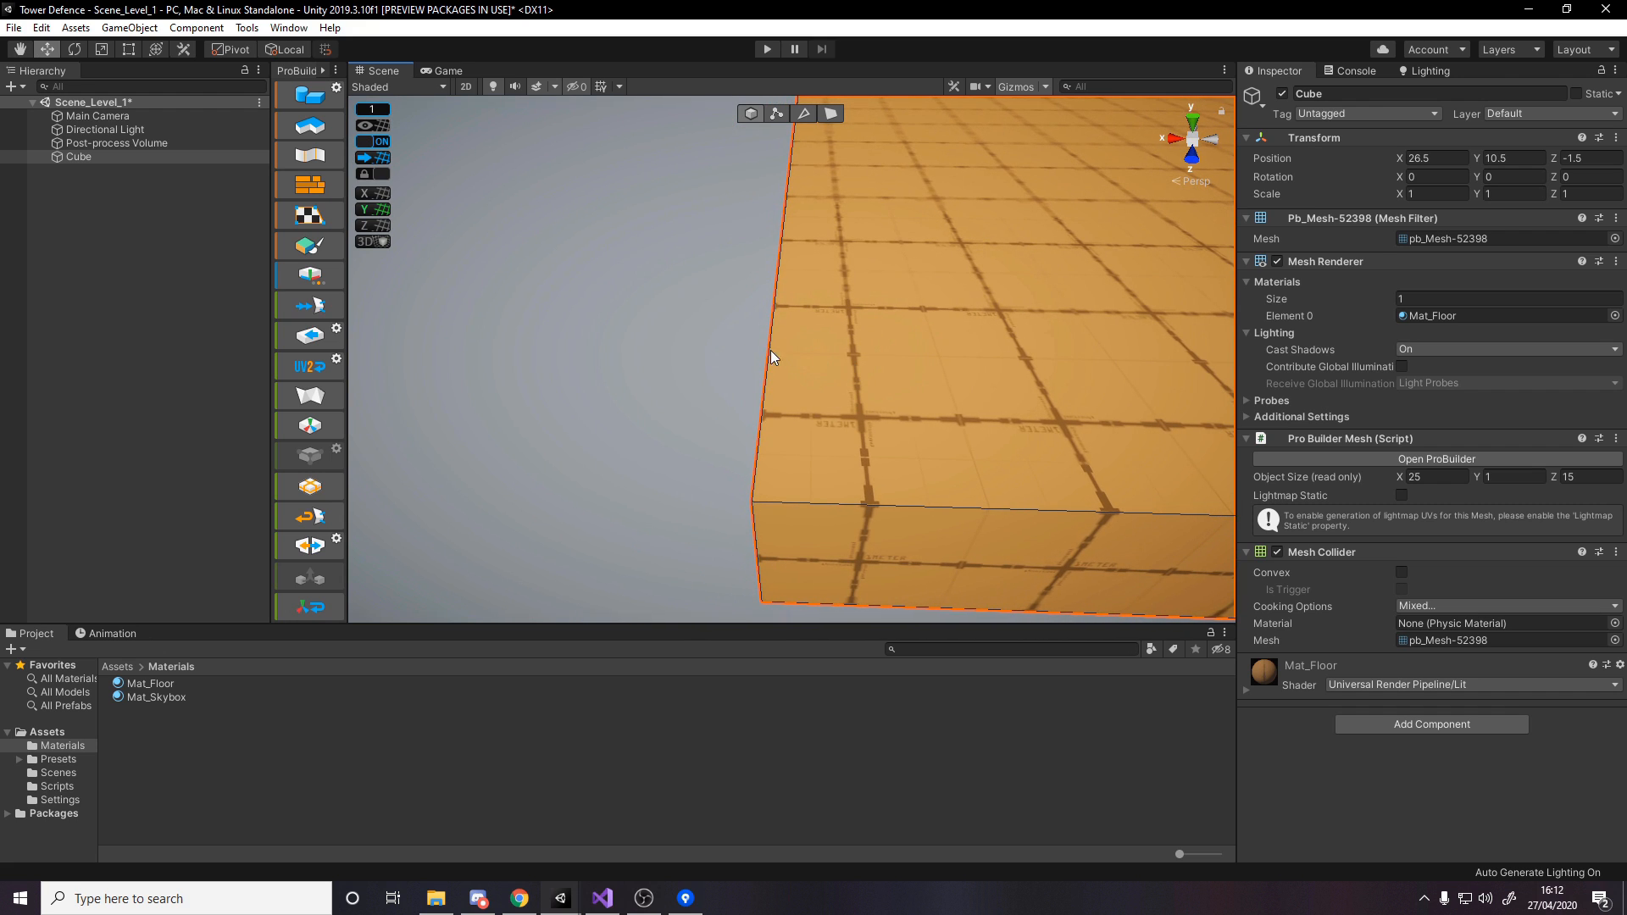
mouse_move(903, 403)
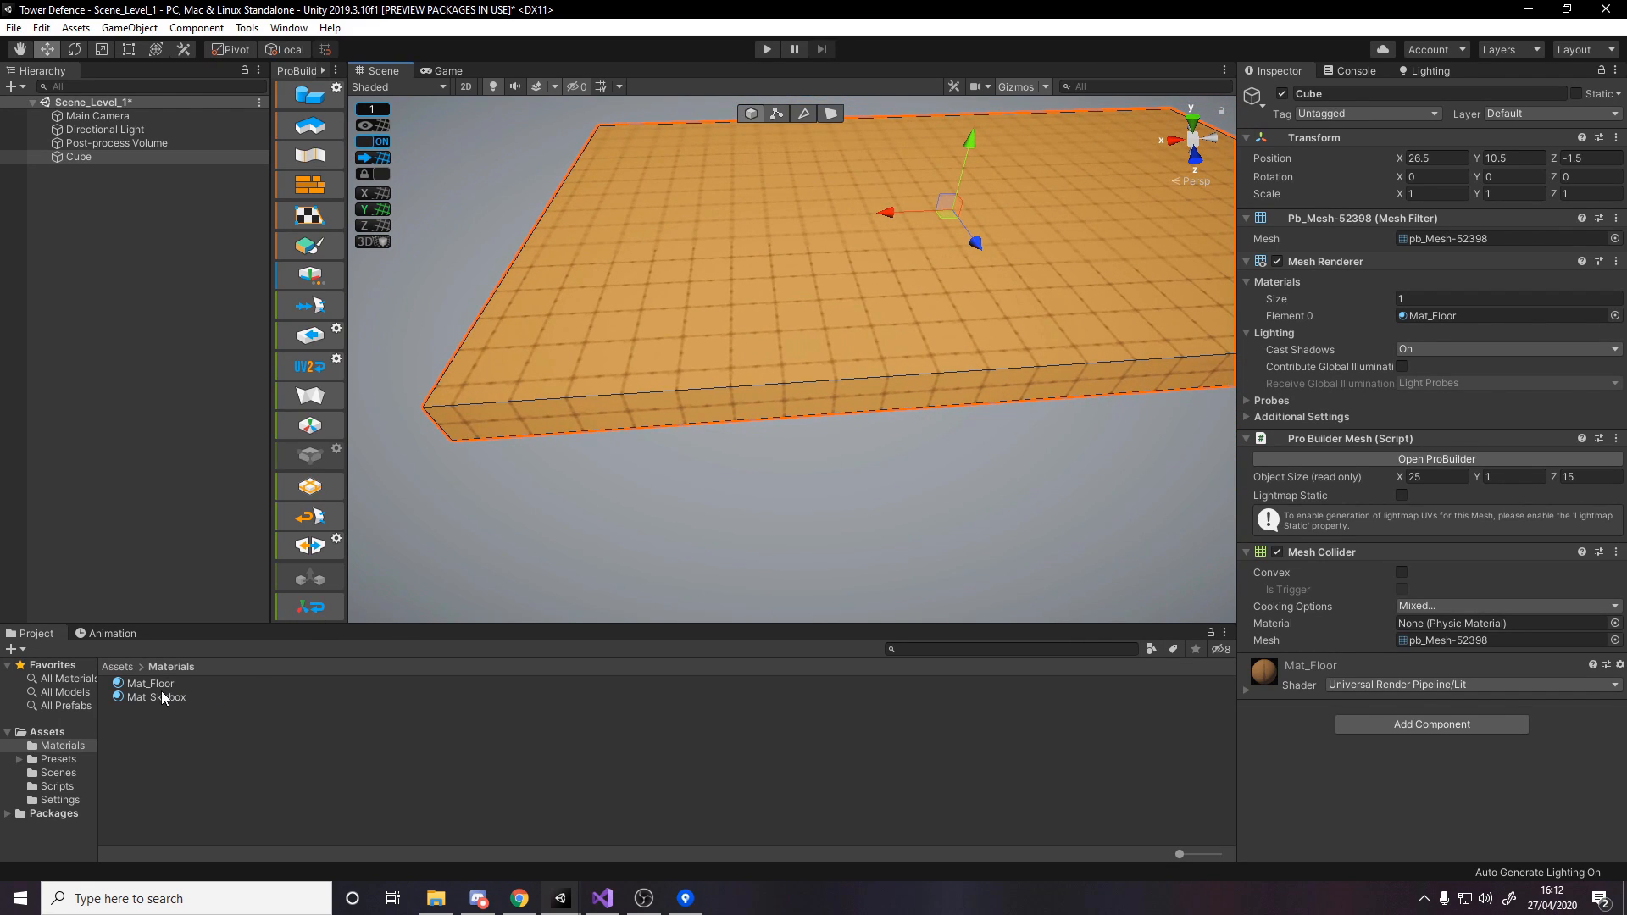
click(151, 683)
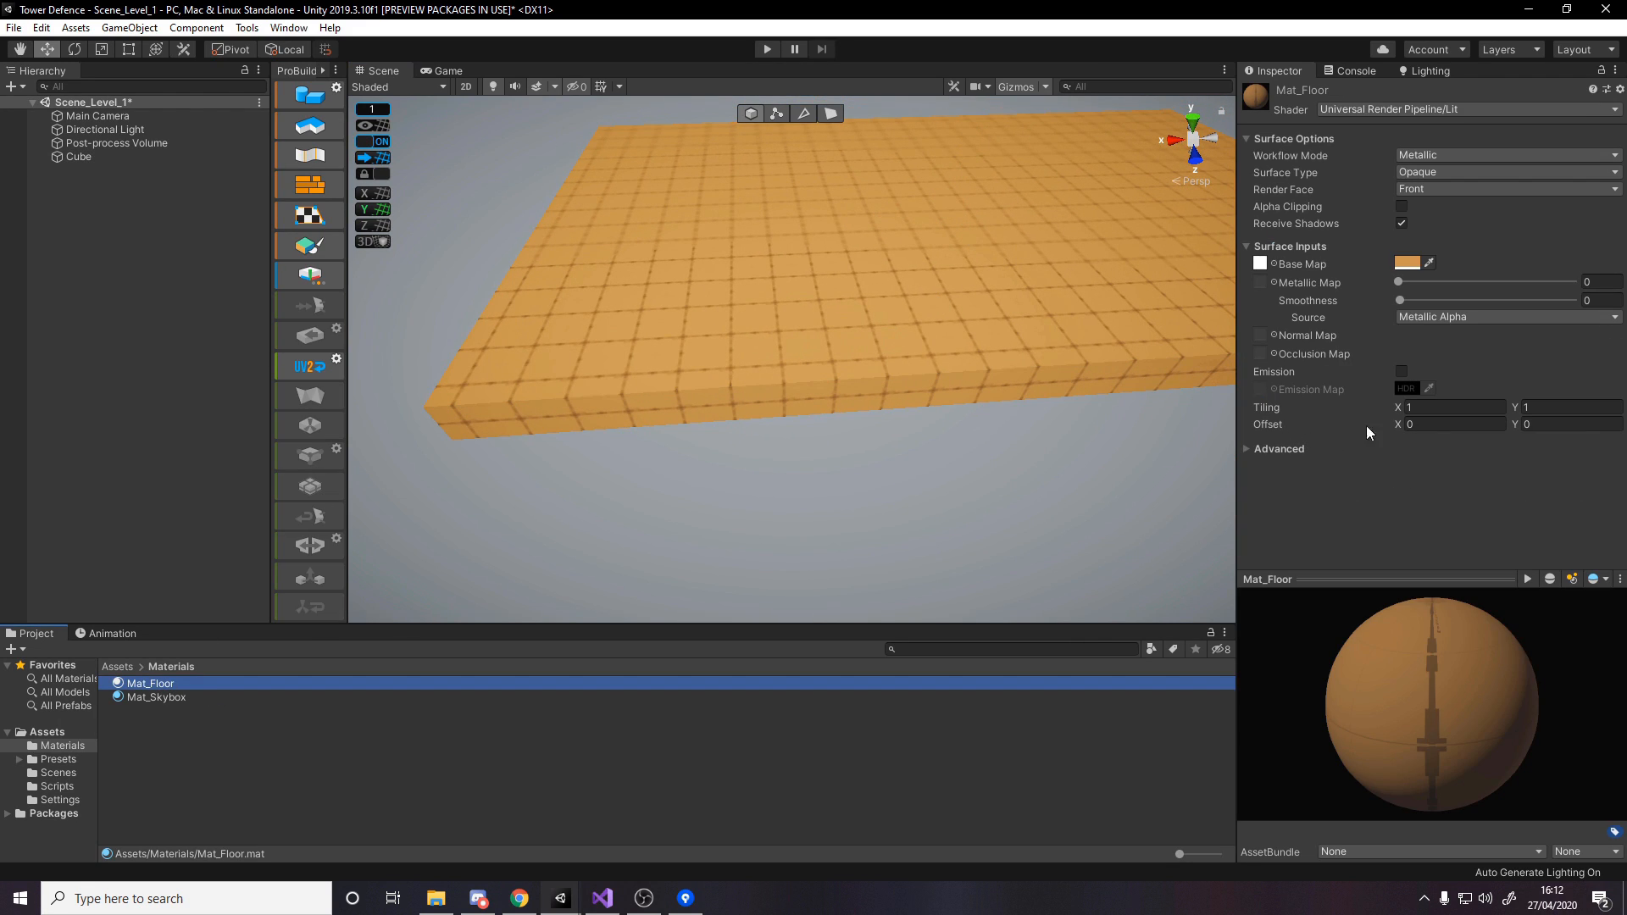
text(.5)
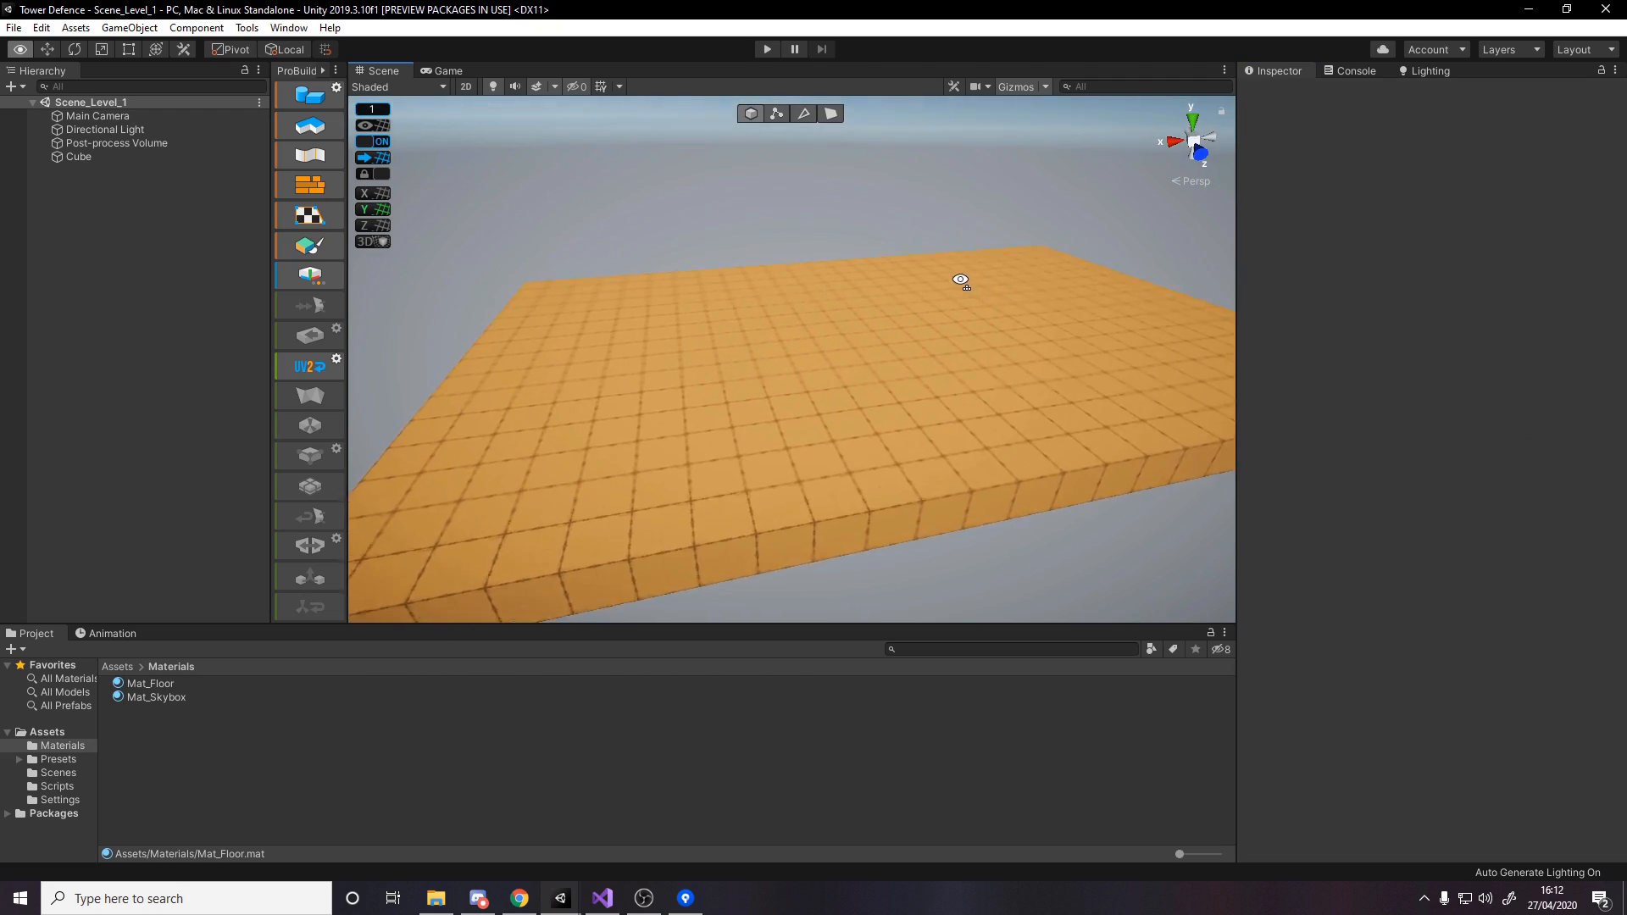
click(74, 156)
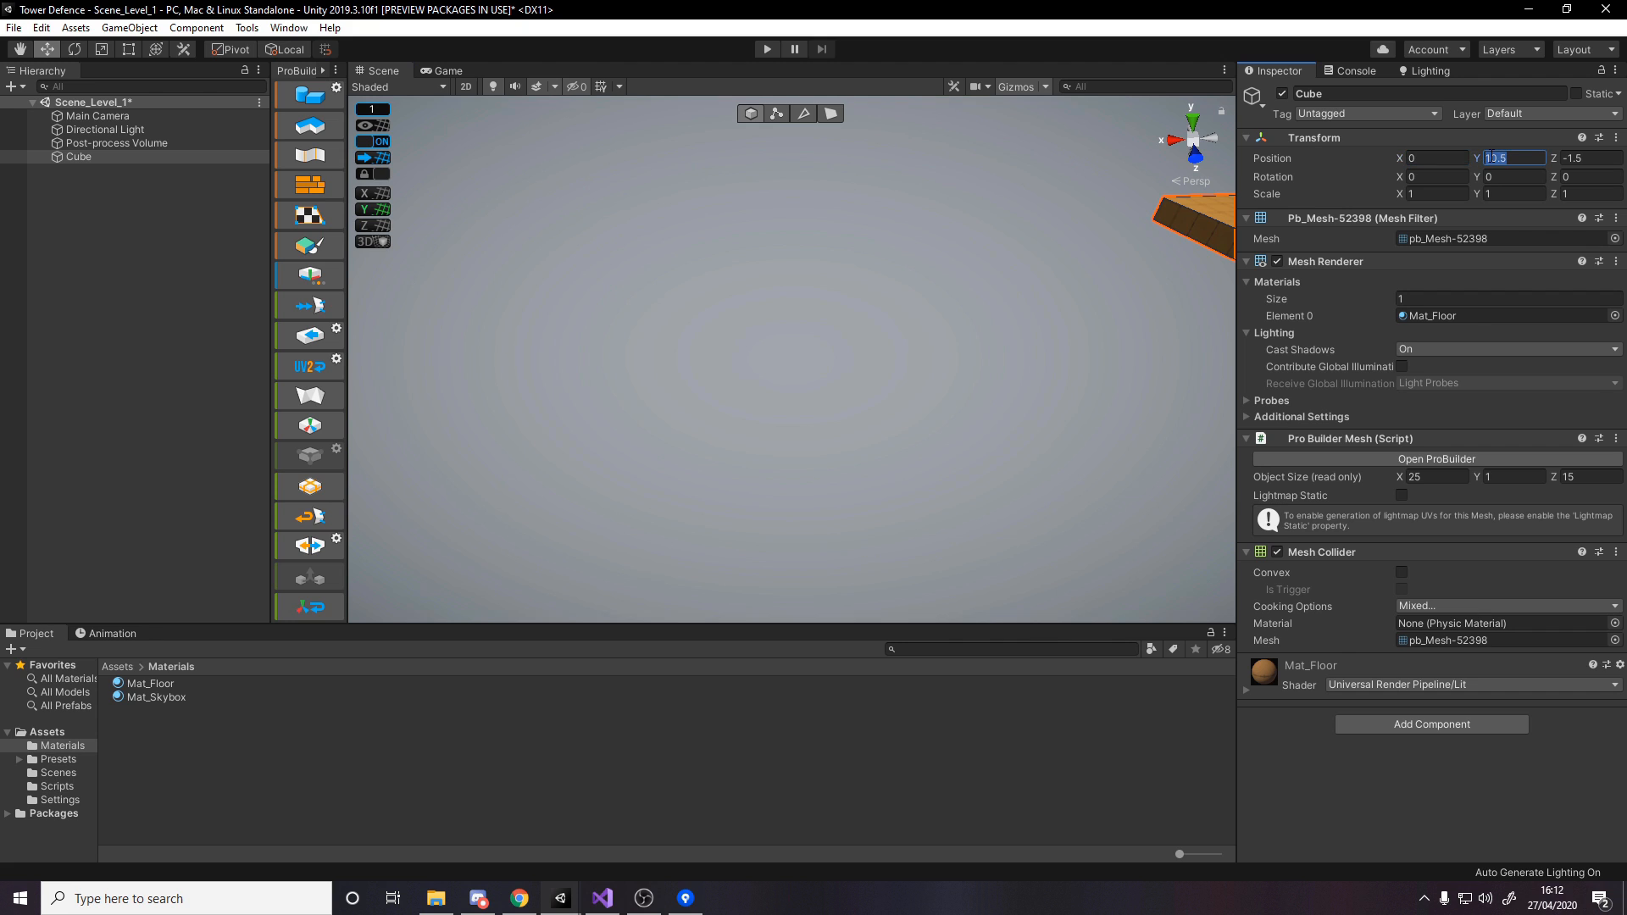
text(-0.5)
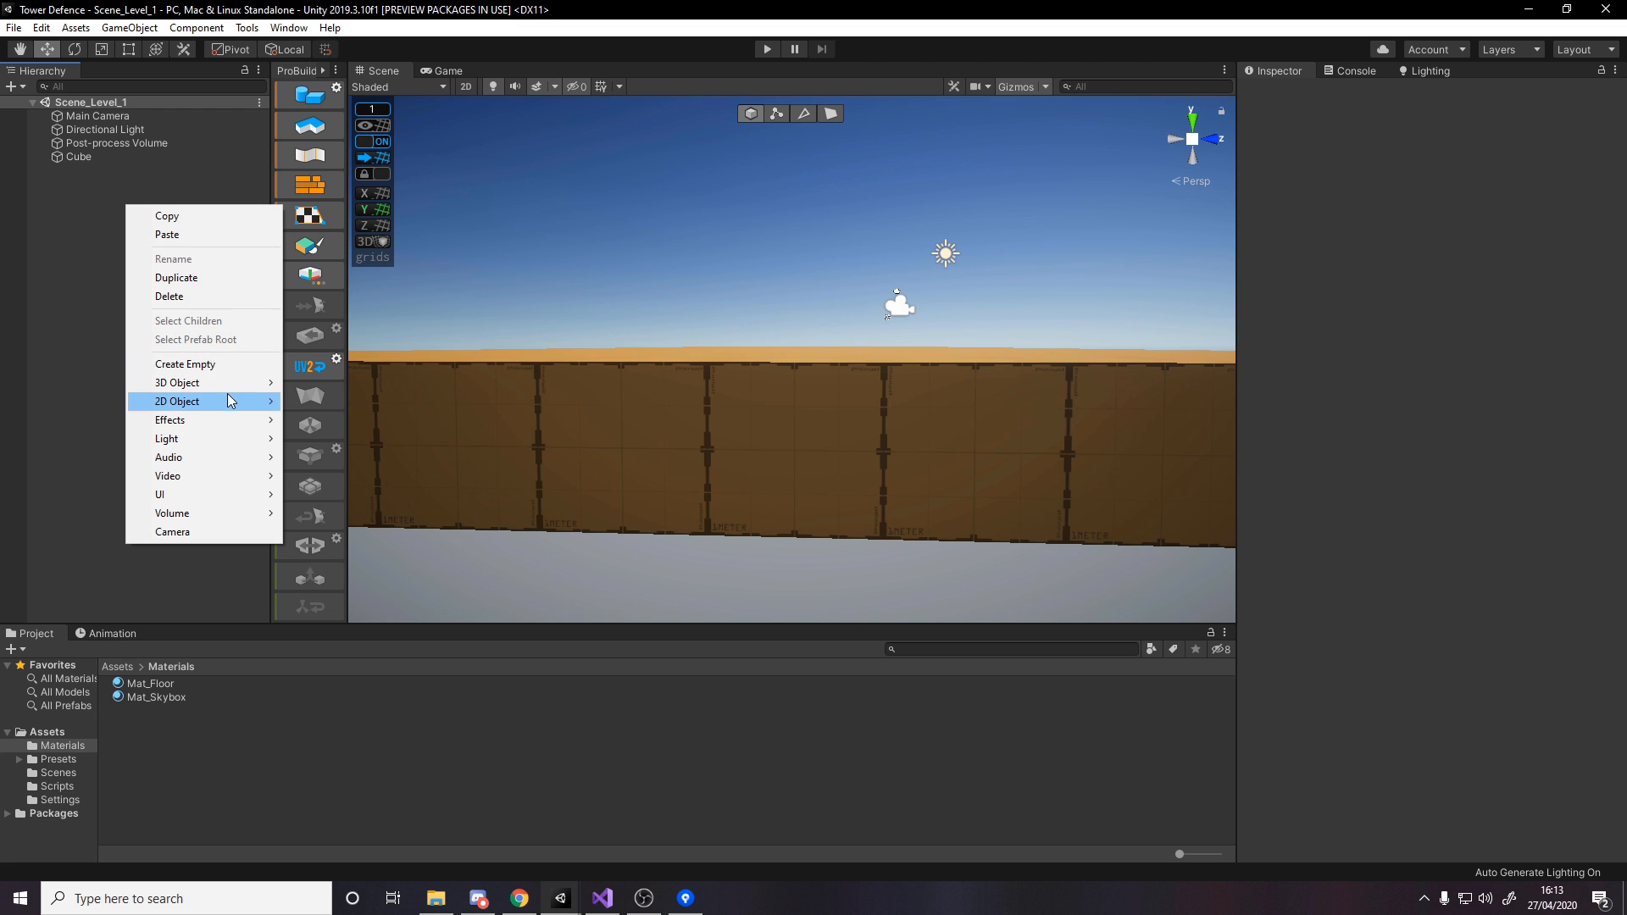
- Select the Main Camera and raise it to about Y 13.5, Z -10 with a 60° downward rotation
click(185, 362)
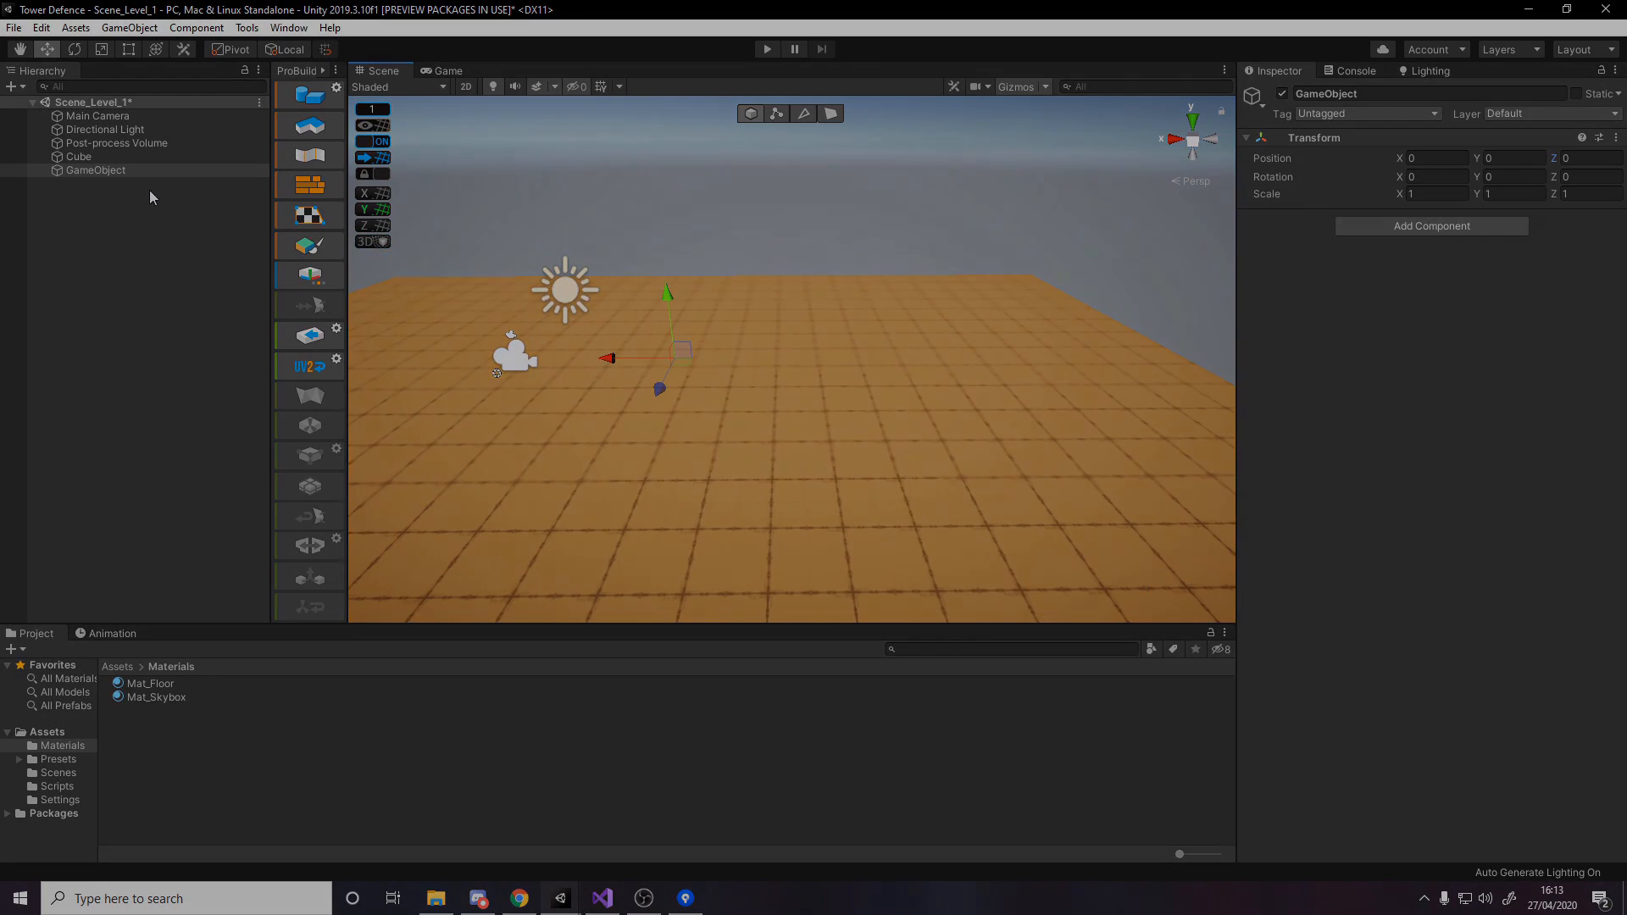
click(447, 70)
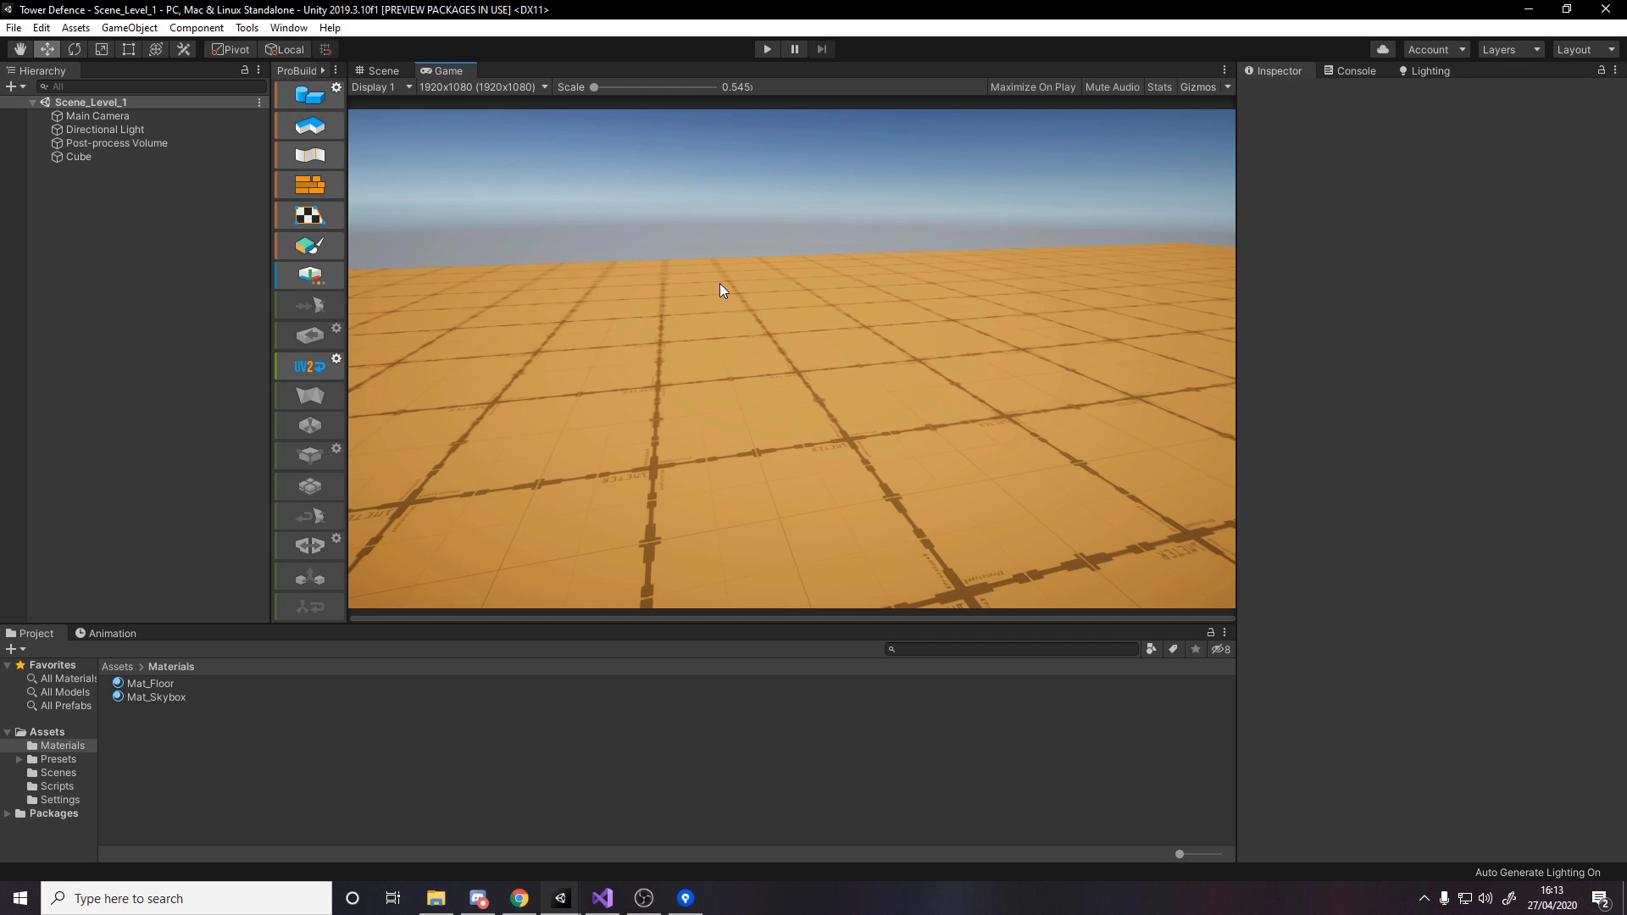
mouse_move(898, 334)
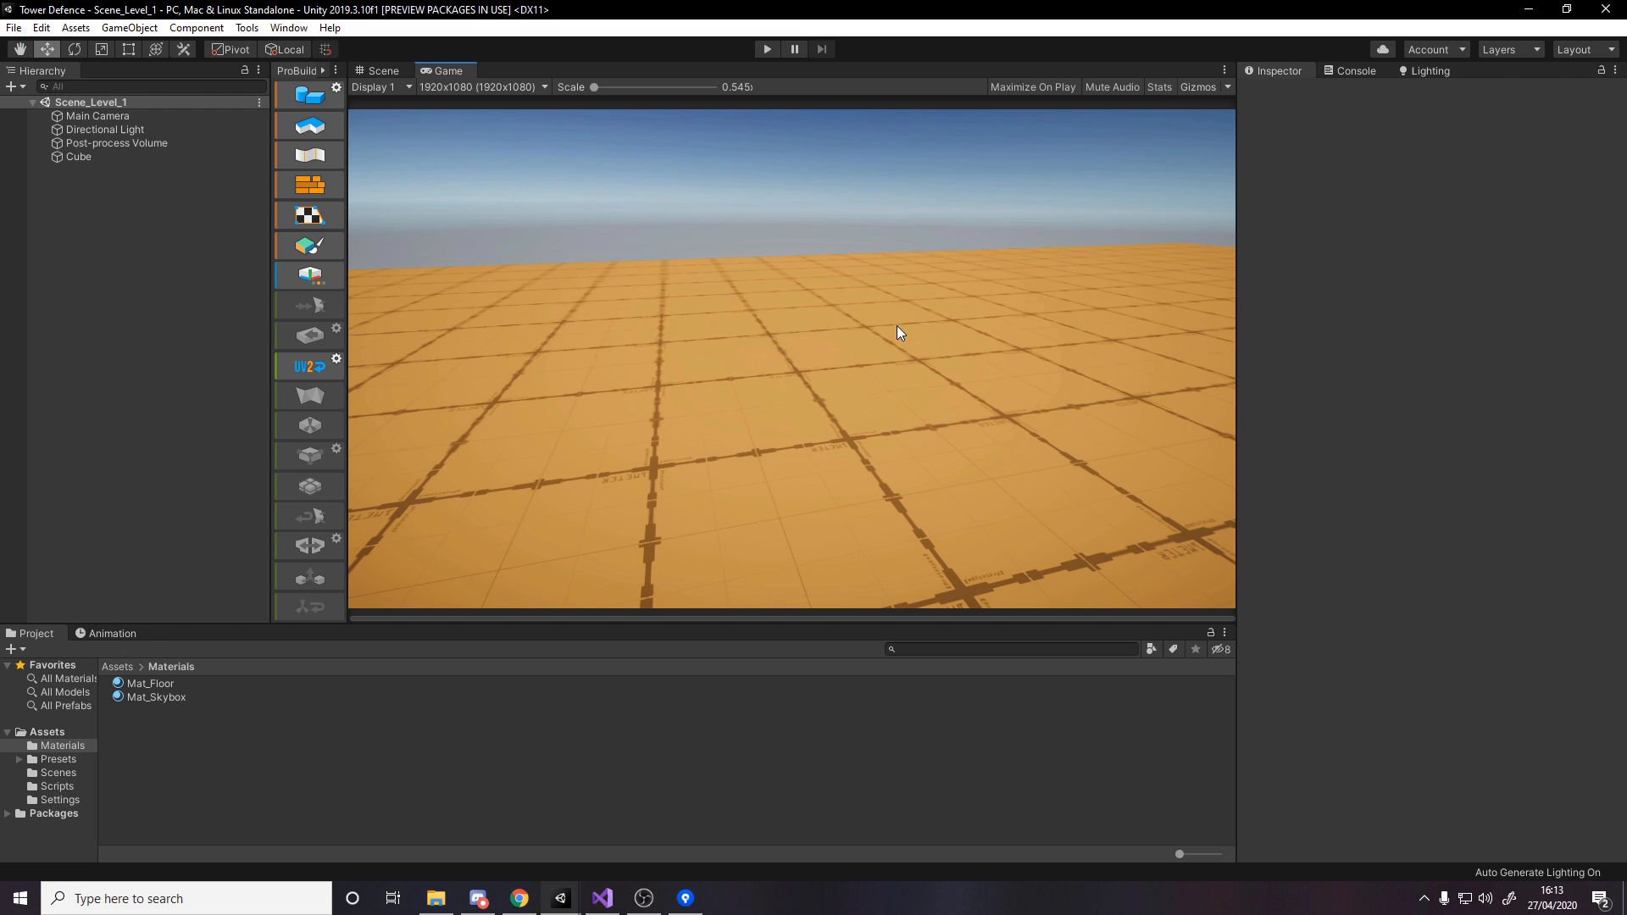
click(99, 115)
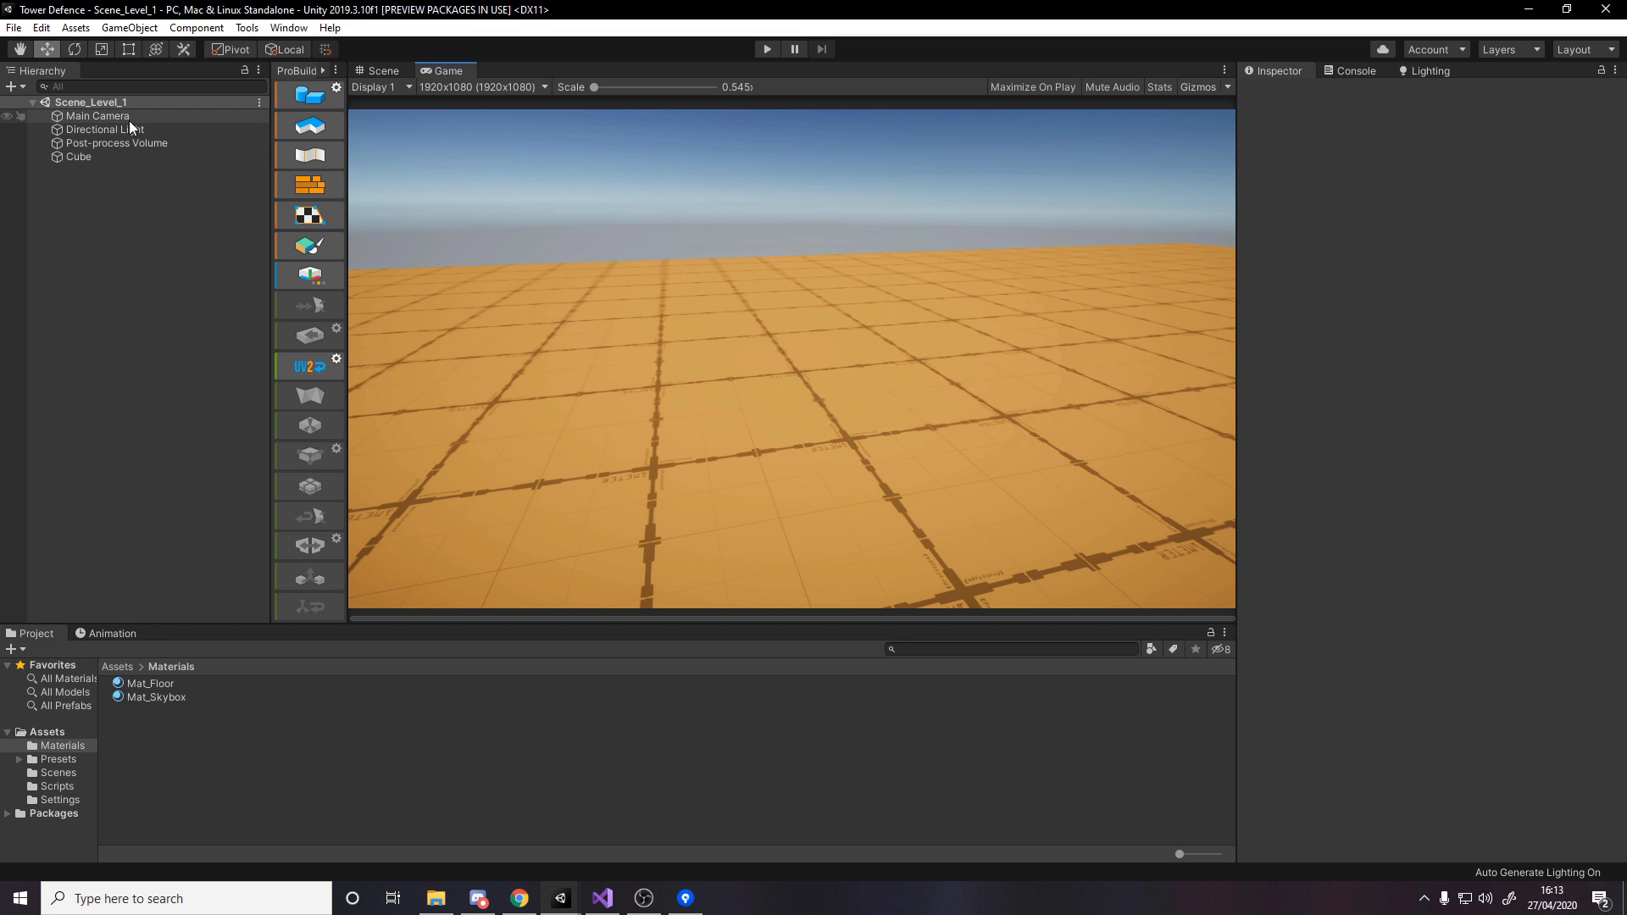
click(98, 115)
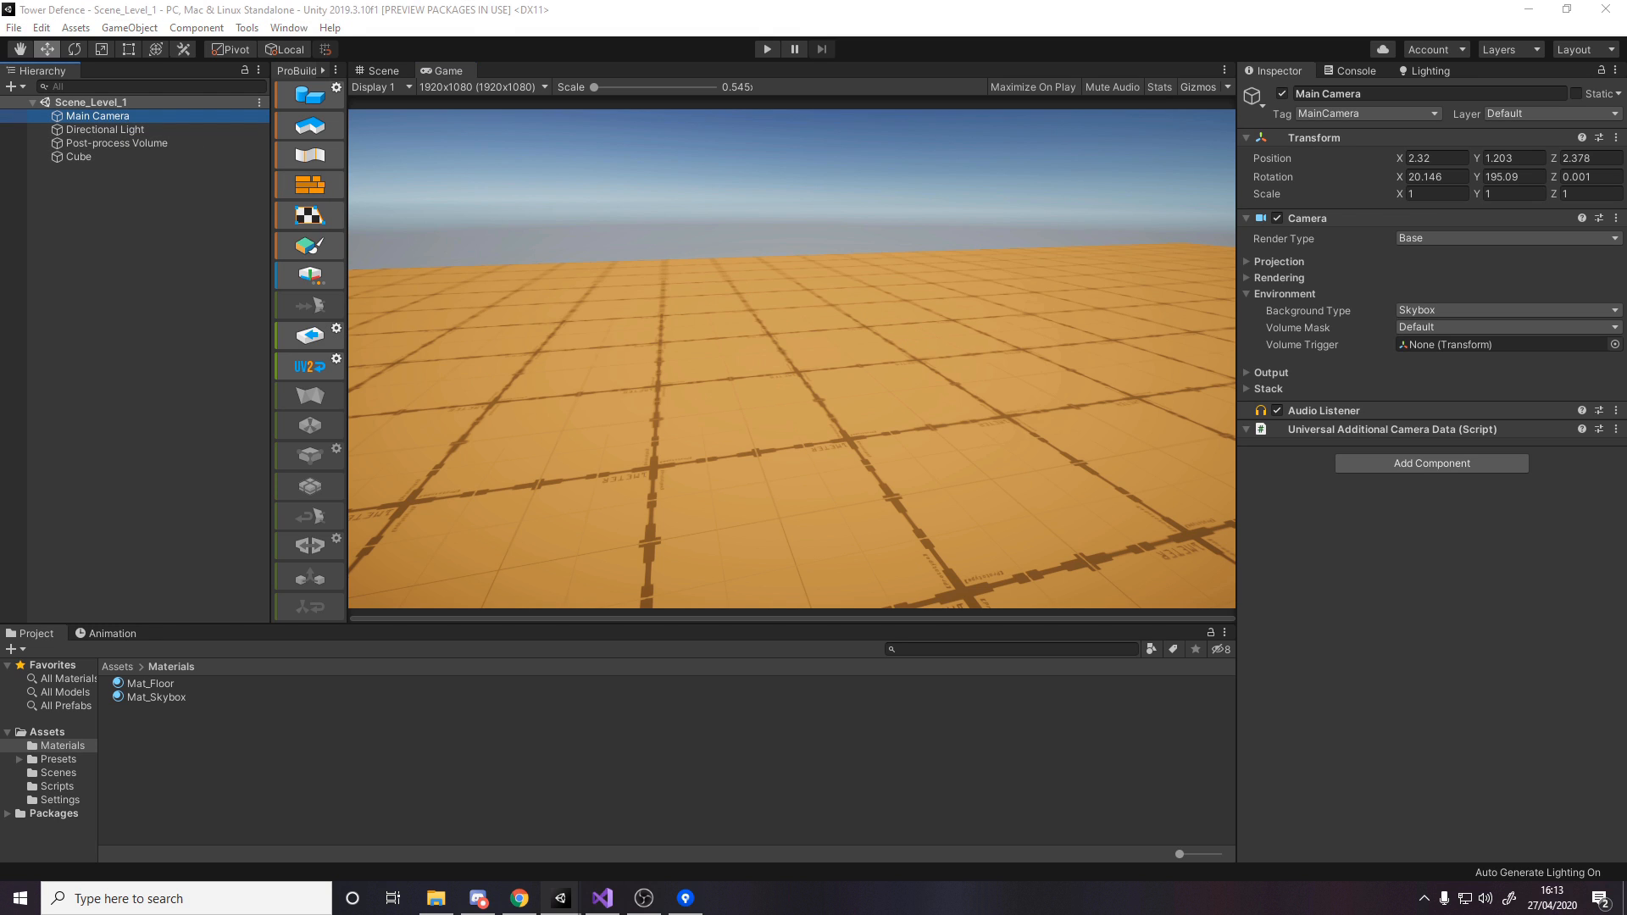
click(1433, 157)
text(0)
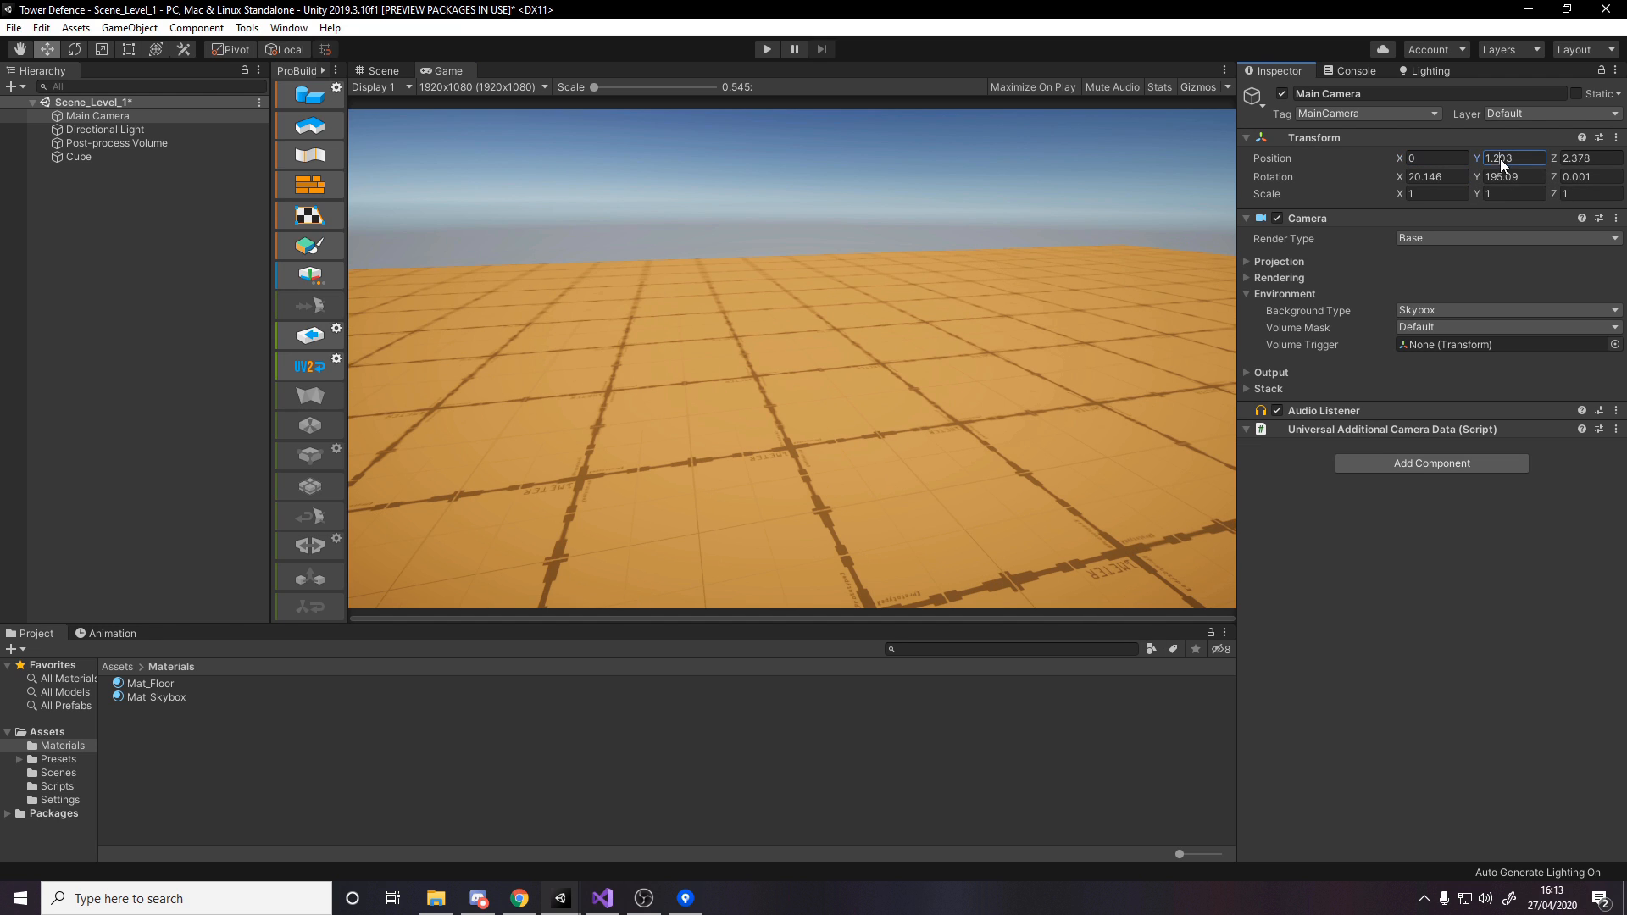
text(13.3)
click(1591, 157)
text(-10)
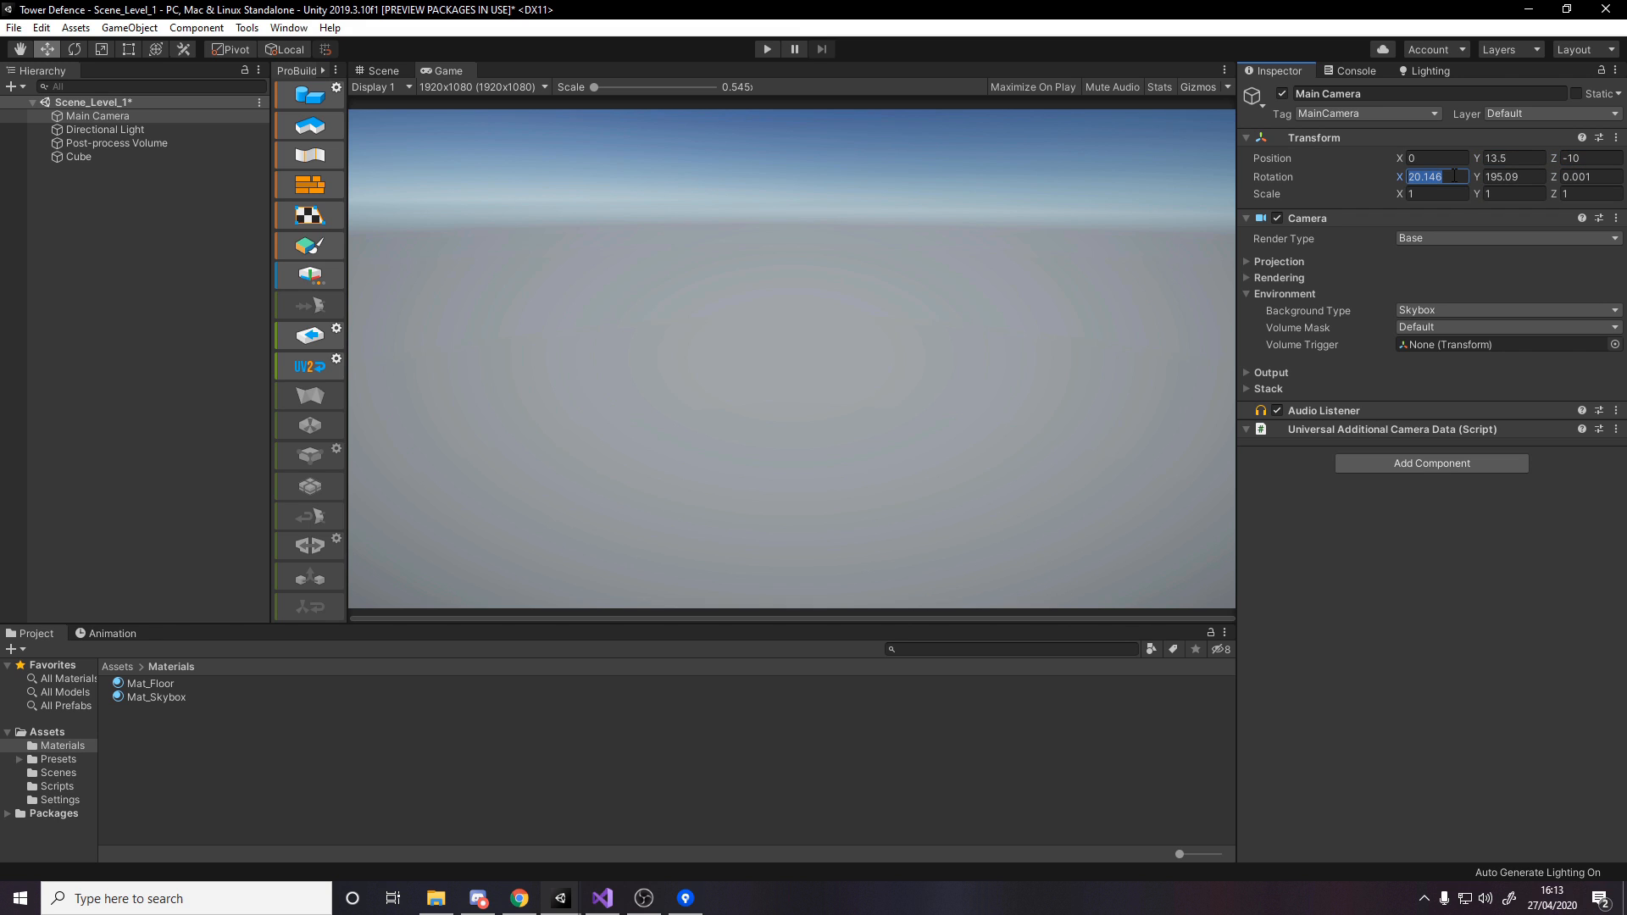
text(60)
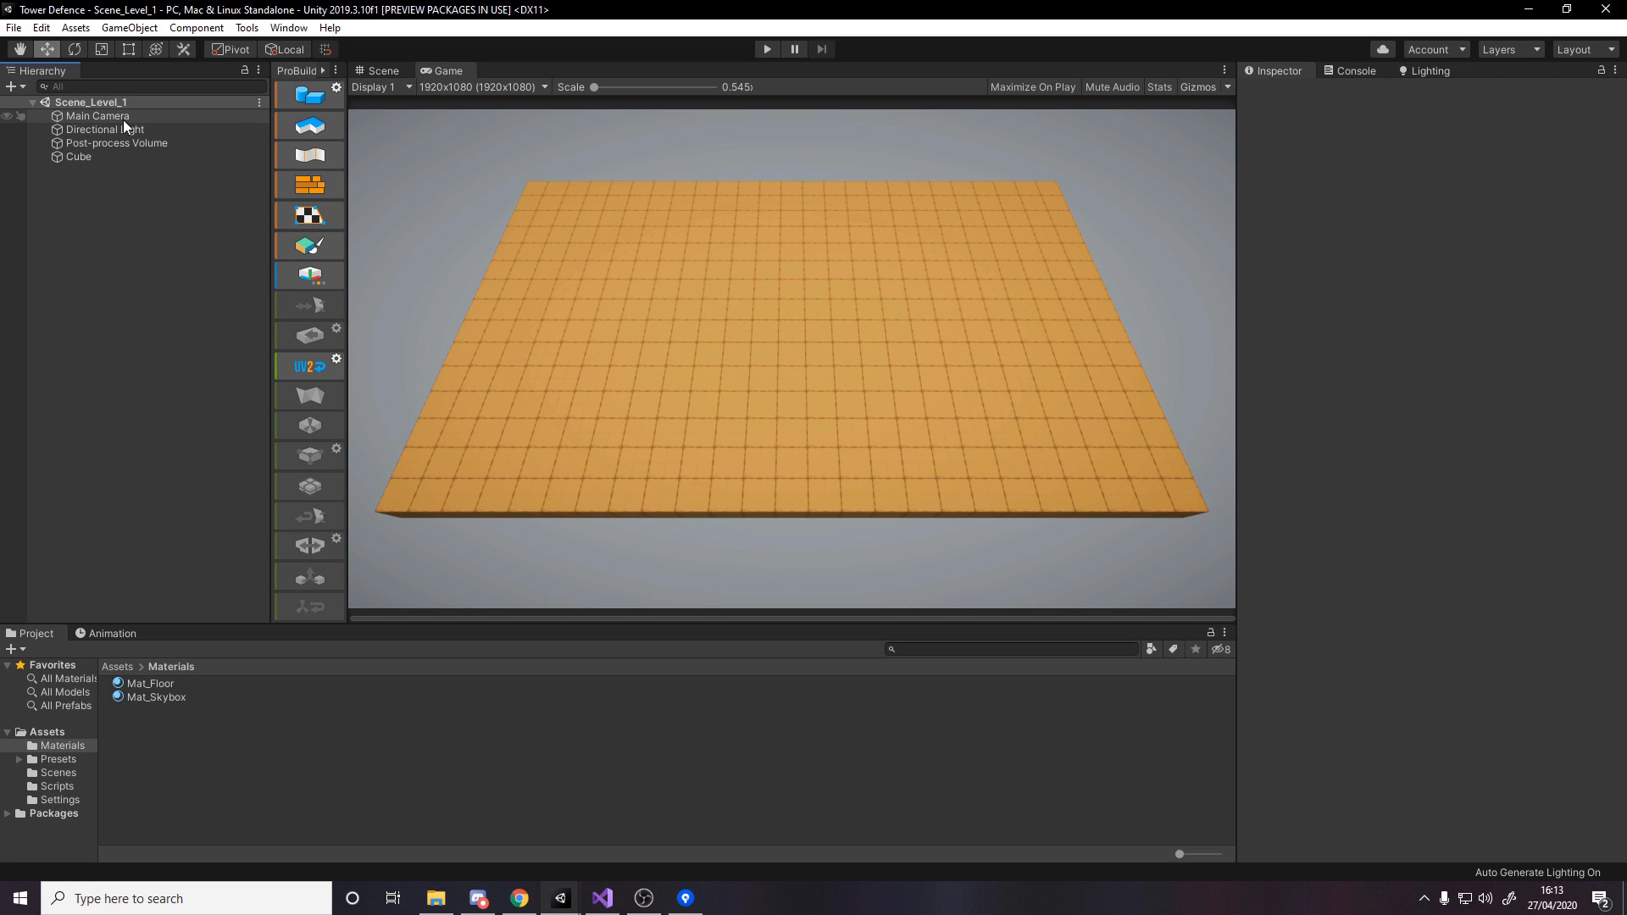
- Change the camera's Background Type from Skybox to Solid Color with a bright blue
click(99, 115)
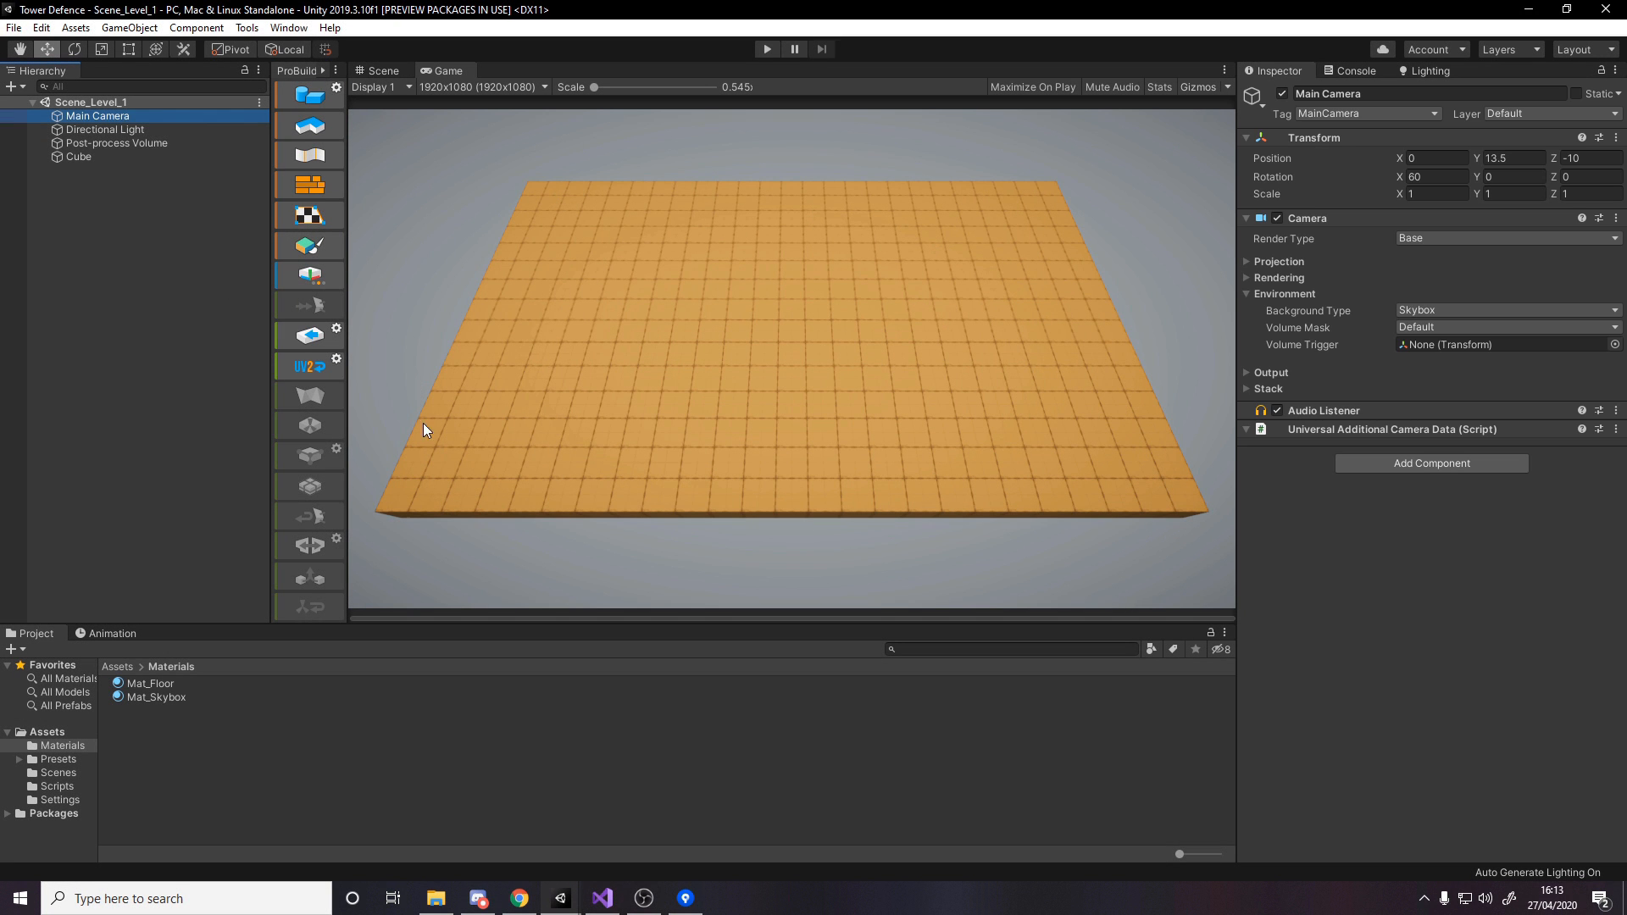
mouse_move(1419, 315)
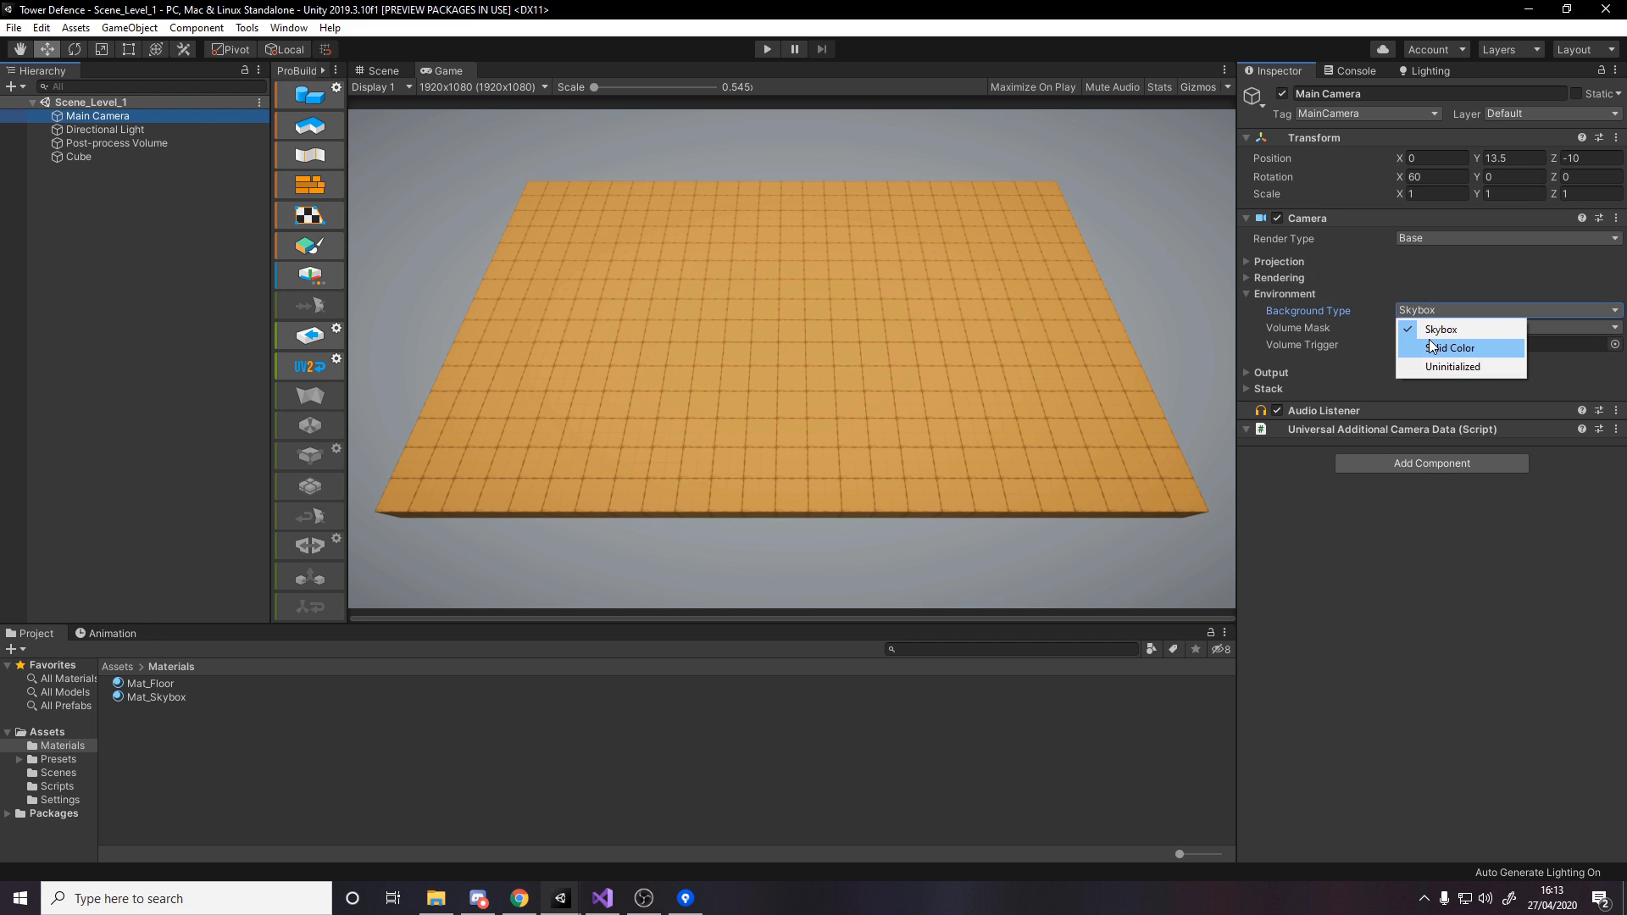
click(1454, 347)
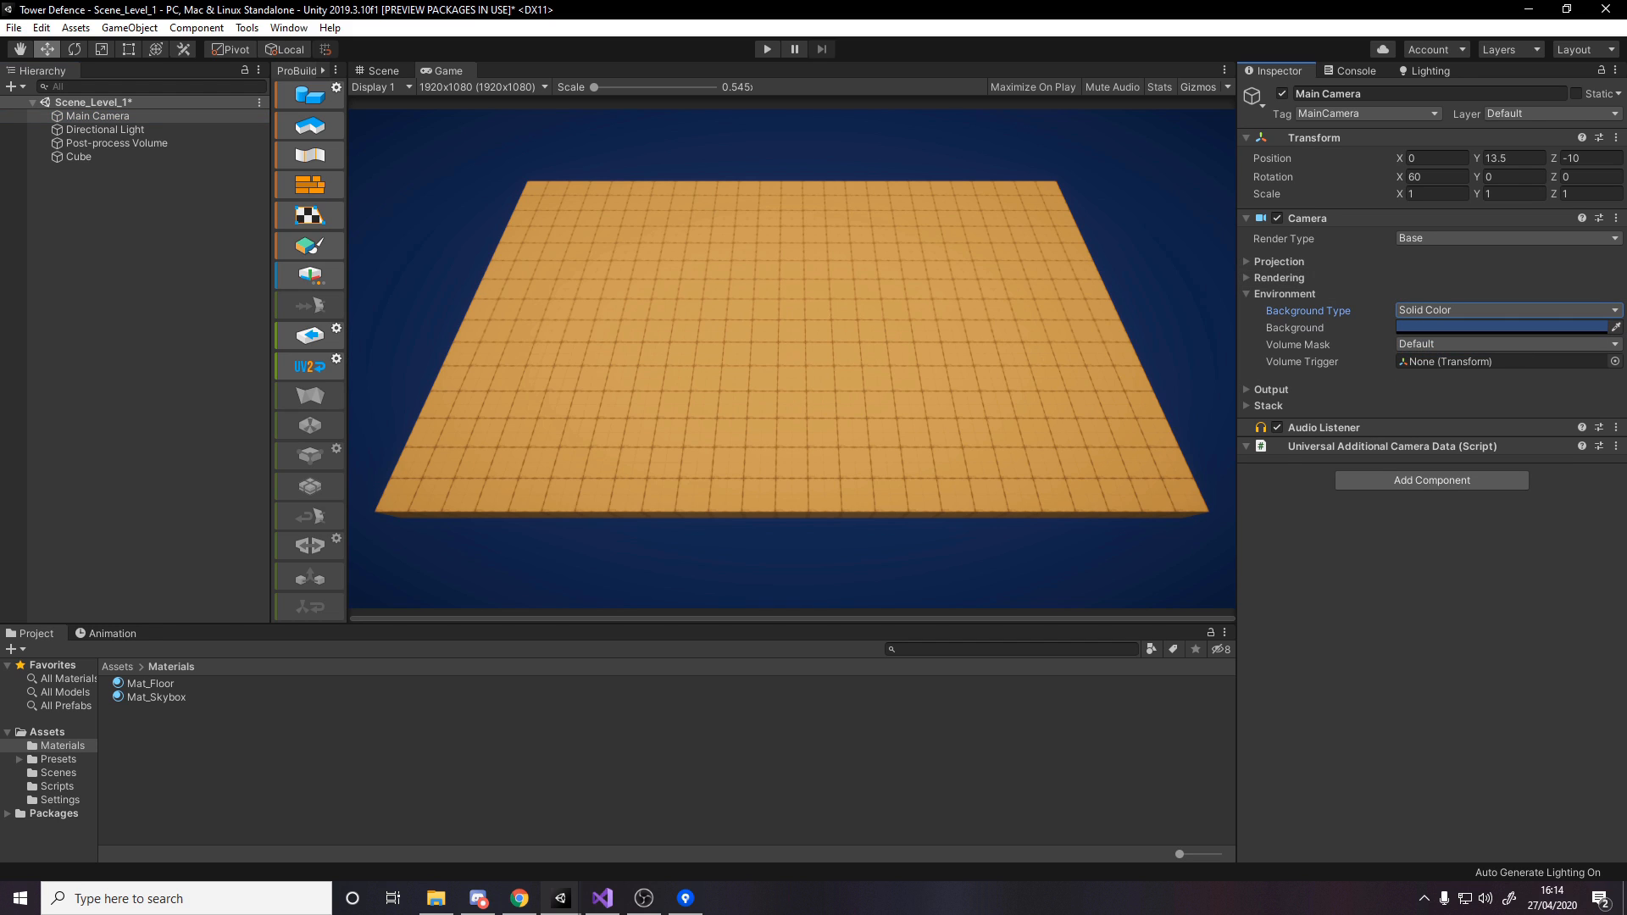
click(1504, 327)
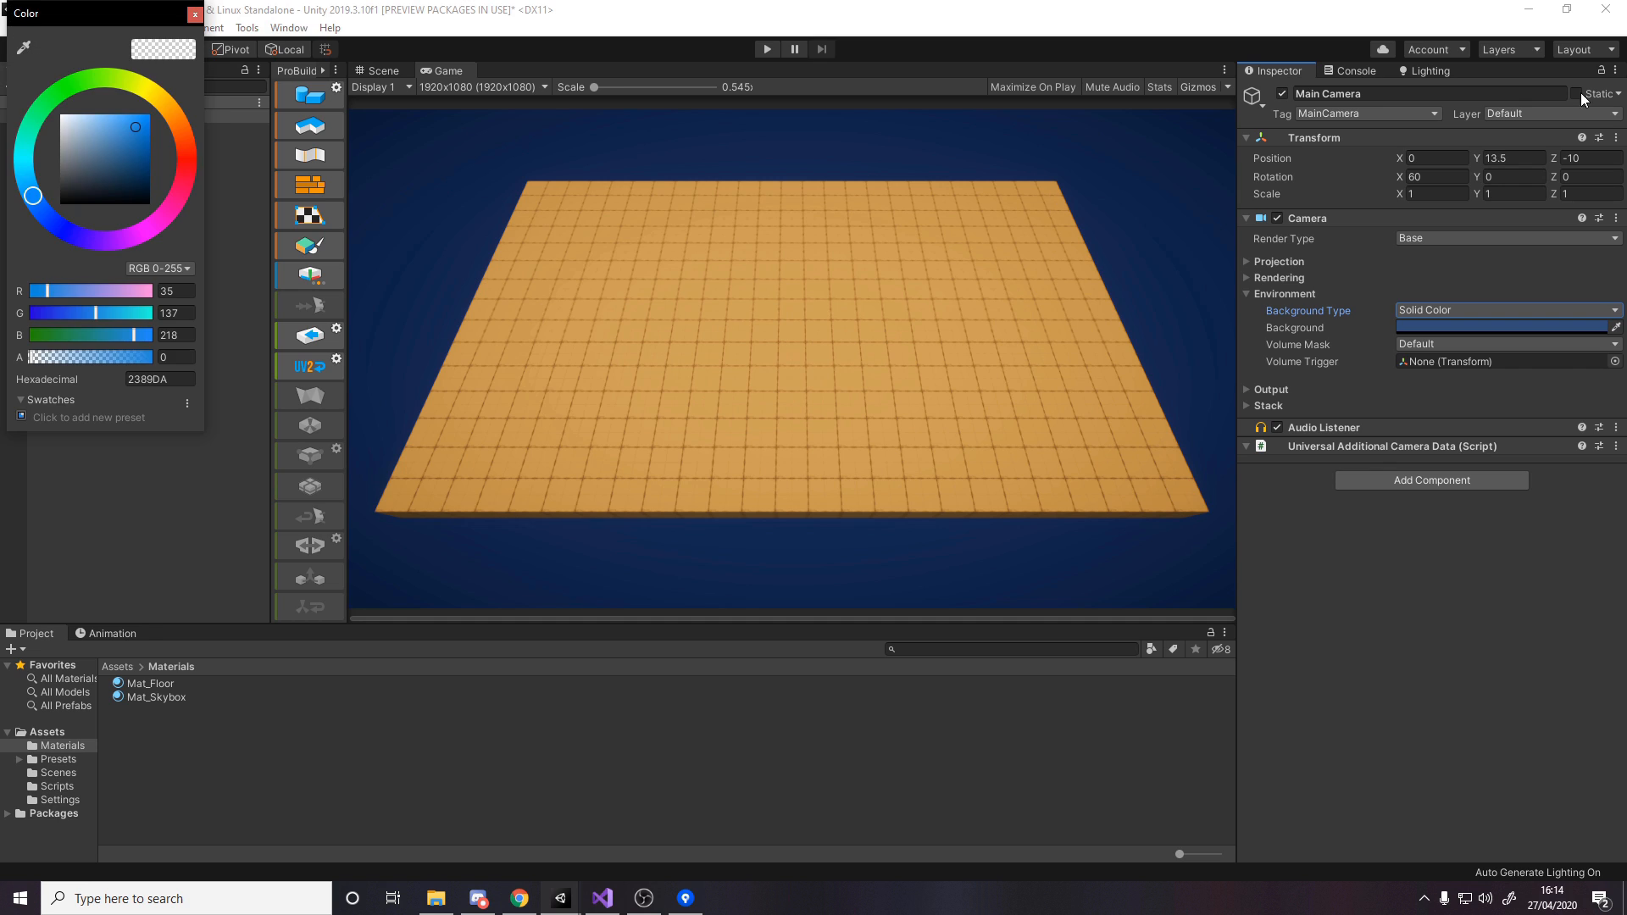
click(193, 13)
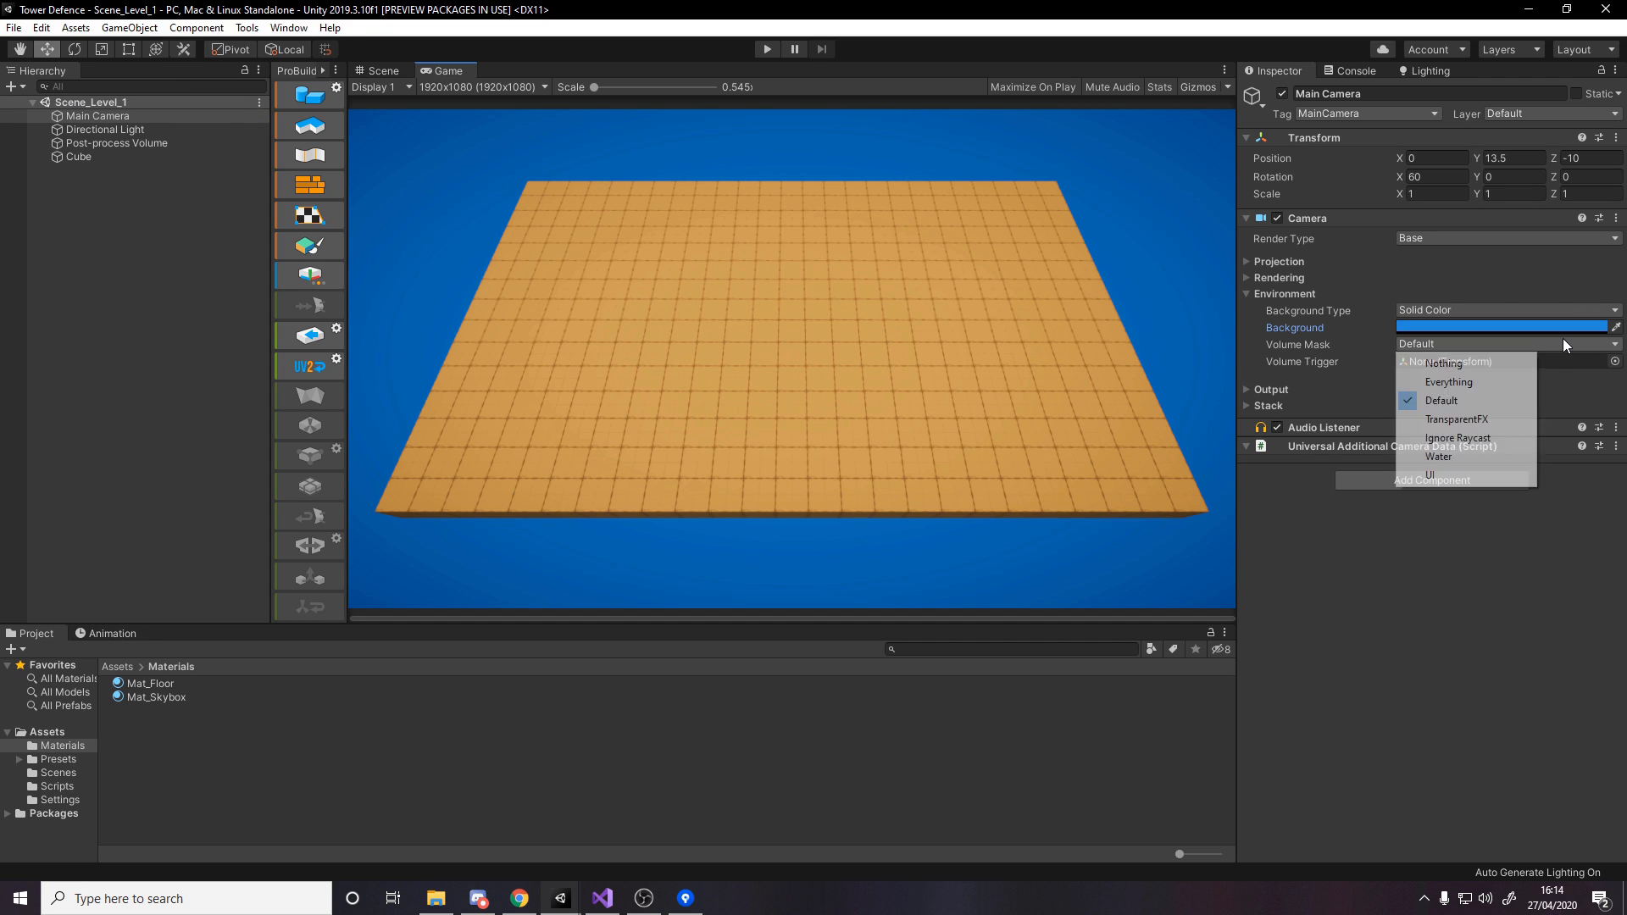
click(1504, 327)
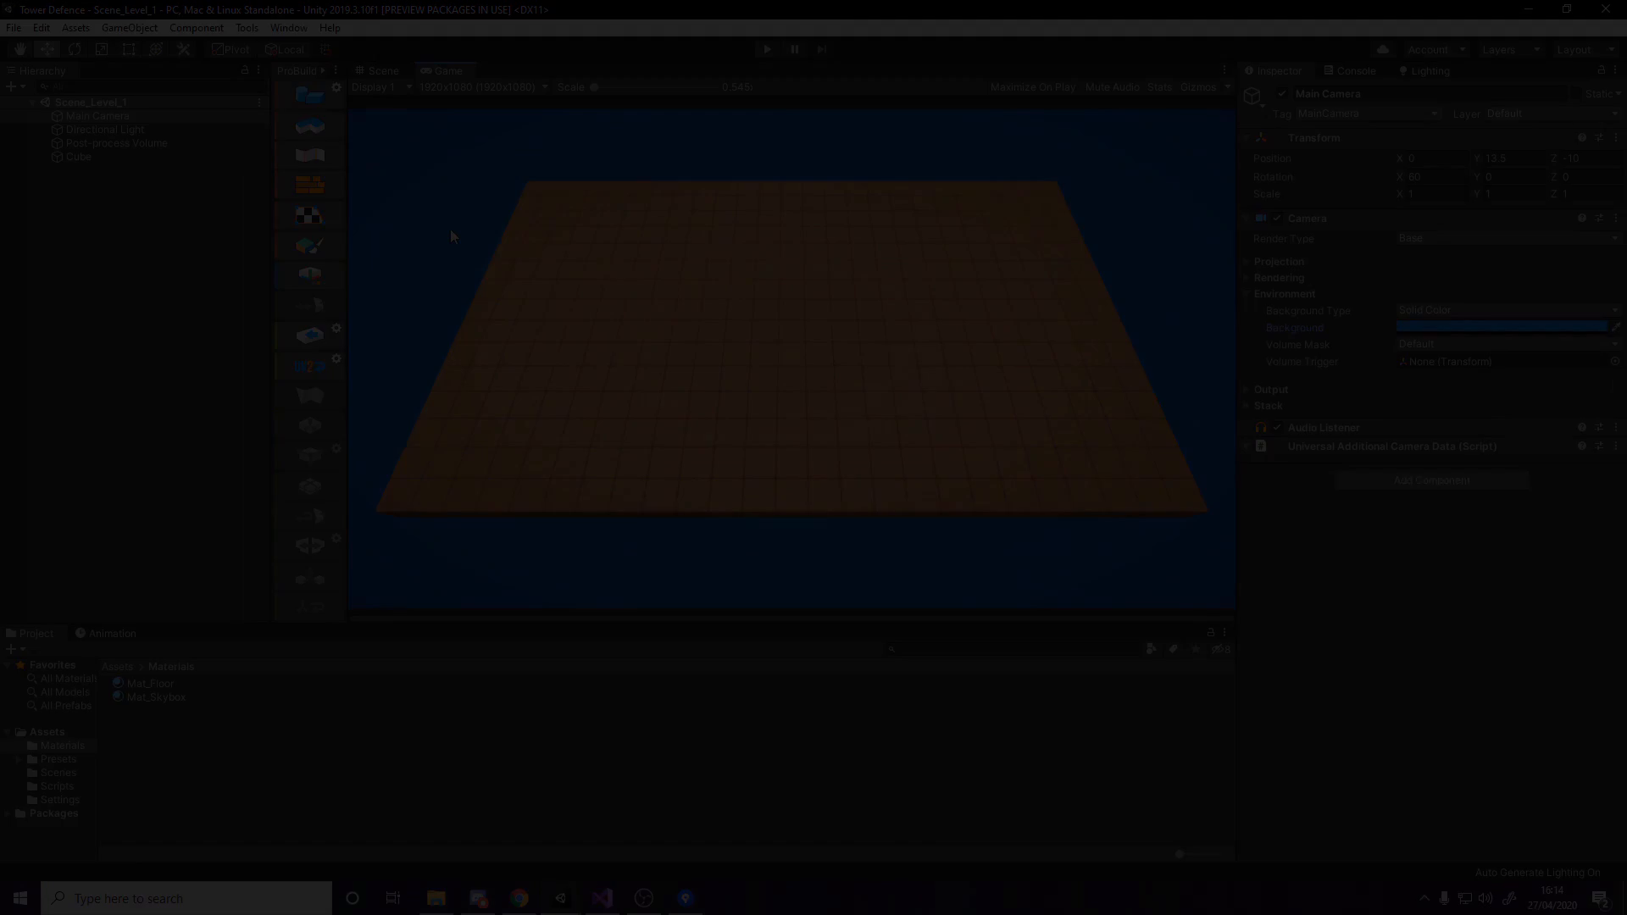
- Lower the Post-process Volume's Vignette Intensity to about 0.28
click(117, 142)
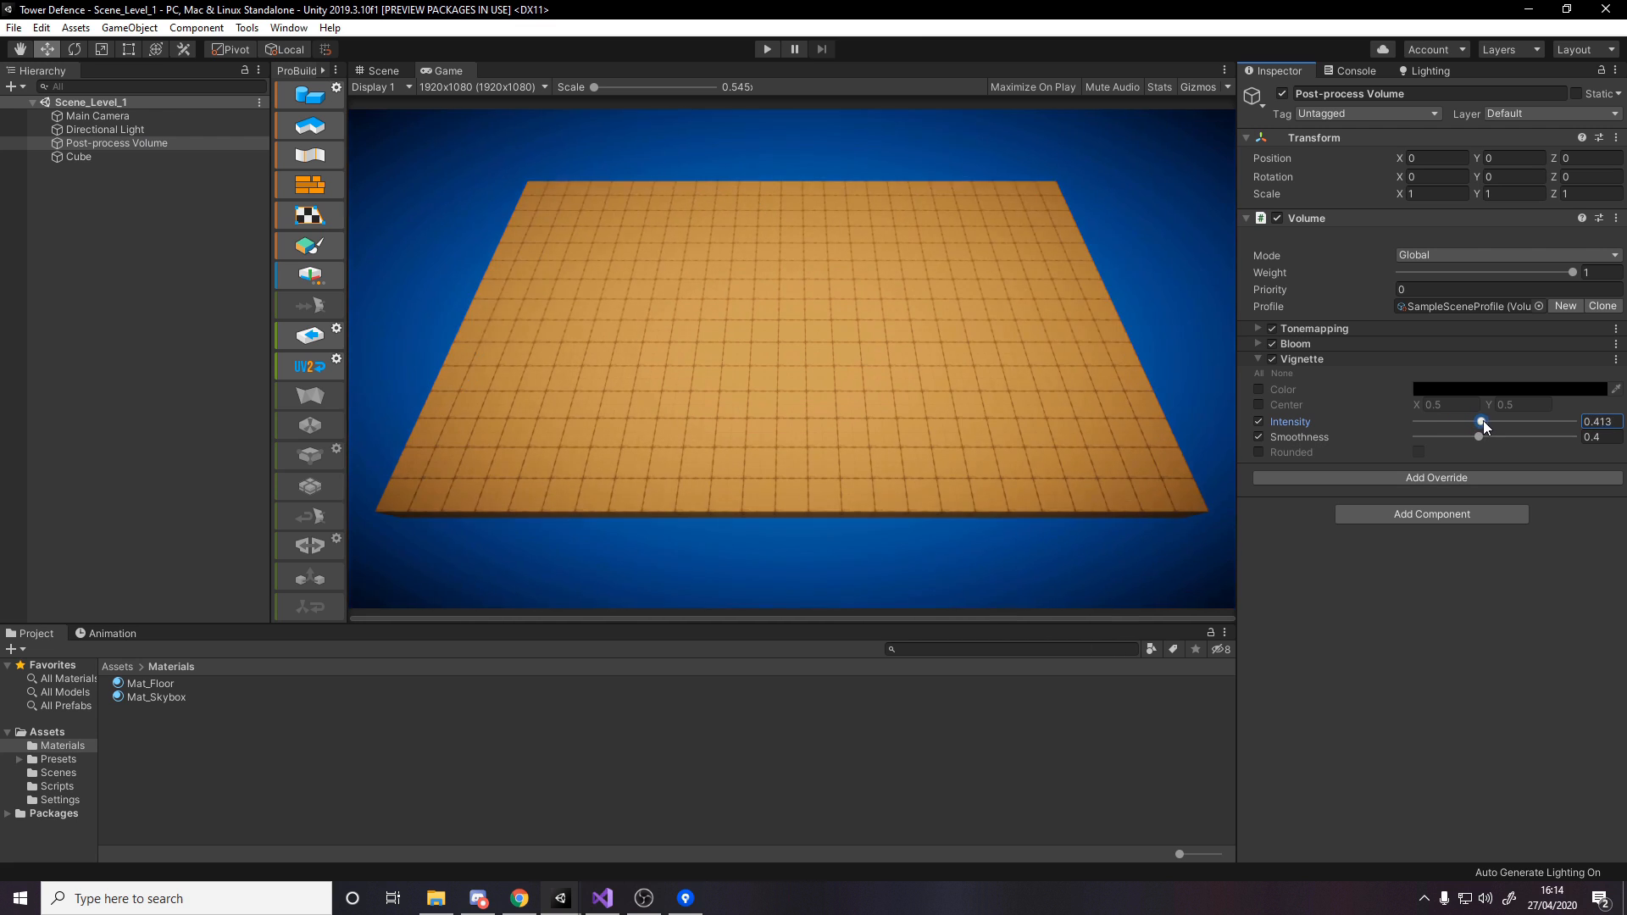
drag(1482, 422, 1461, 422)
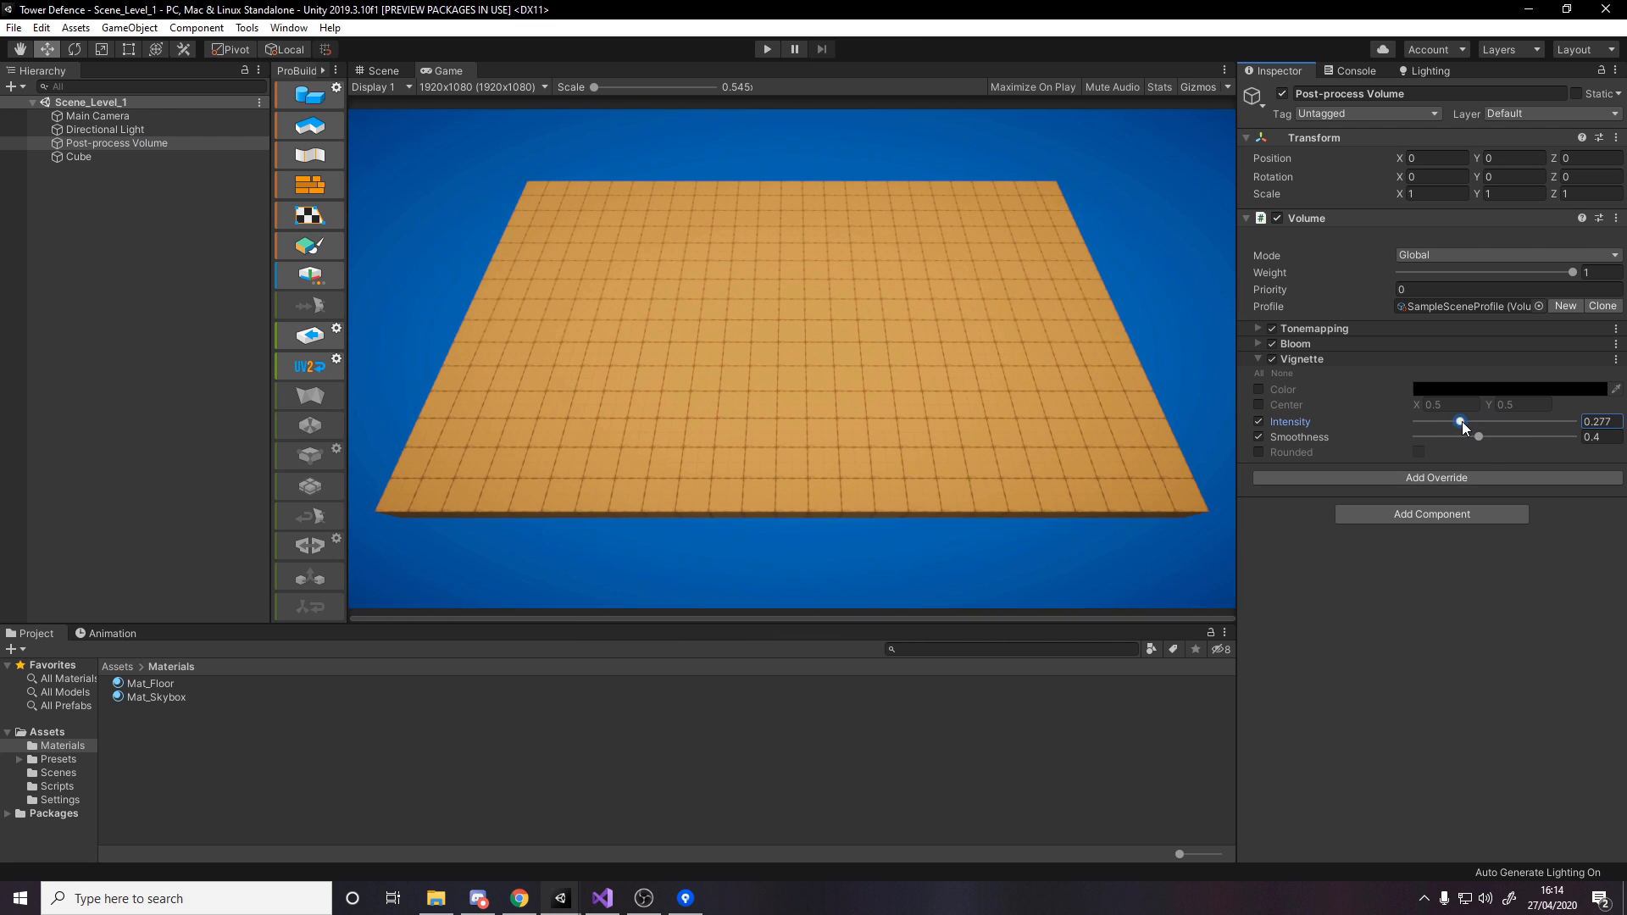
click(1257, 358)
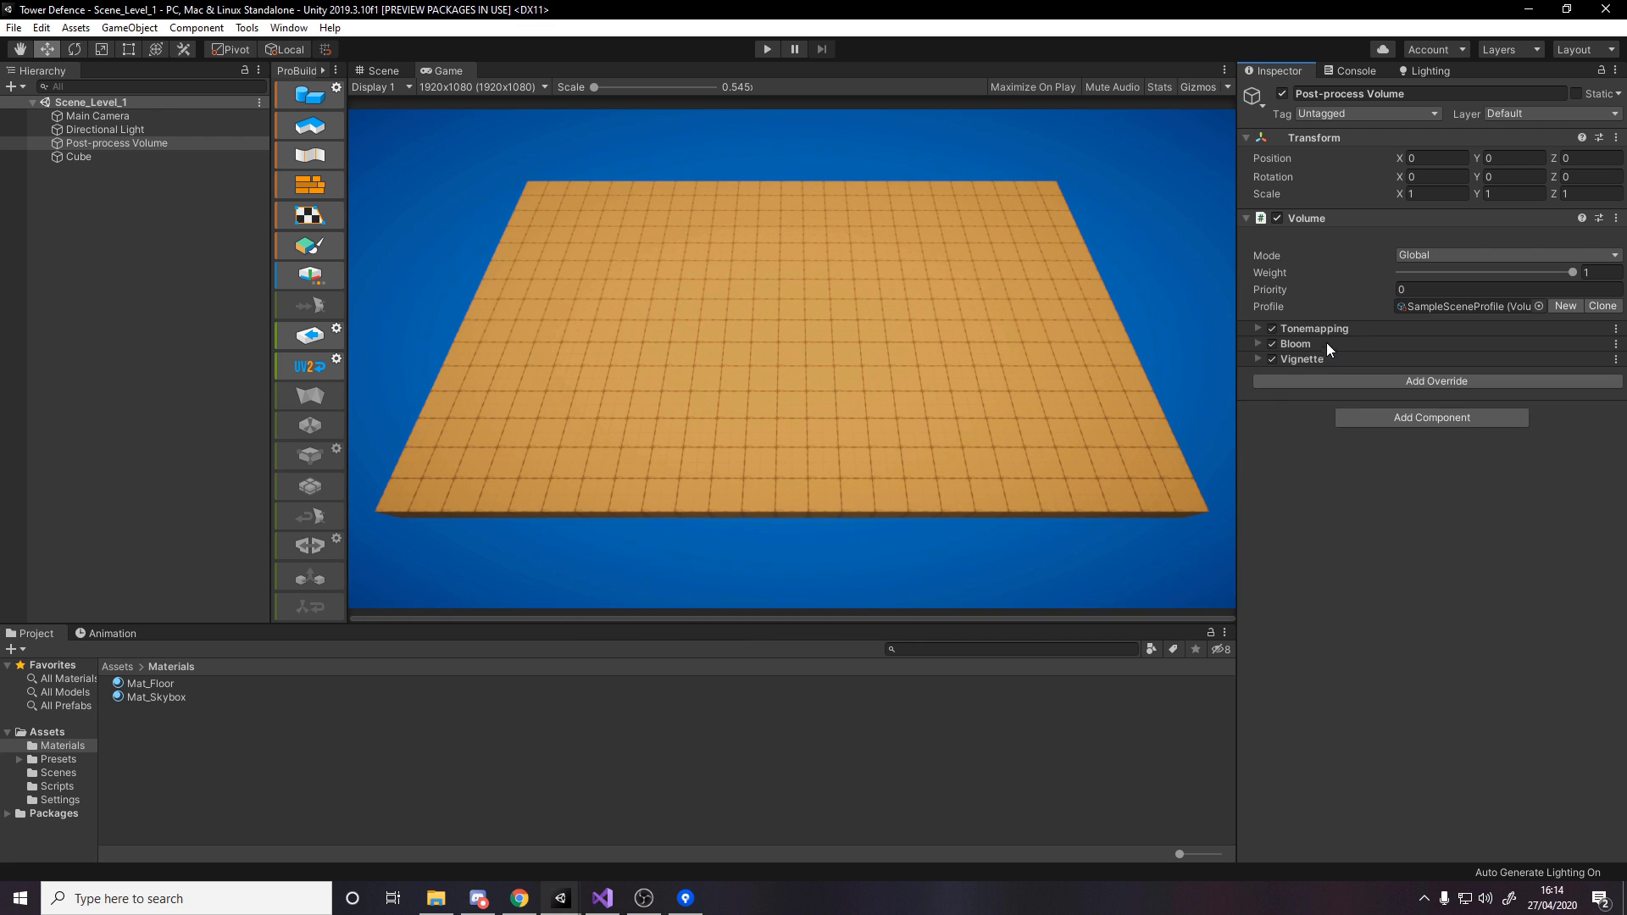
click(152, 288)
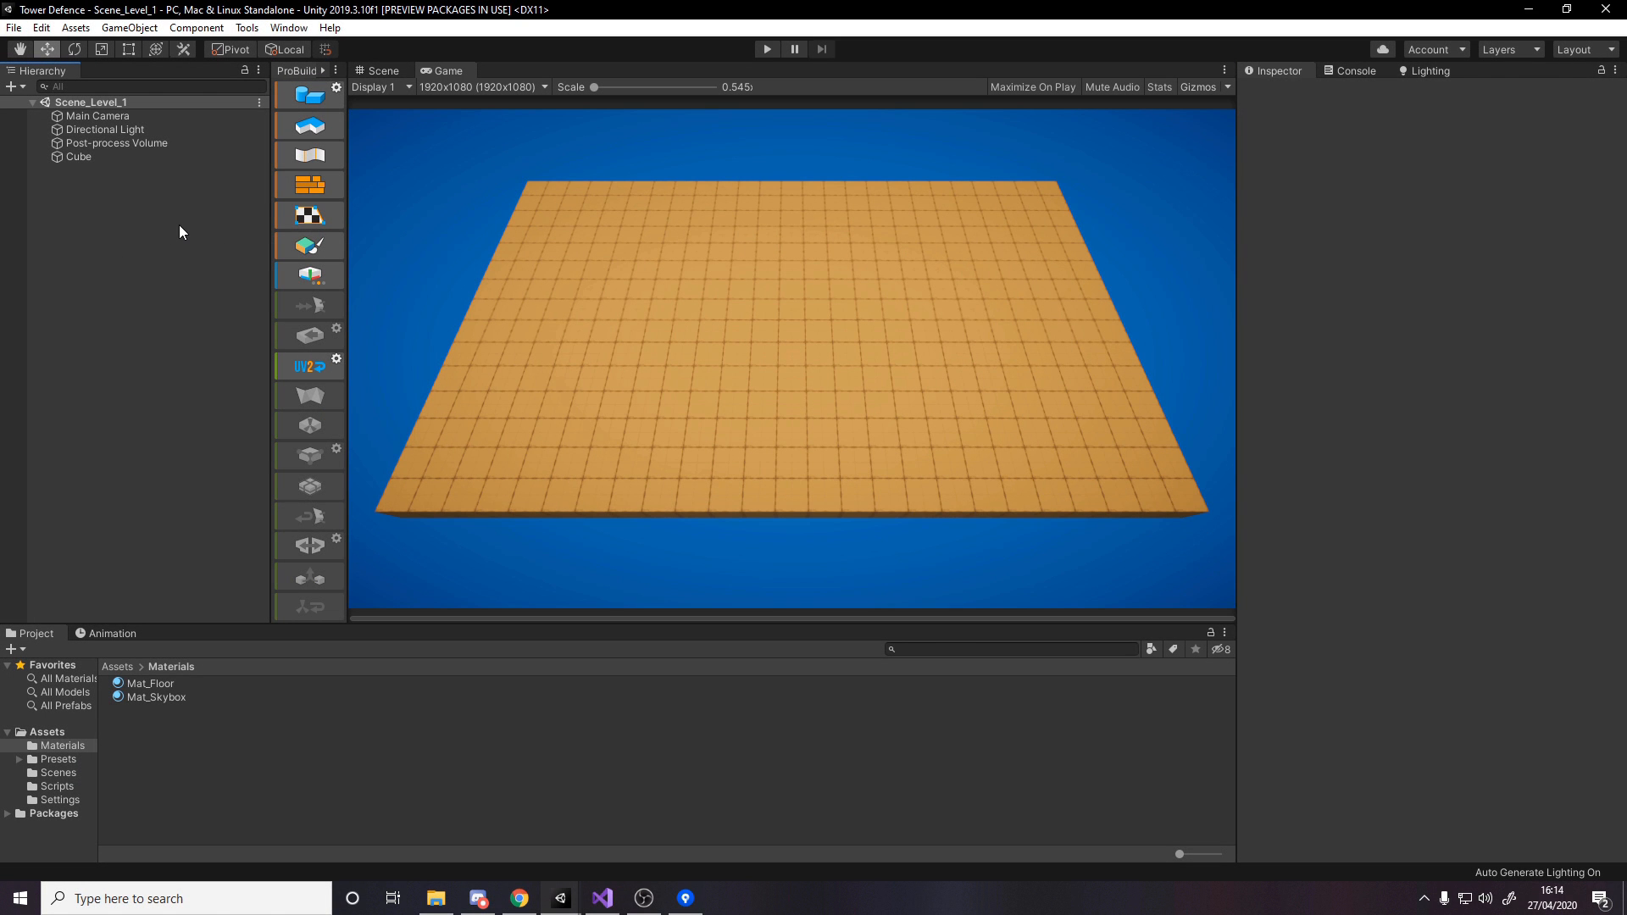
mouse_move(525, 219)
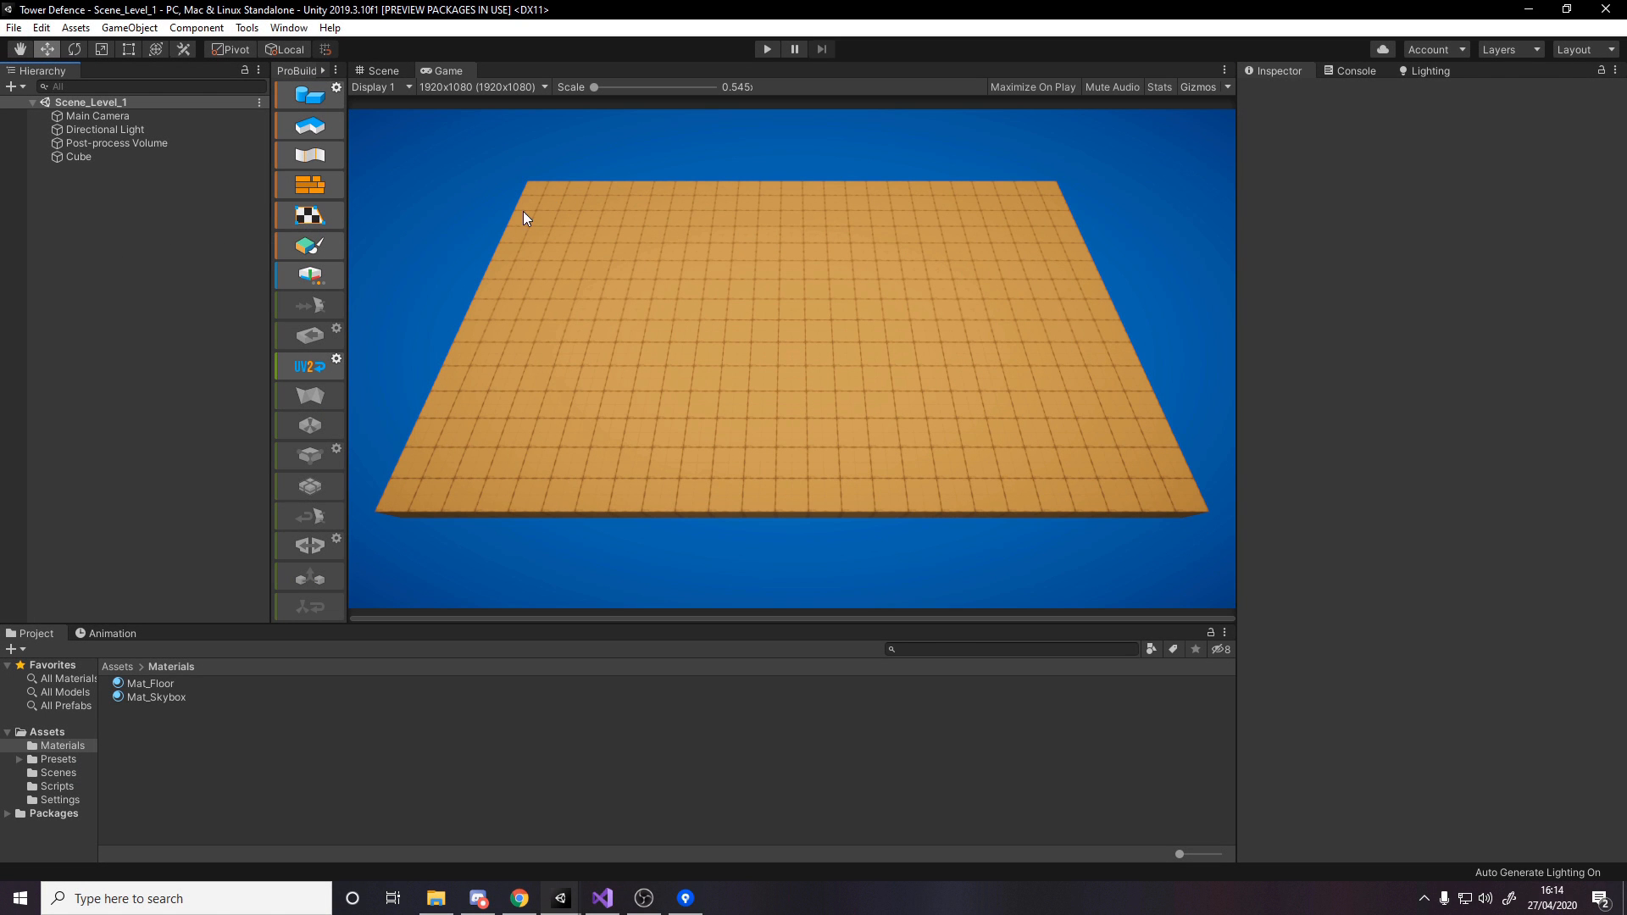
mouse_move(849, 391)
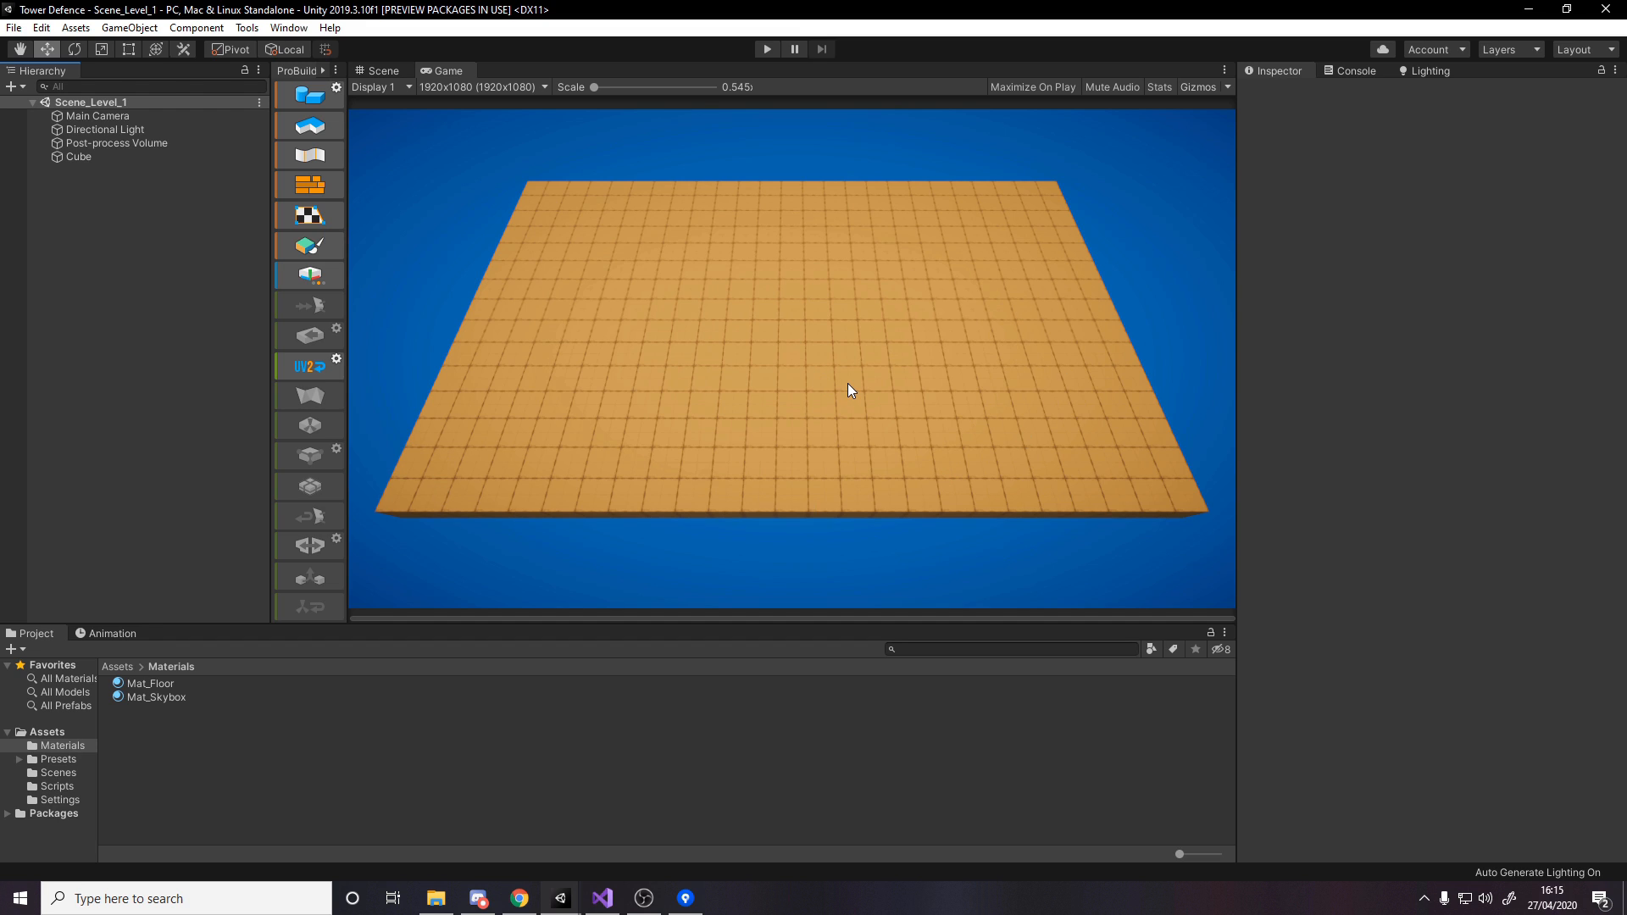
mouse_move(841, 373)
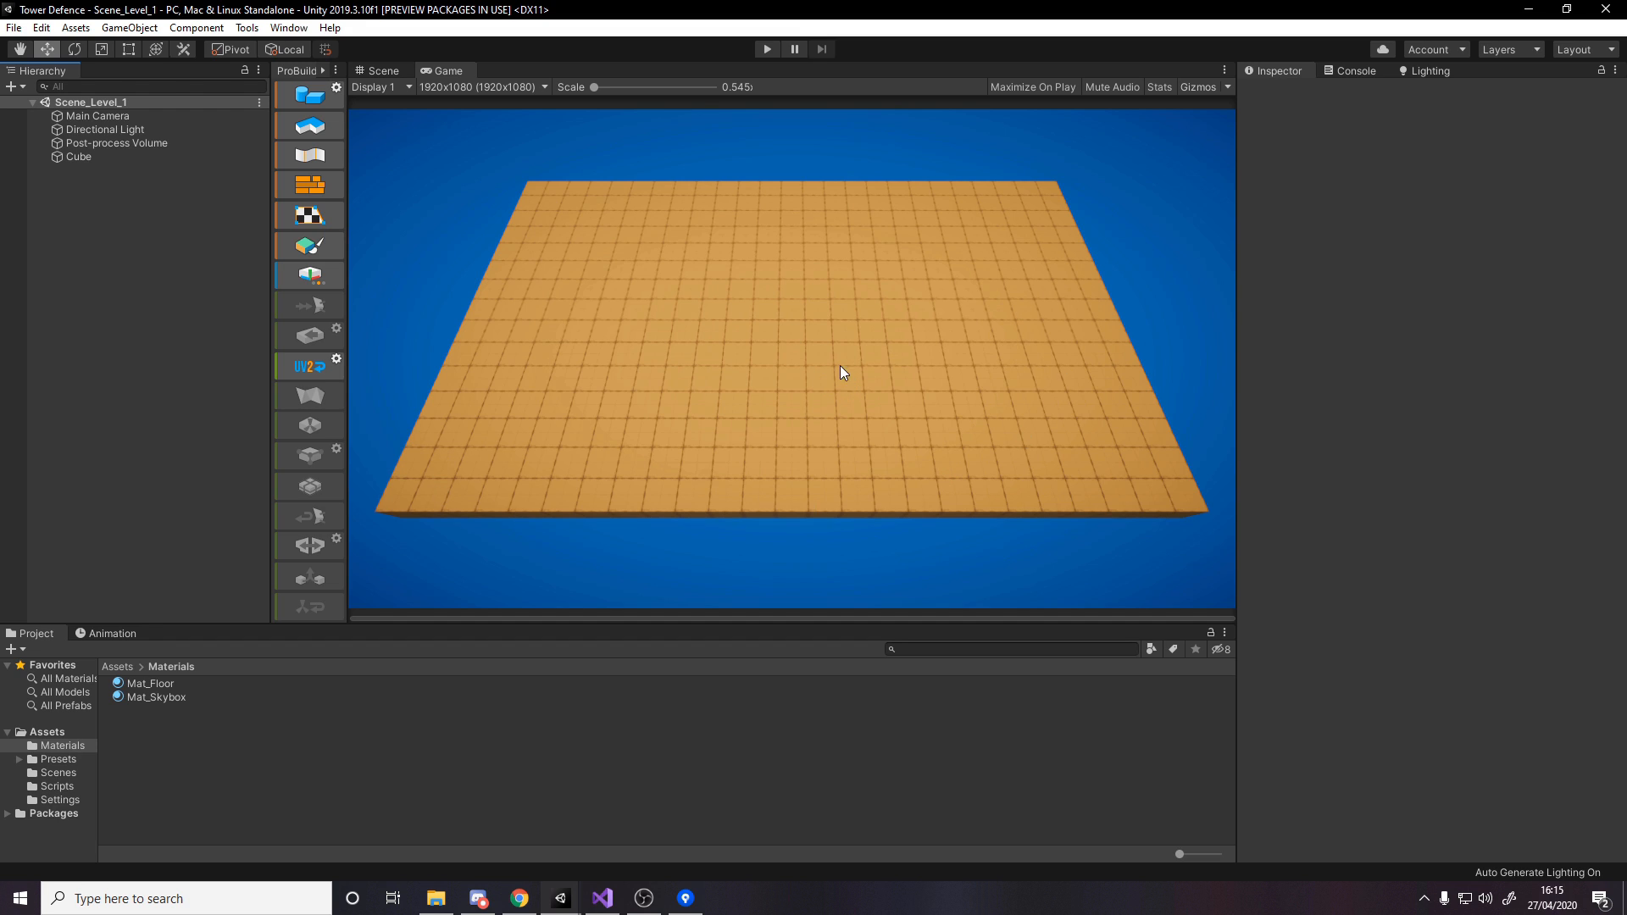
mouse_move(633, 358)
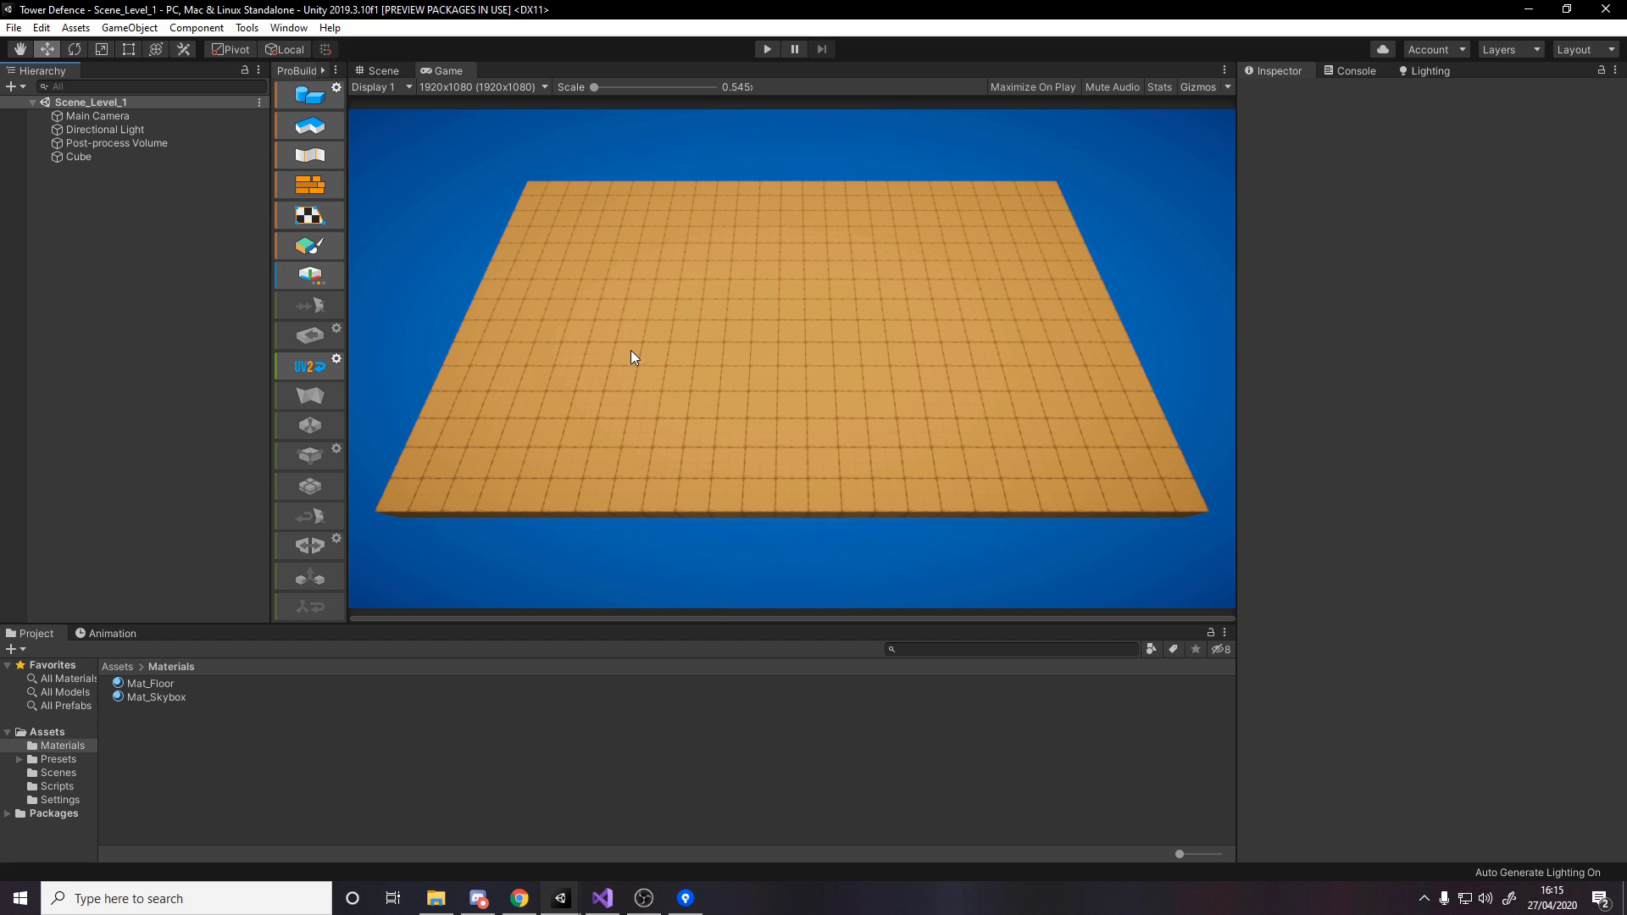
mouse_move(490, 114)
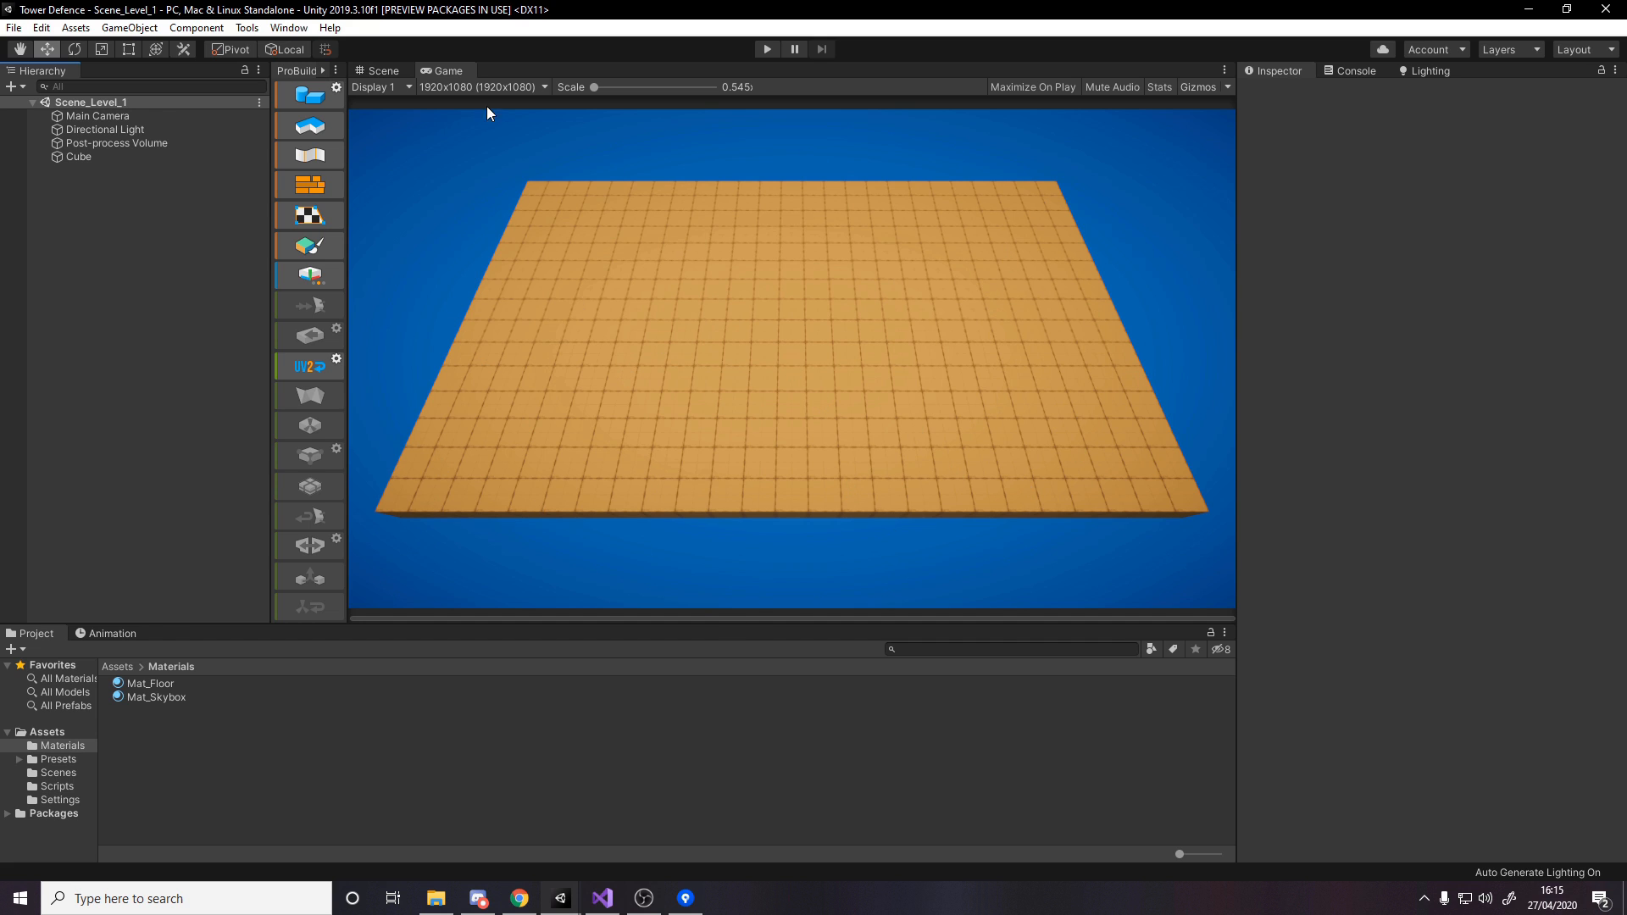
mouse_move(161, 239)
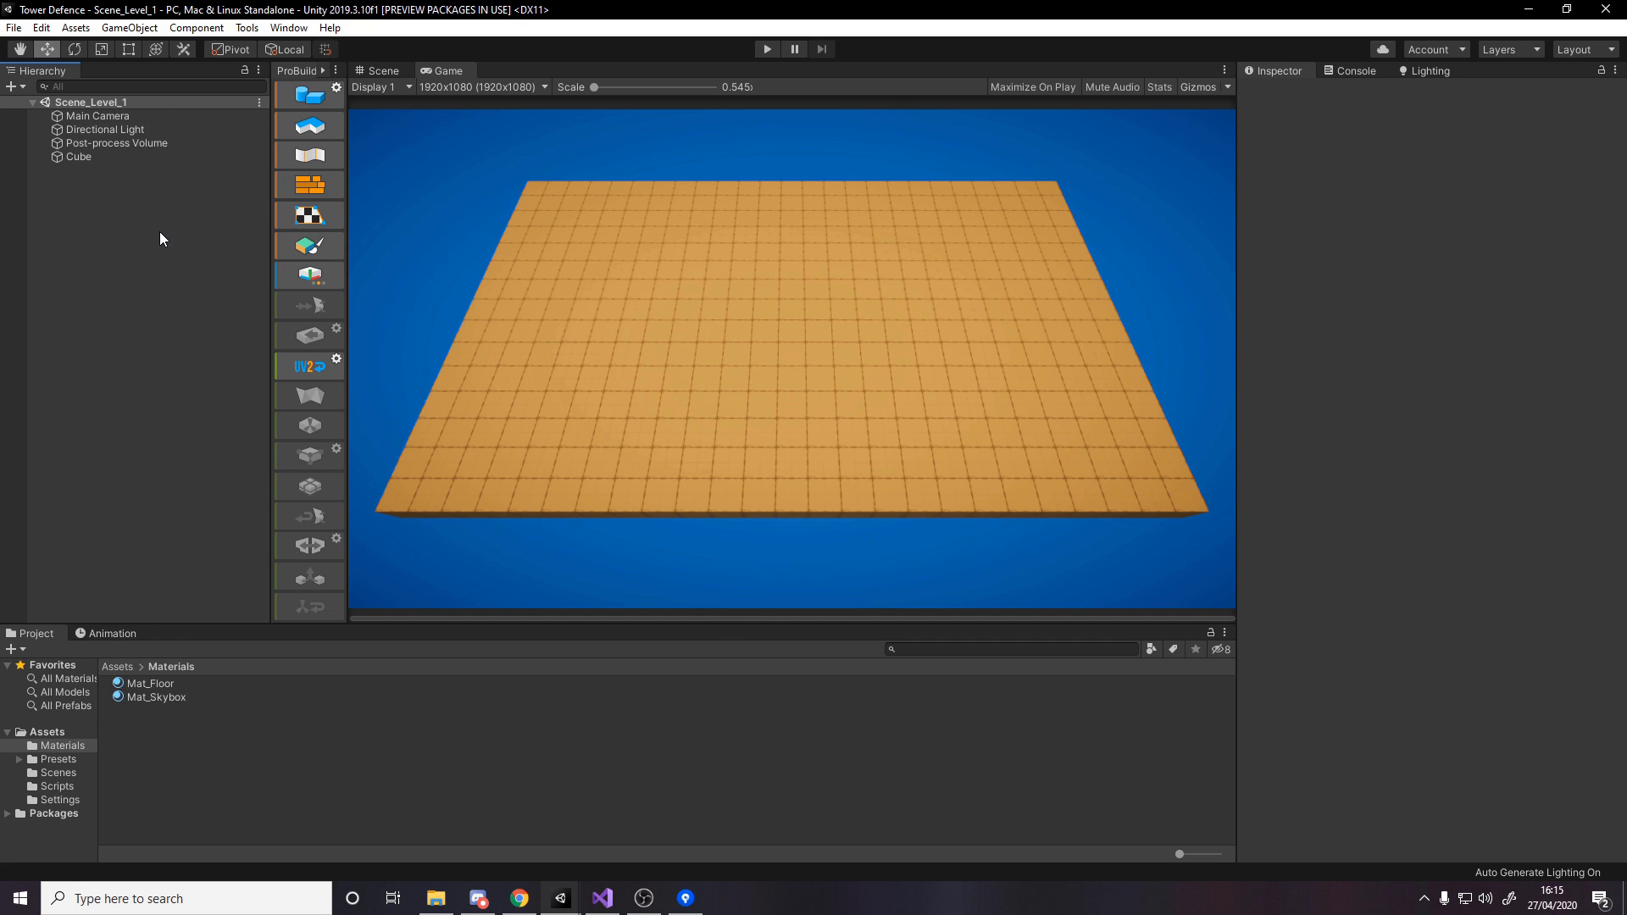
- Rename Cube to Floor, create an empty Grass object and store it in a new Prefabs folder
click(377, 71)
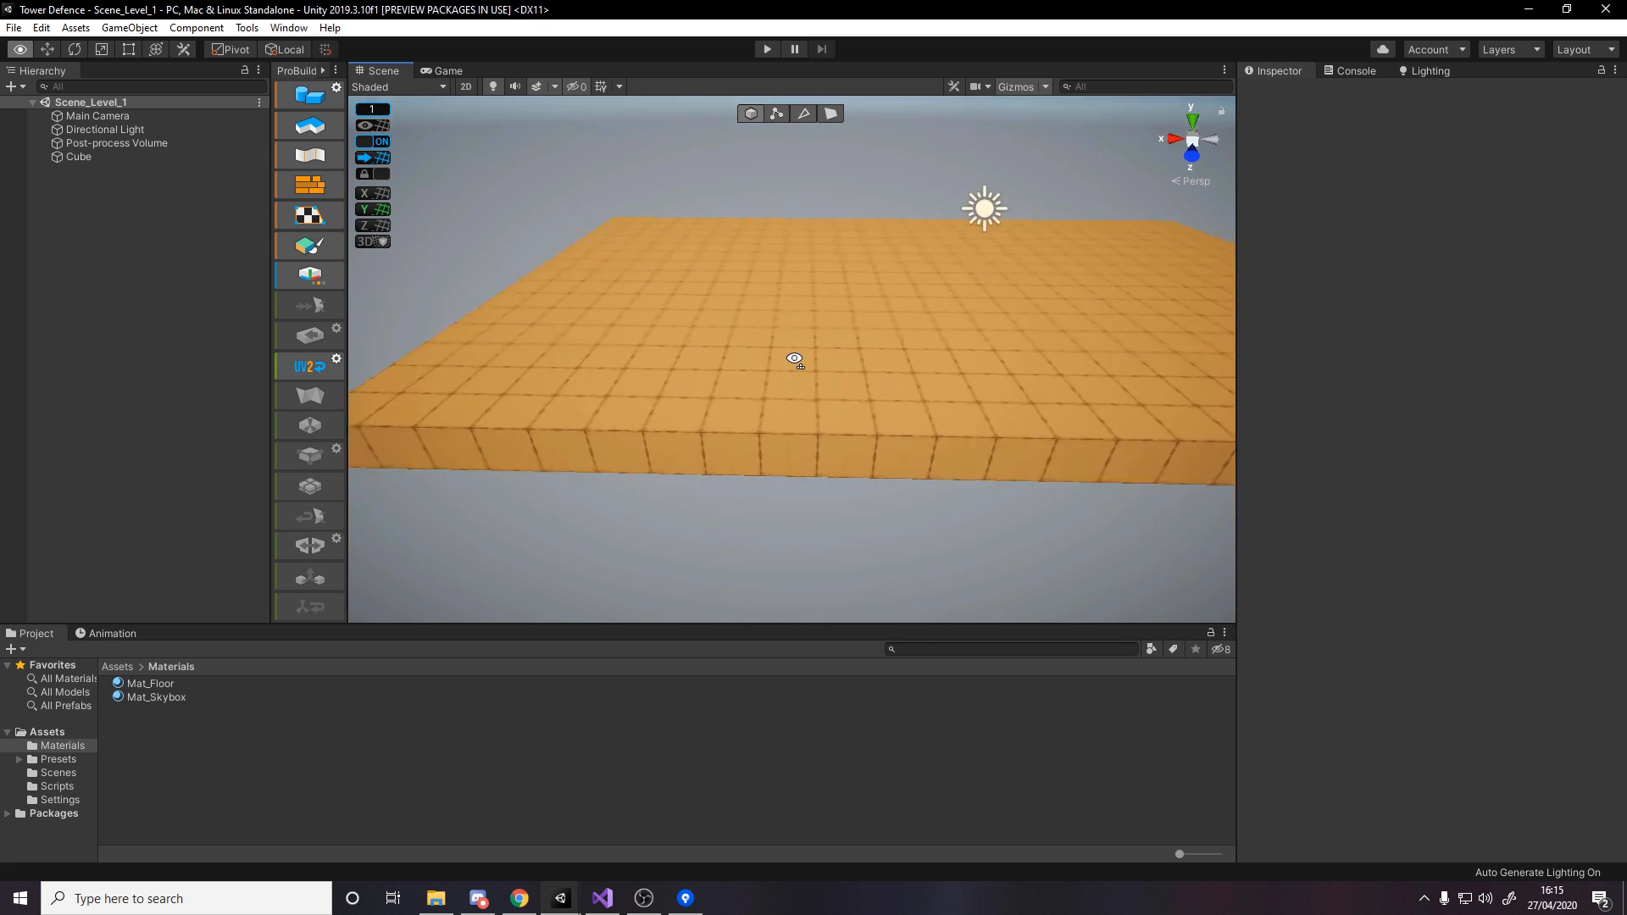
click(80, 156)
text(Floor)
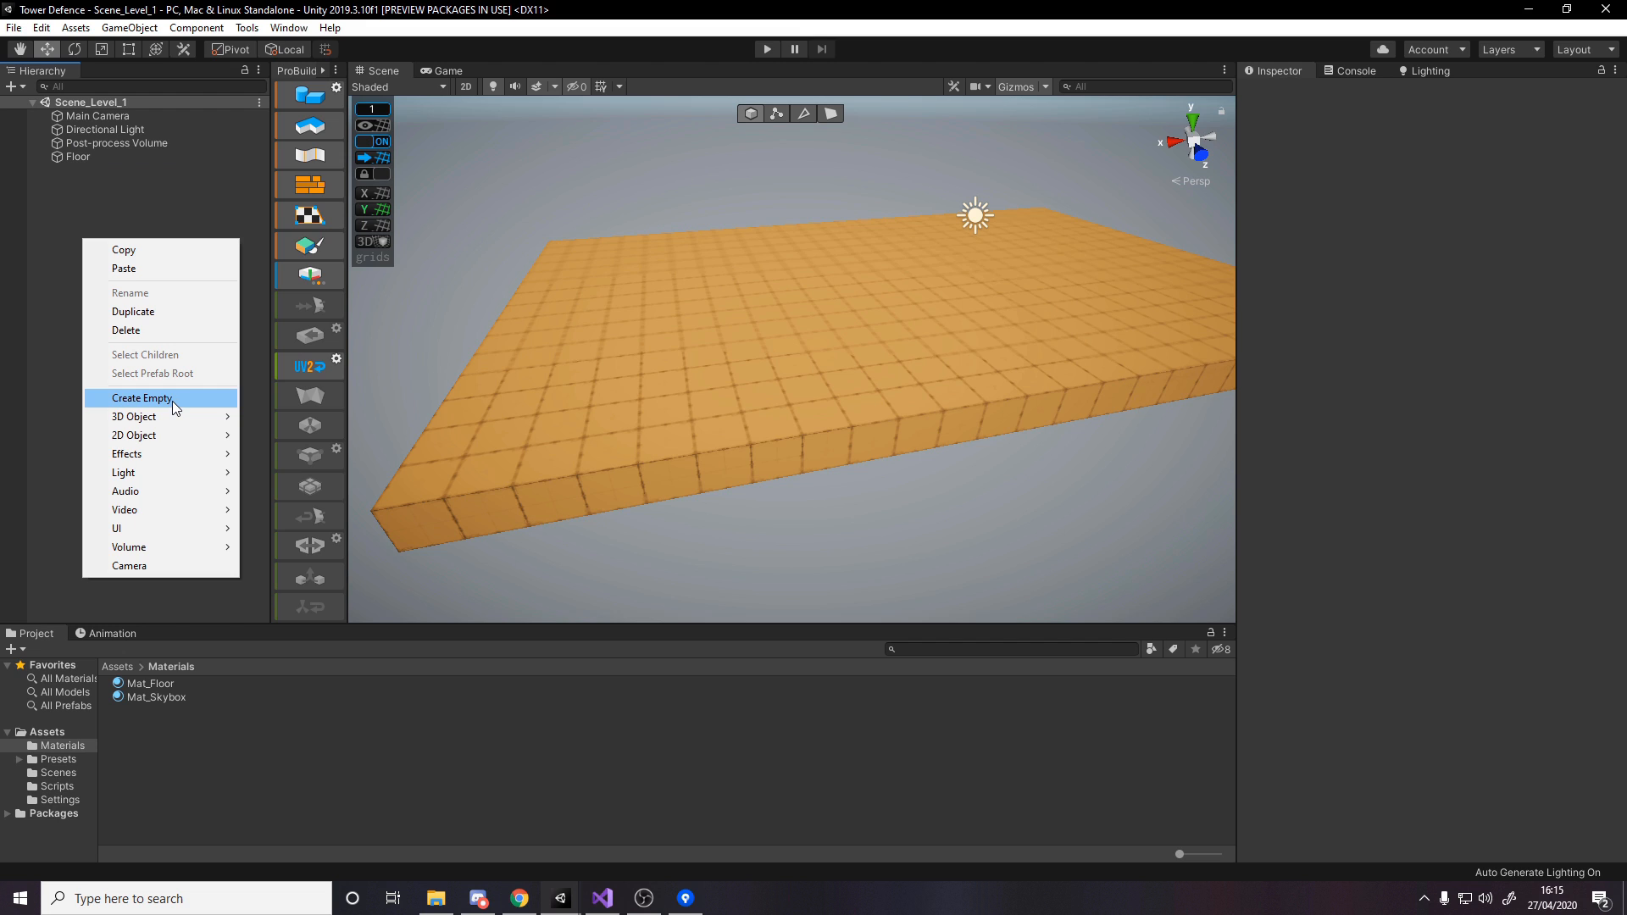
click(142, 397)
text(PRefa)
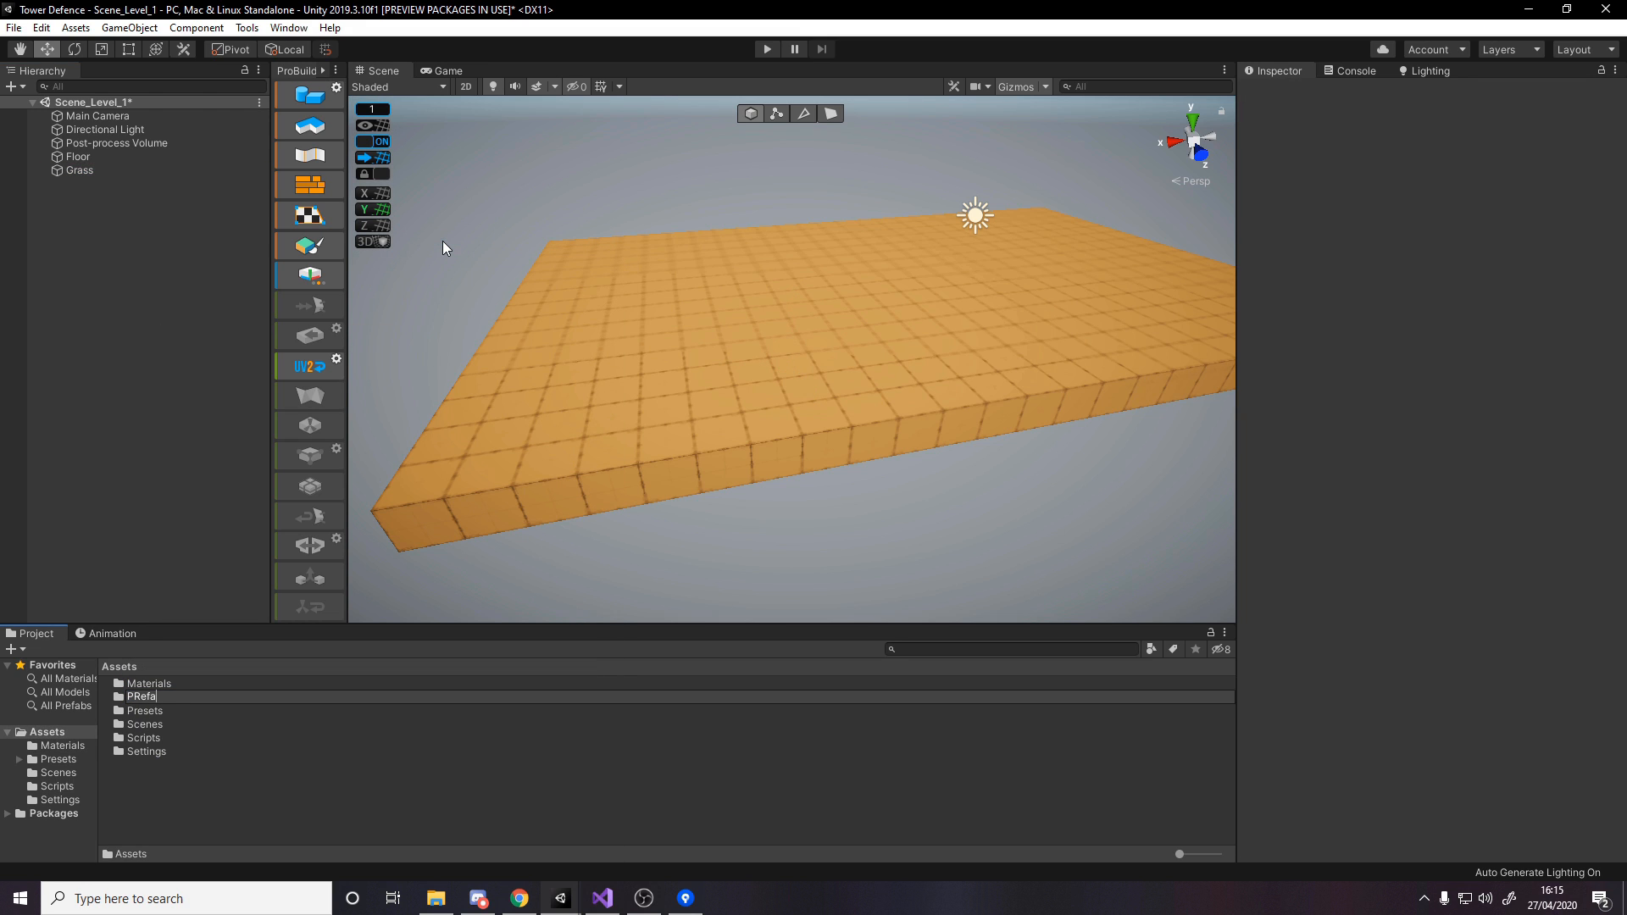
click(146, 697)
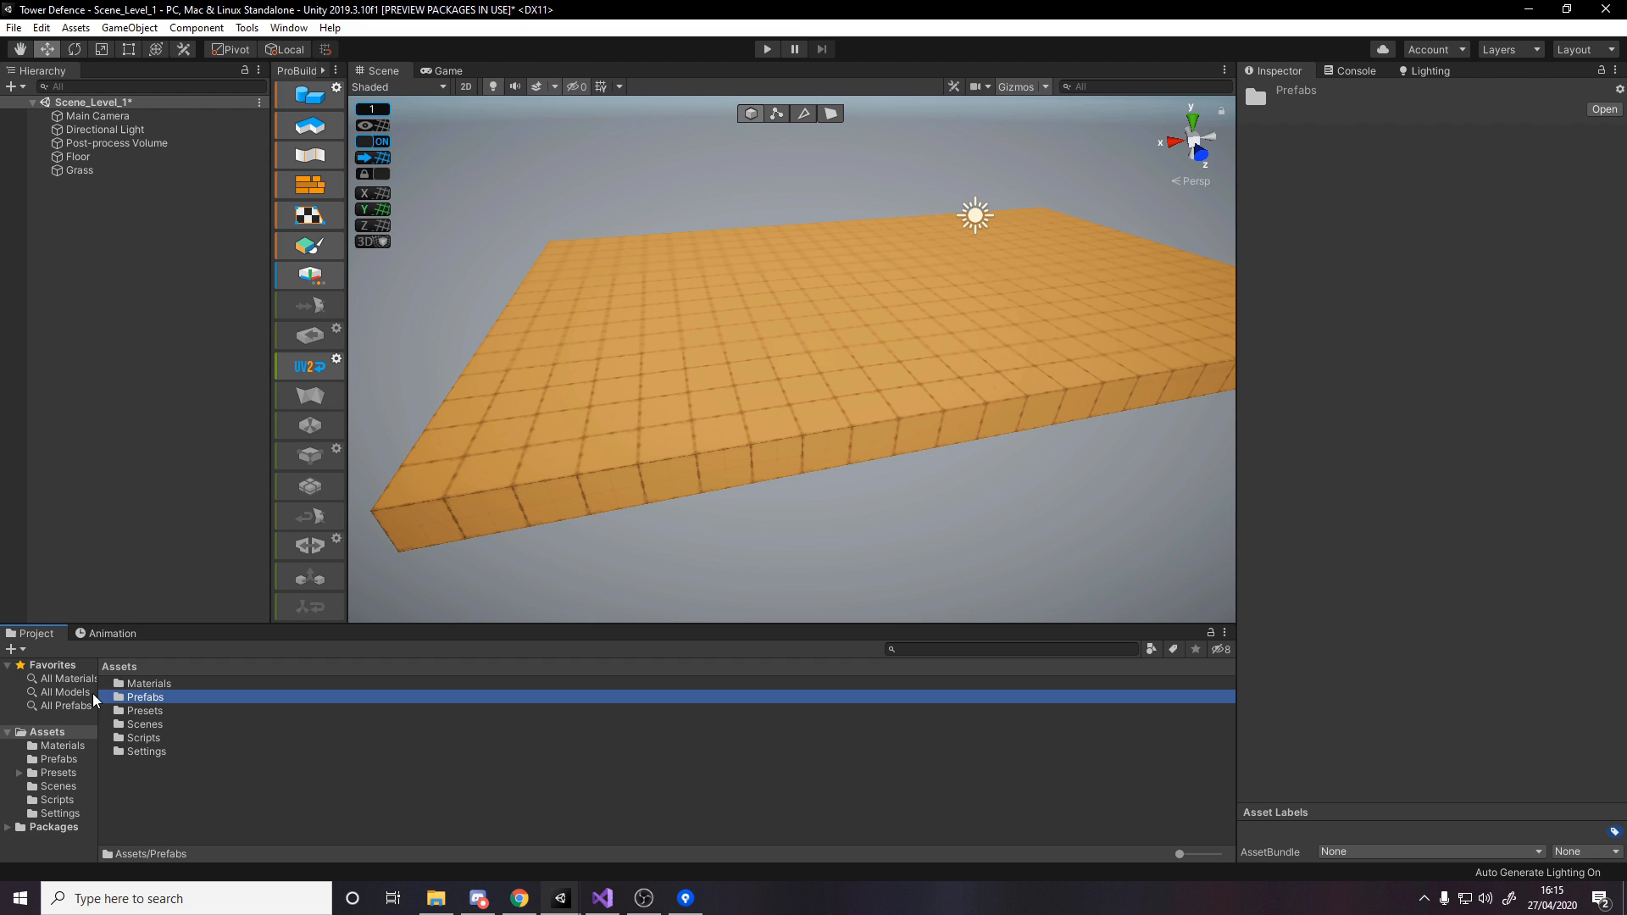
double_click(145, 696)
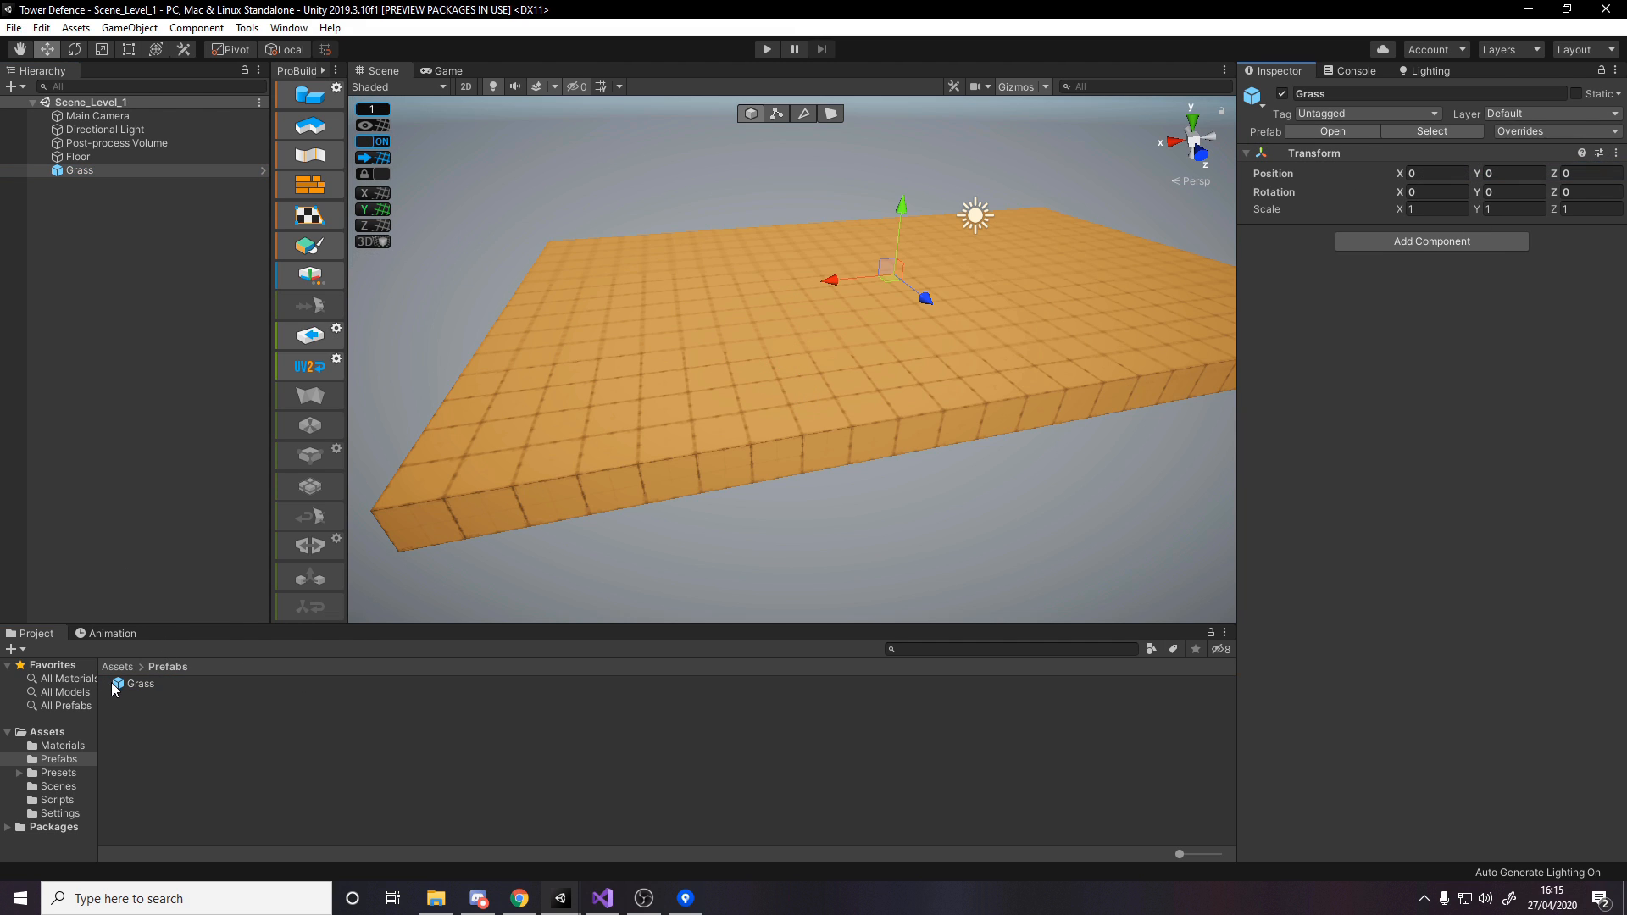
- Add a Box Collider to the Grass prefab with Center Y 0.1 and Size 0.8, 0.2, 0.8
click(1612, 137)
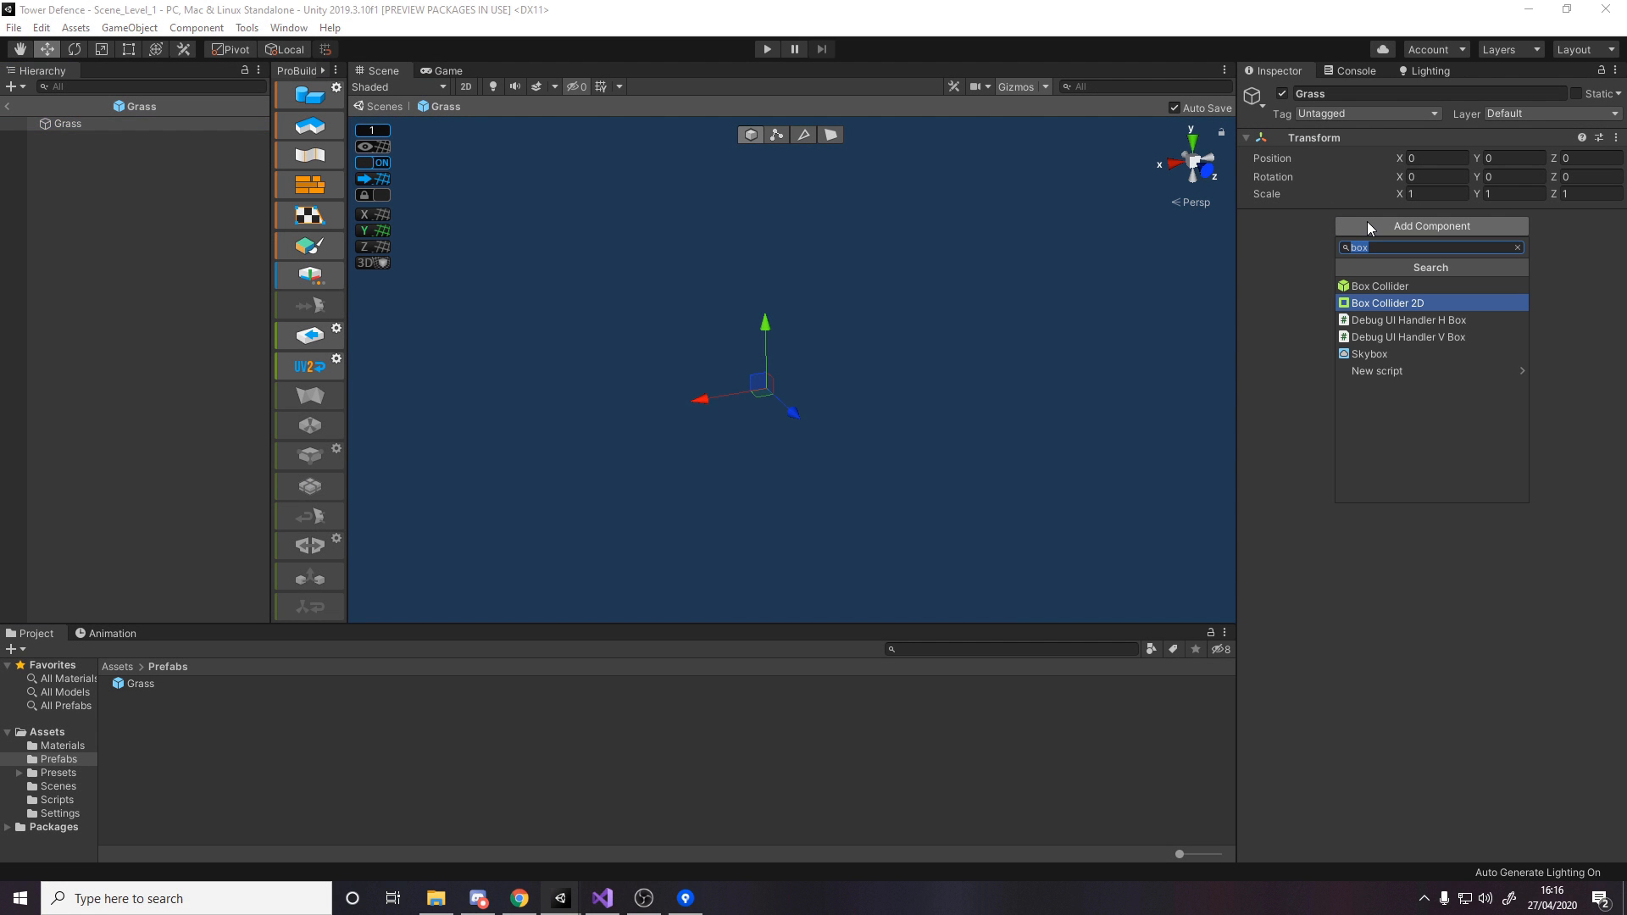
click(1378, 285)
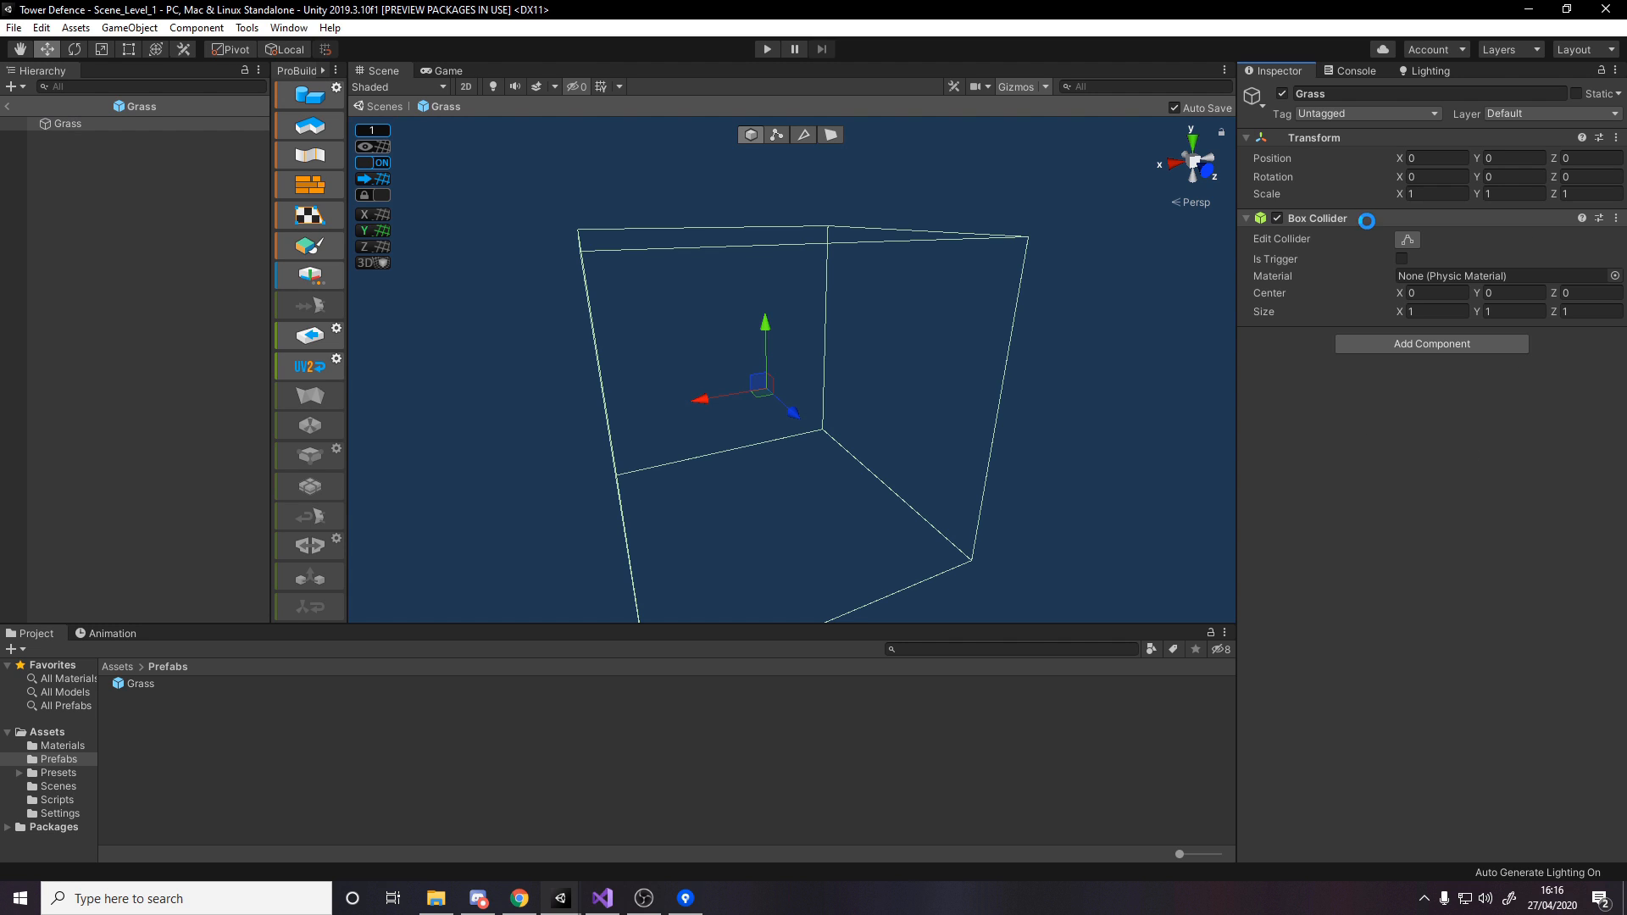
mouse_move(1368, 224)
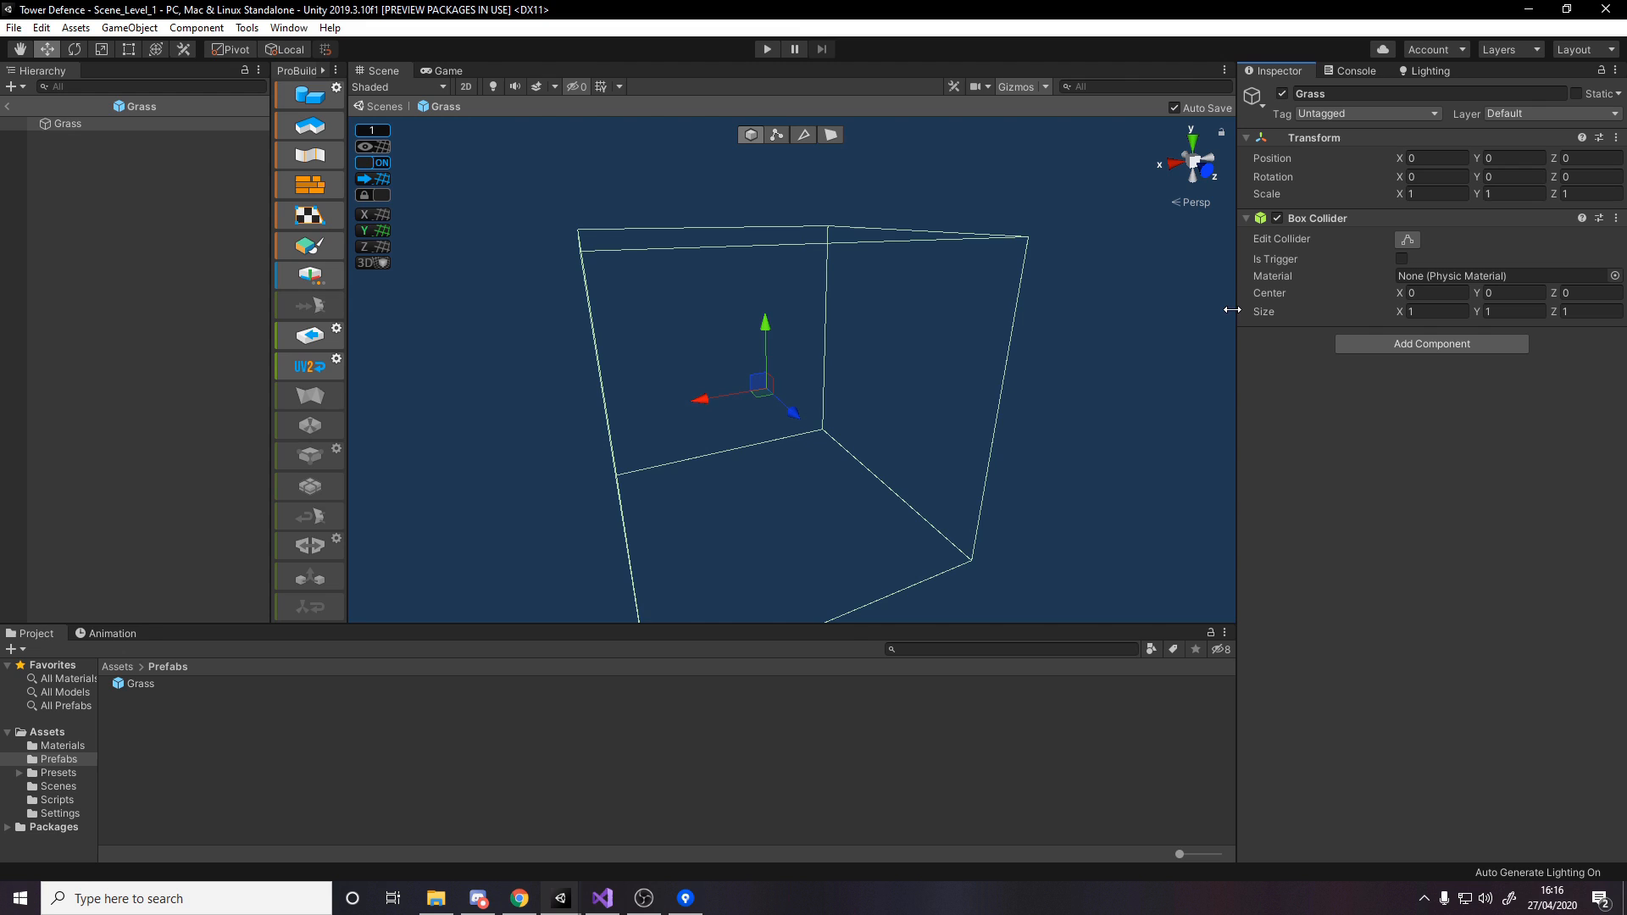
mouse_move(820, 390)
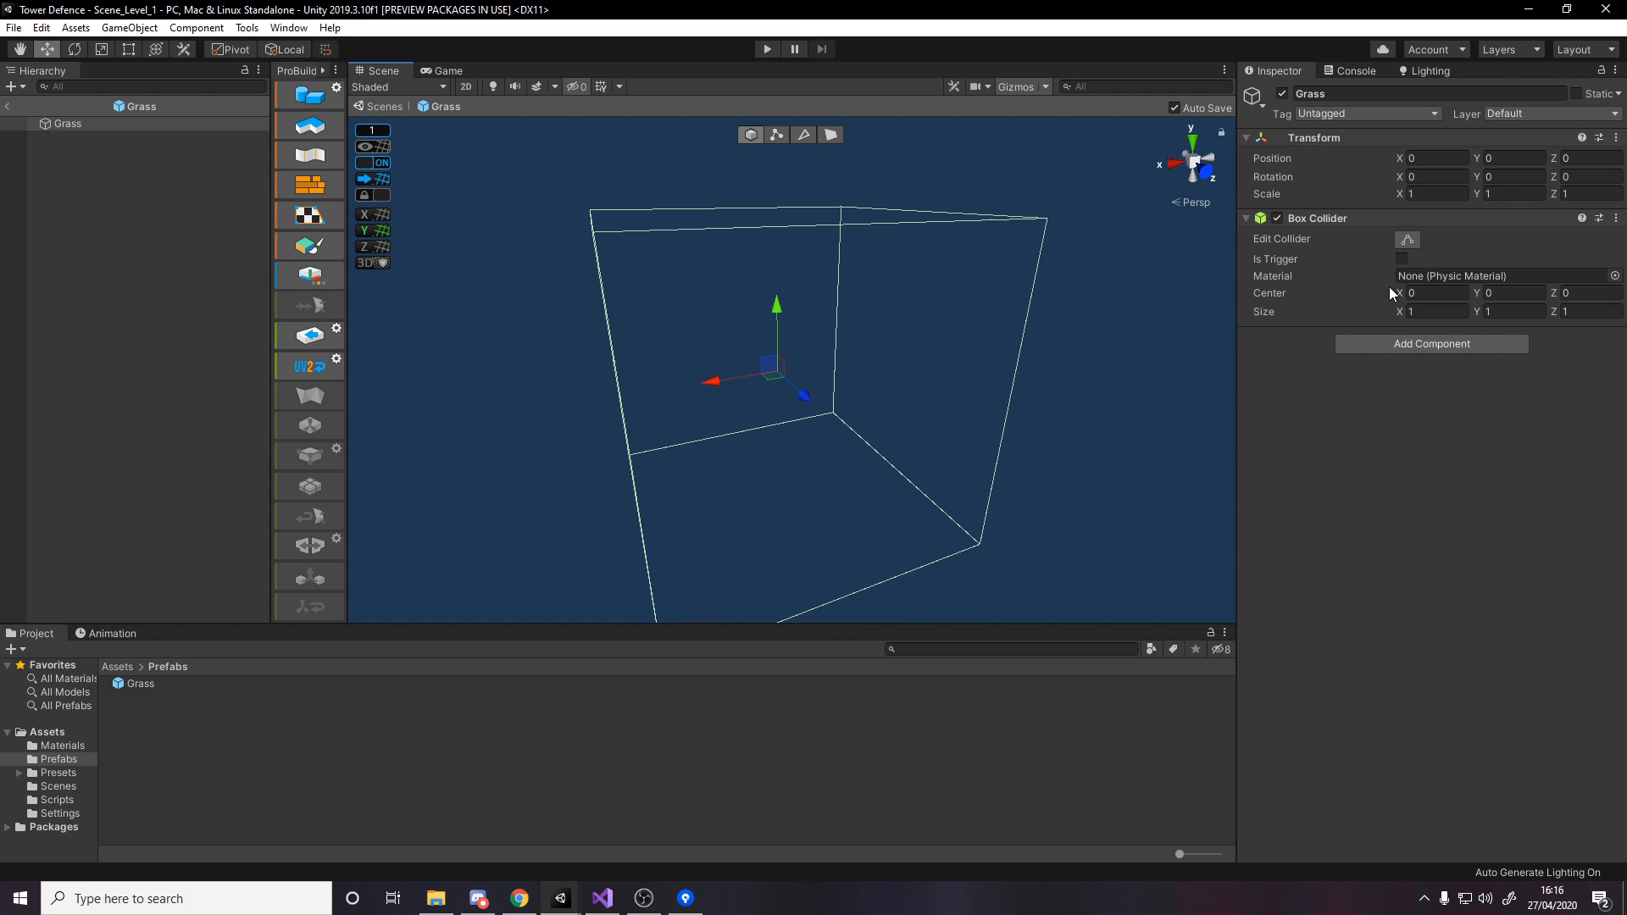
click(1432, 312)
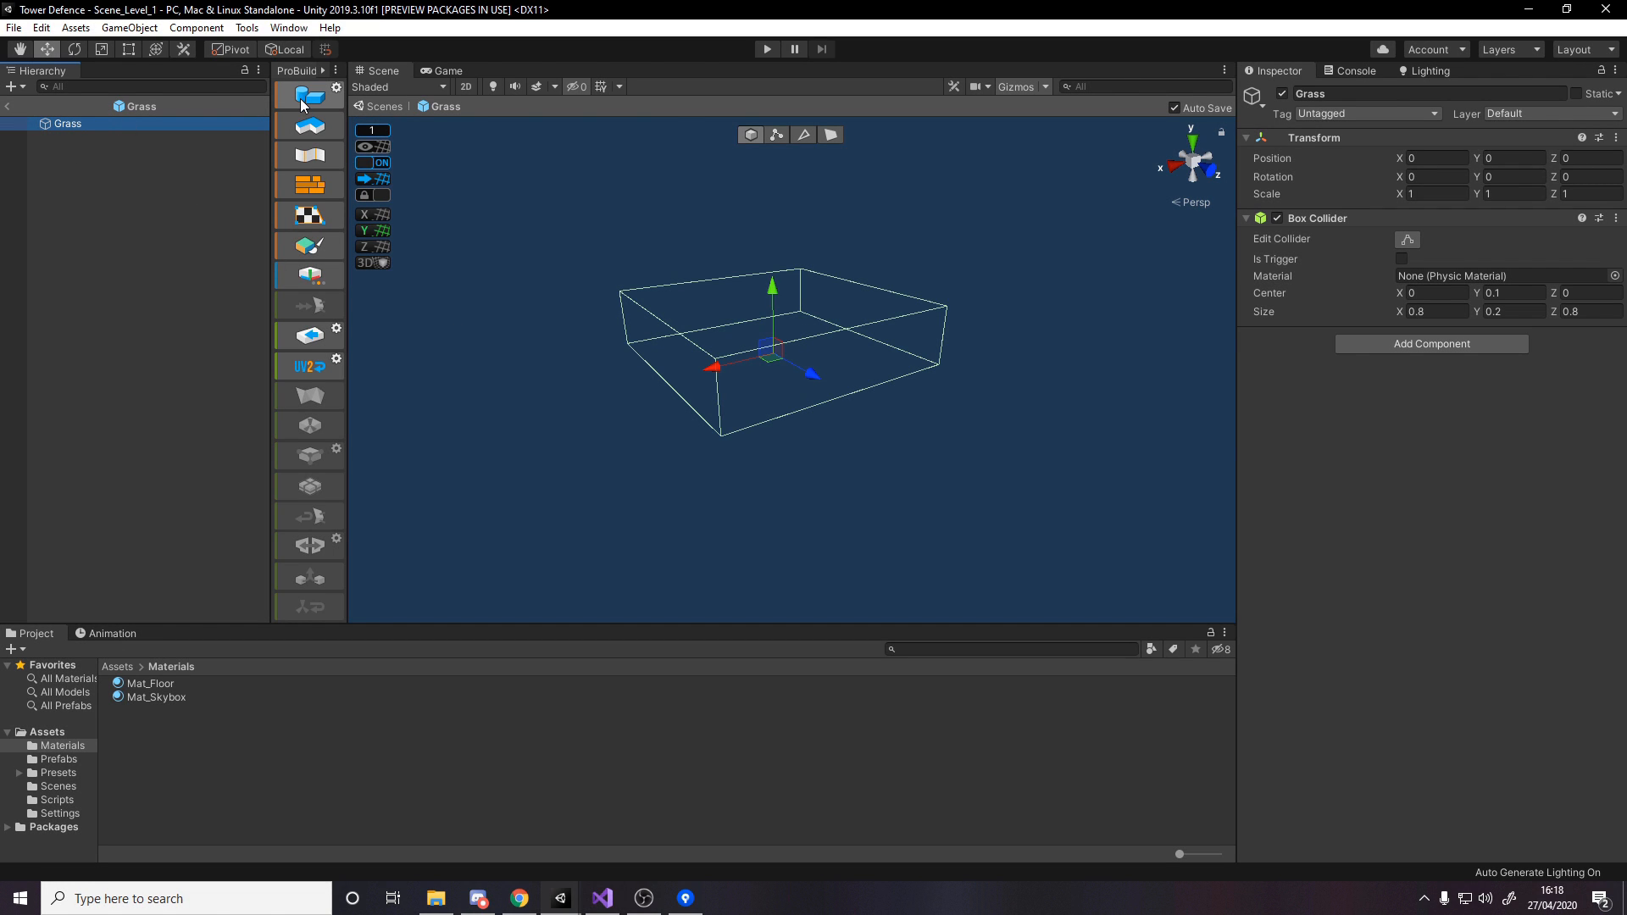
- Create a ProBuilder cube under Grass, flatten it to 0.8 × 0.1 × 0.8 and position it at 0, 0.05, 0
click(306, 95)
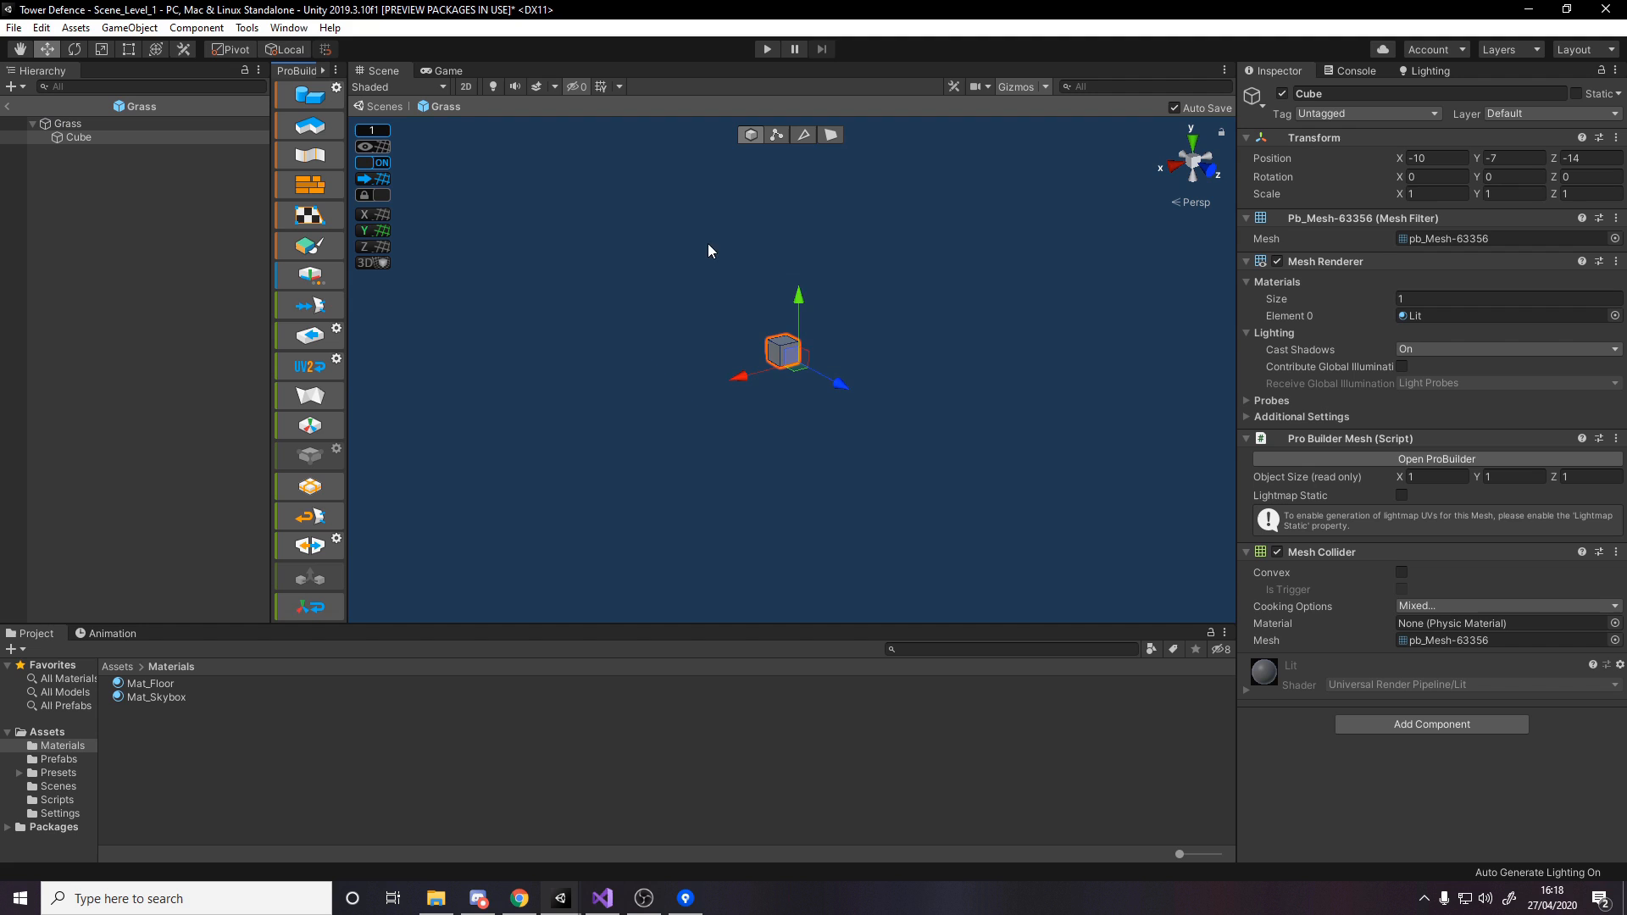
scroll(up, 3)
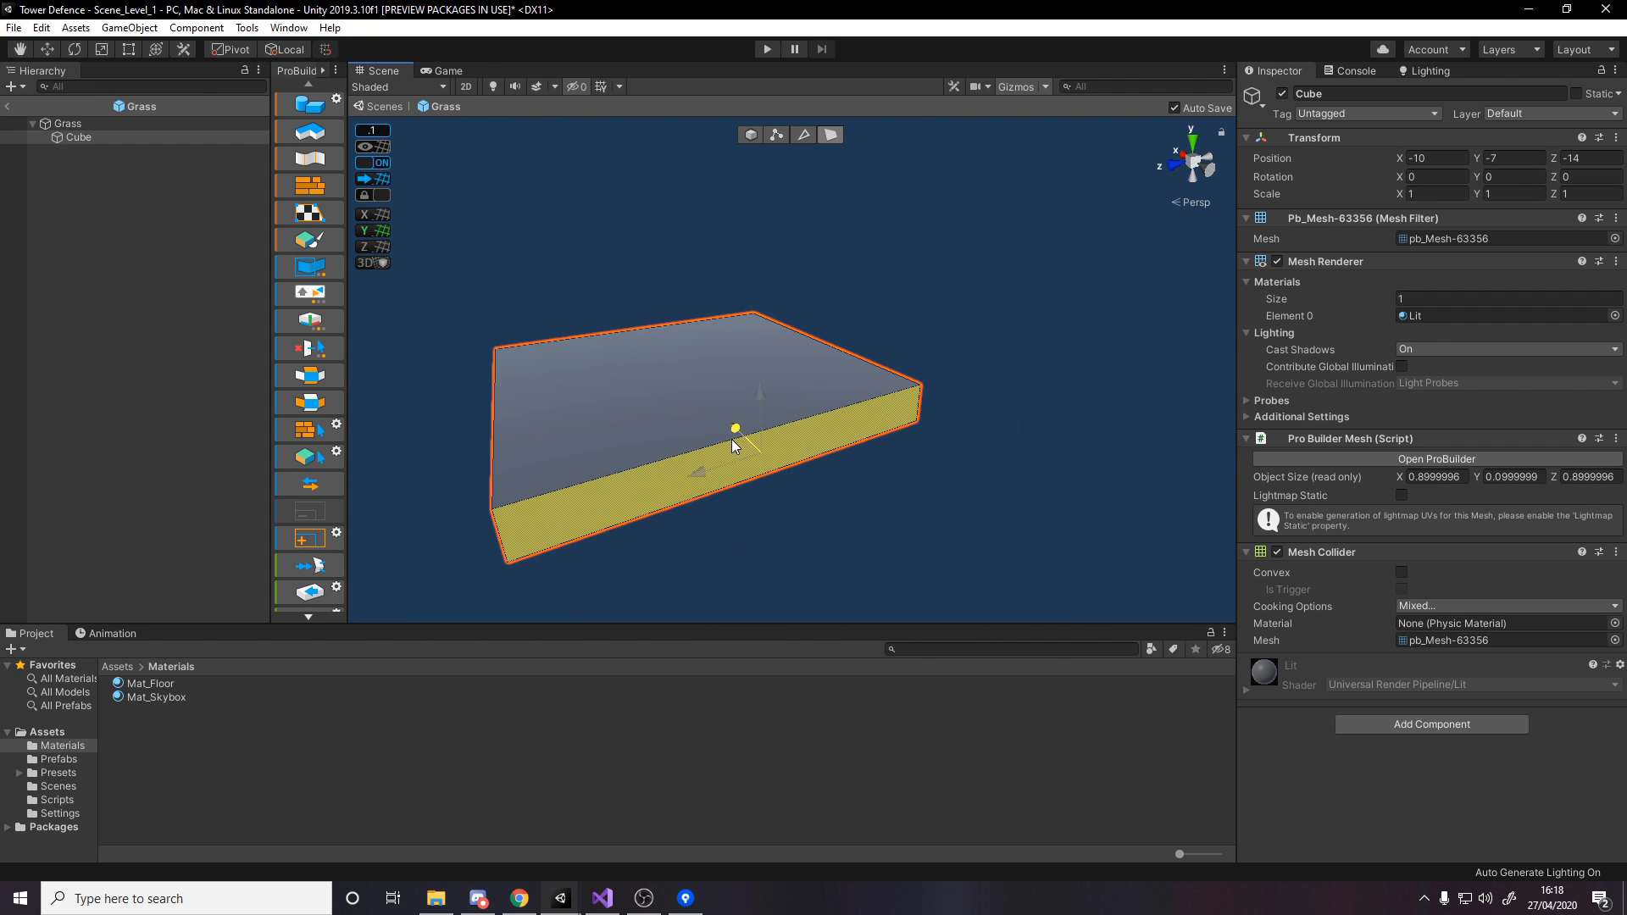
drag(737, 446, 722, 395)
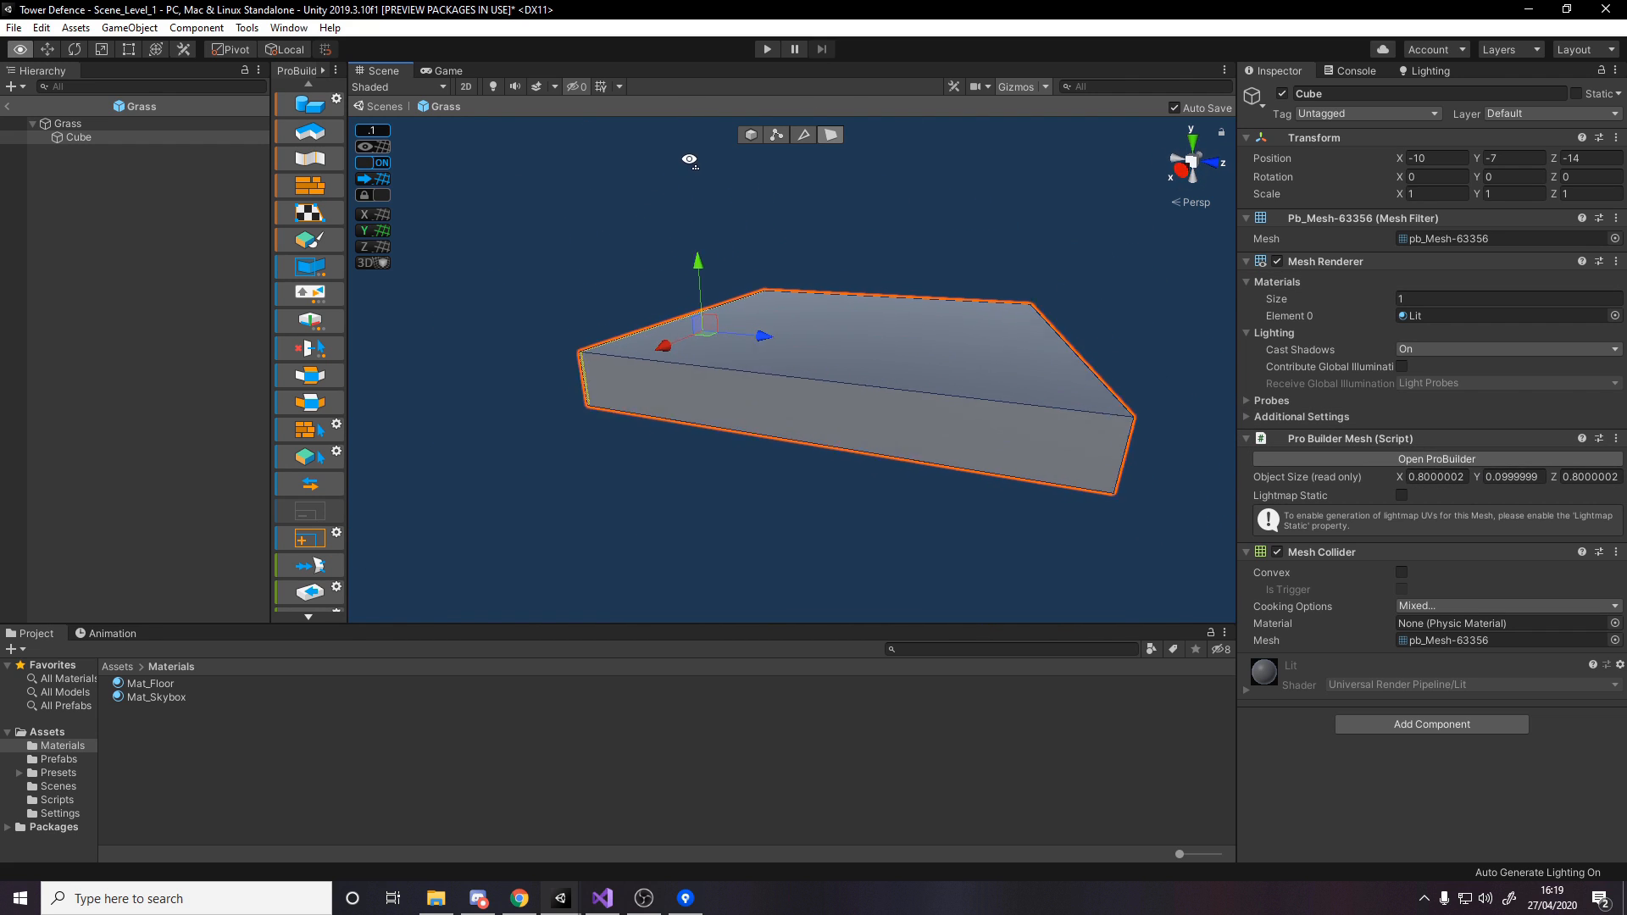
click(196, 29)
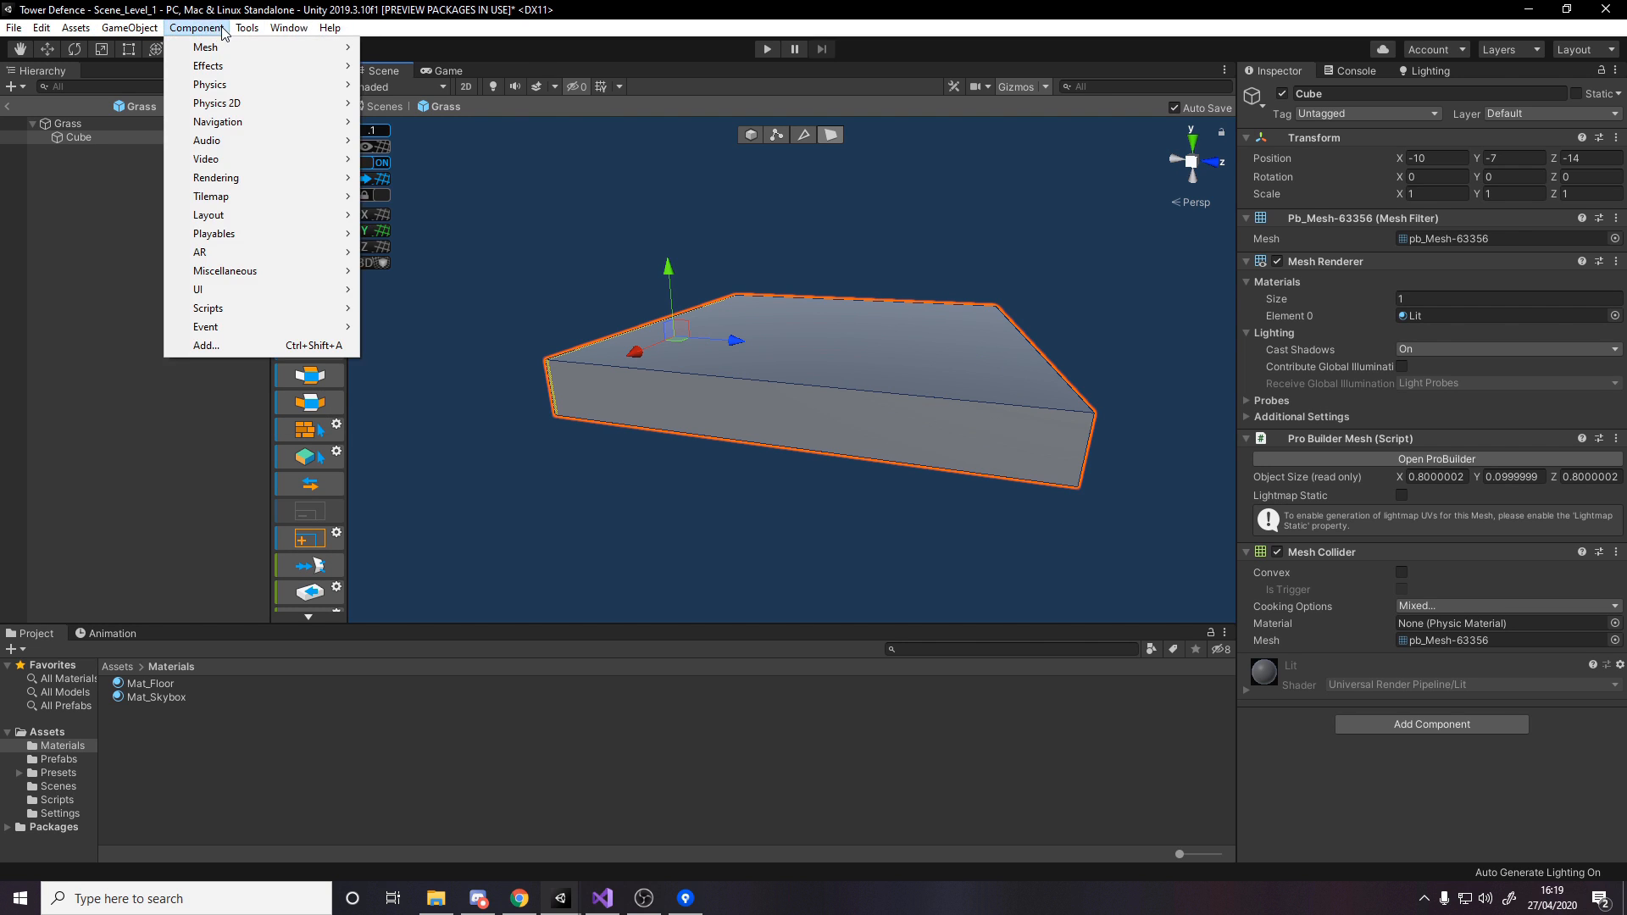
click(247, 27)
text(-6.95)
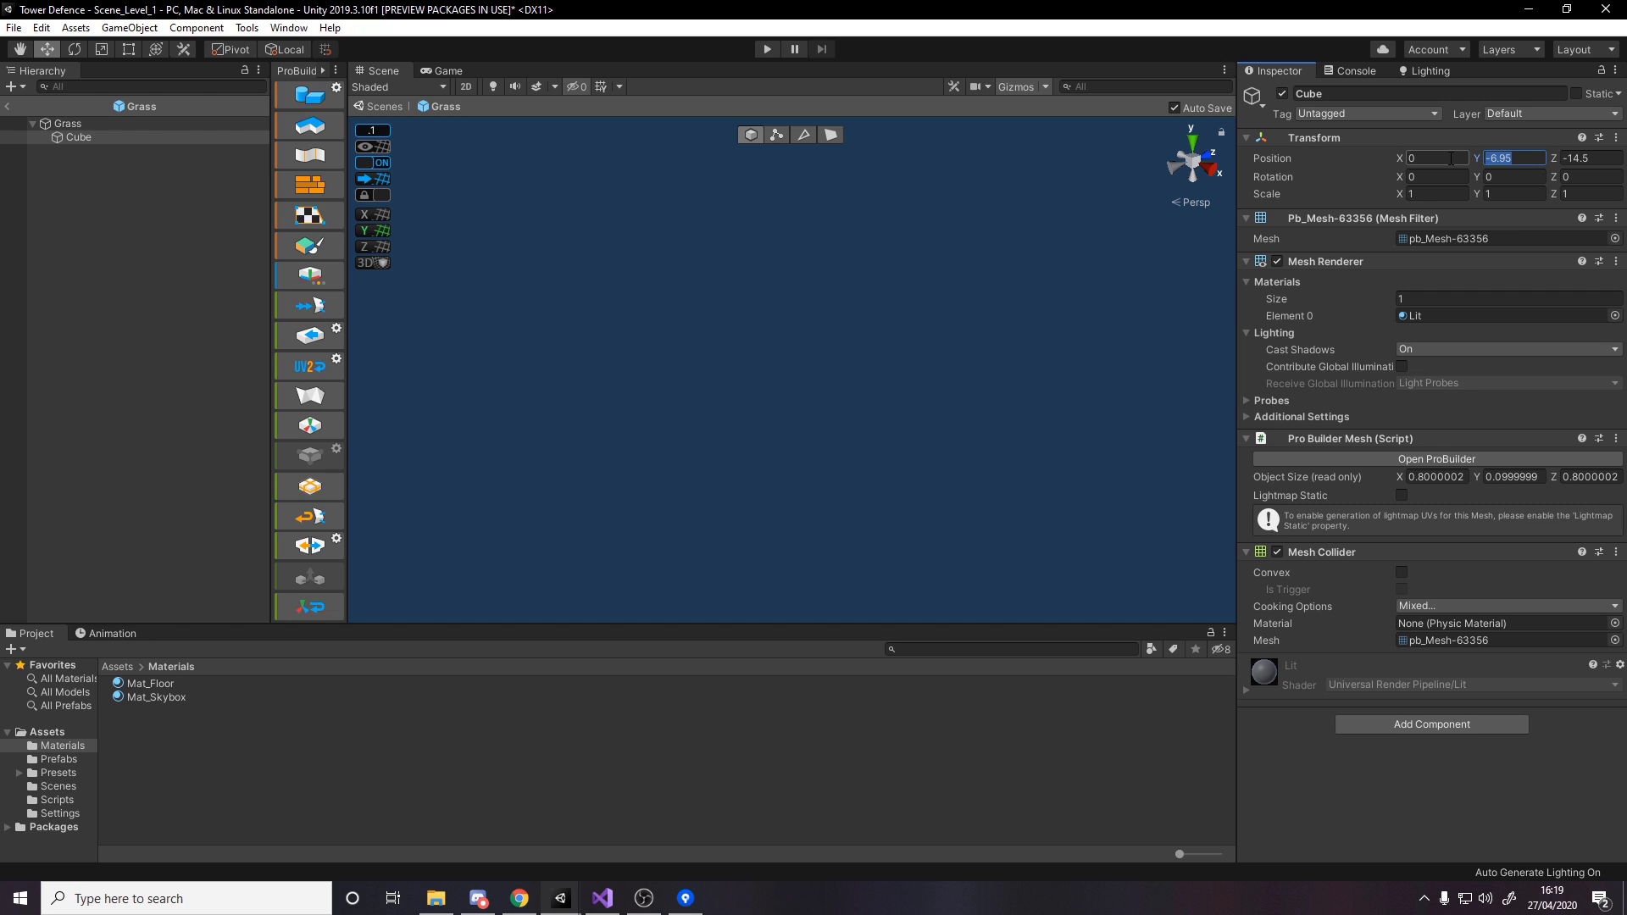
text(.005)
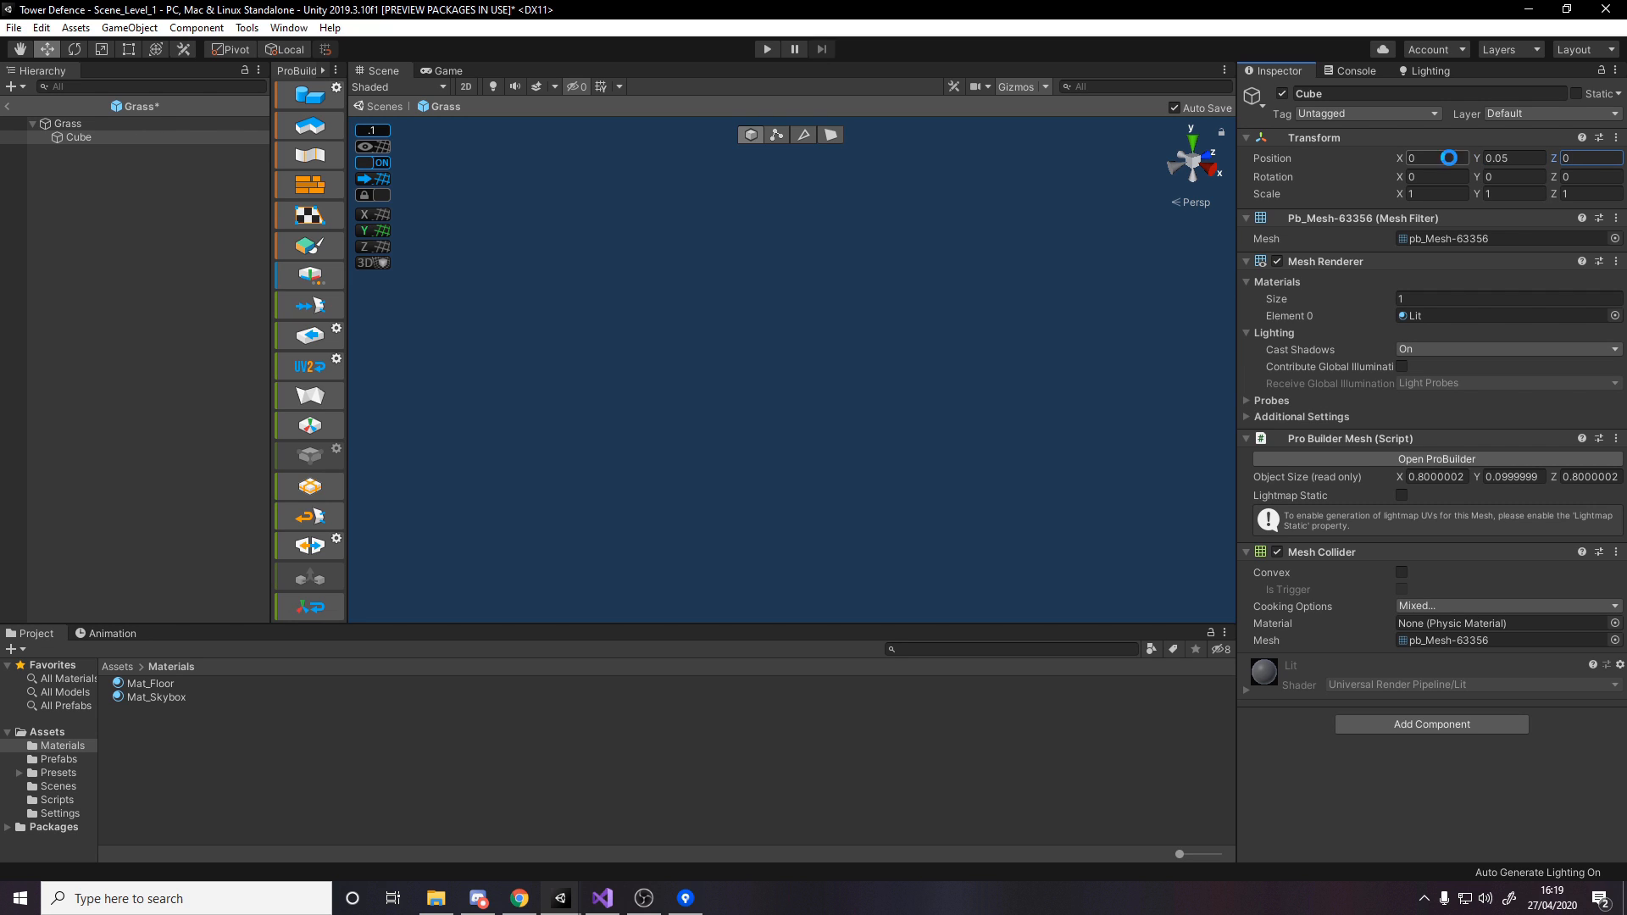
- Create a green Mat_Grass material with Smoothness 0 and assign it to the Grass prefab's cube
click(68, 123)
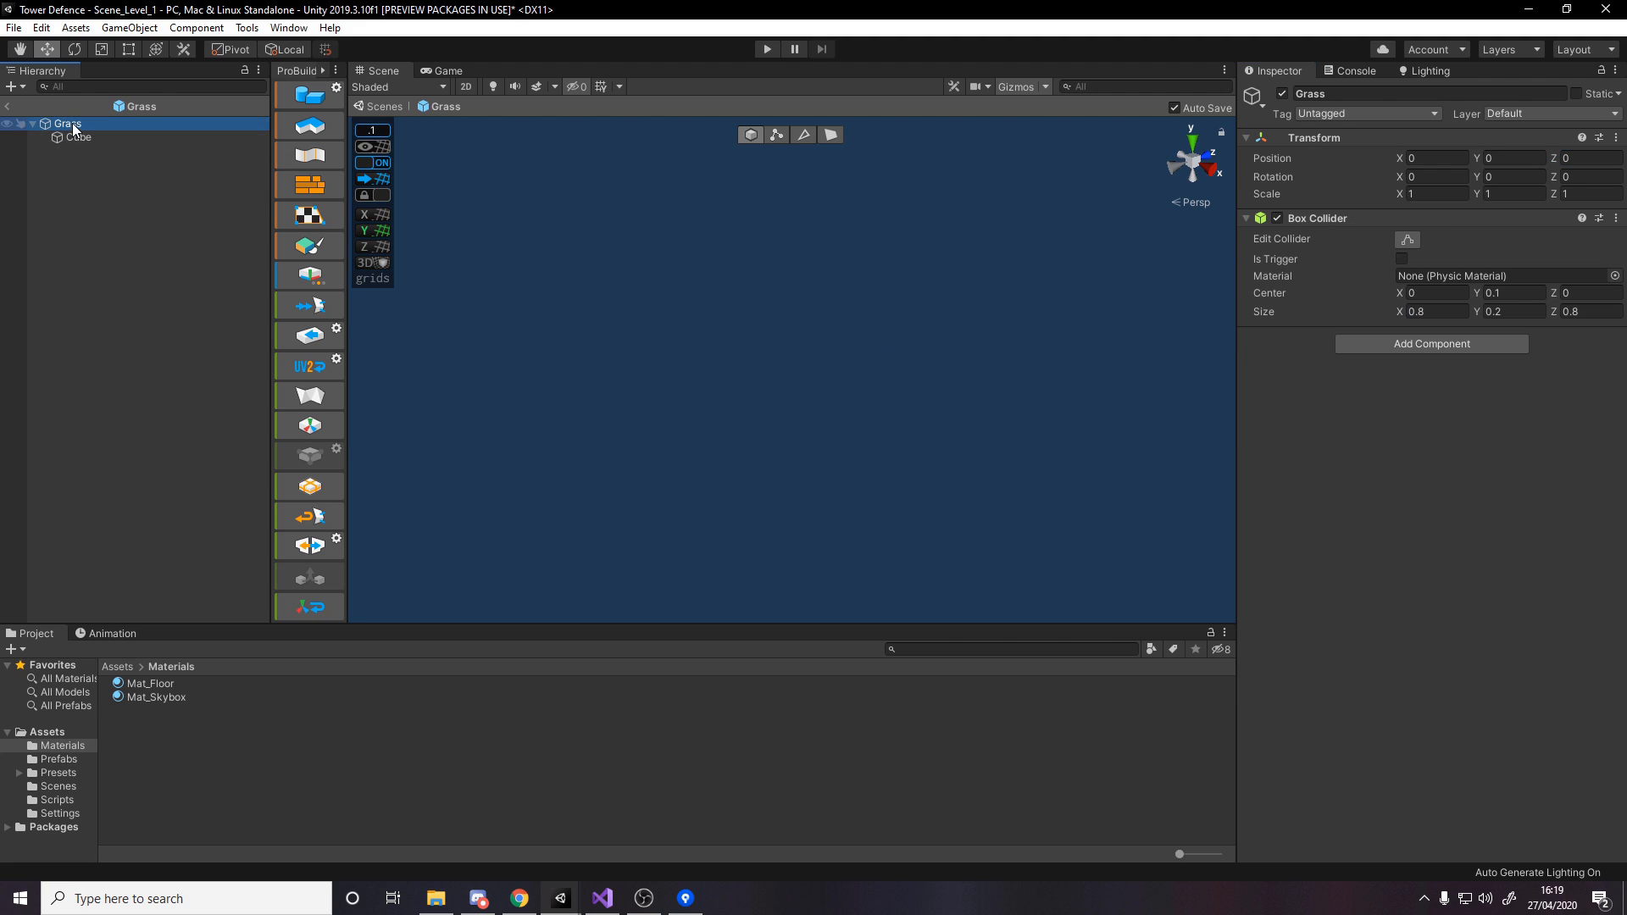
click(77, 136)
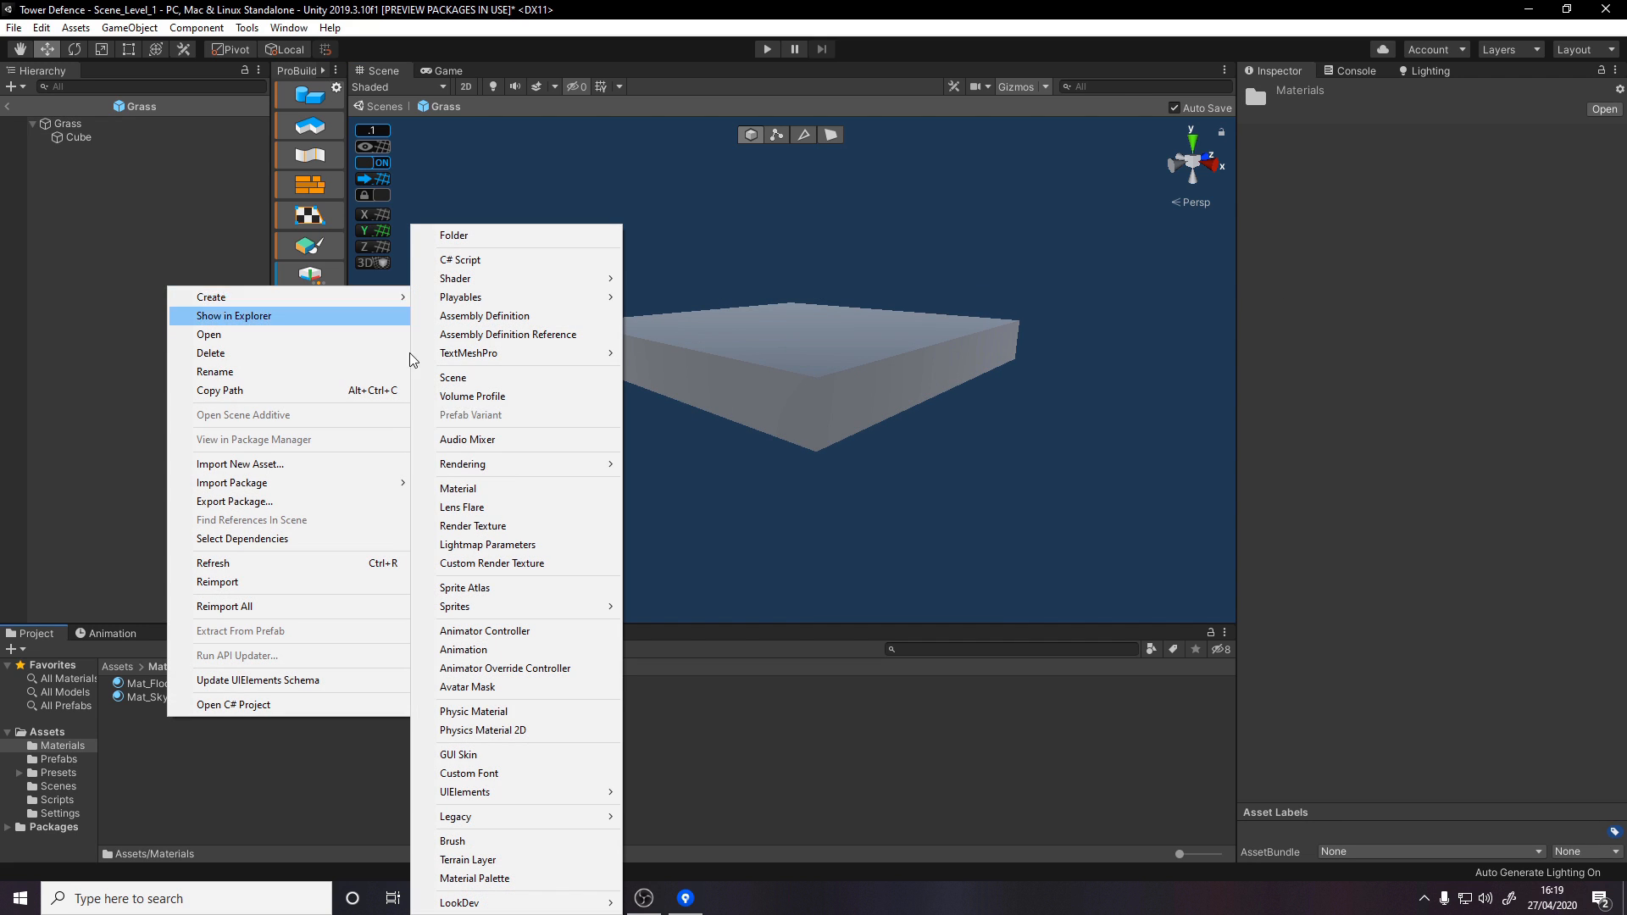
click(457, 488)
text(Mat_Grass)
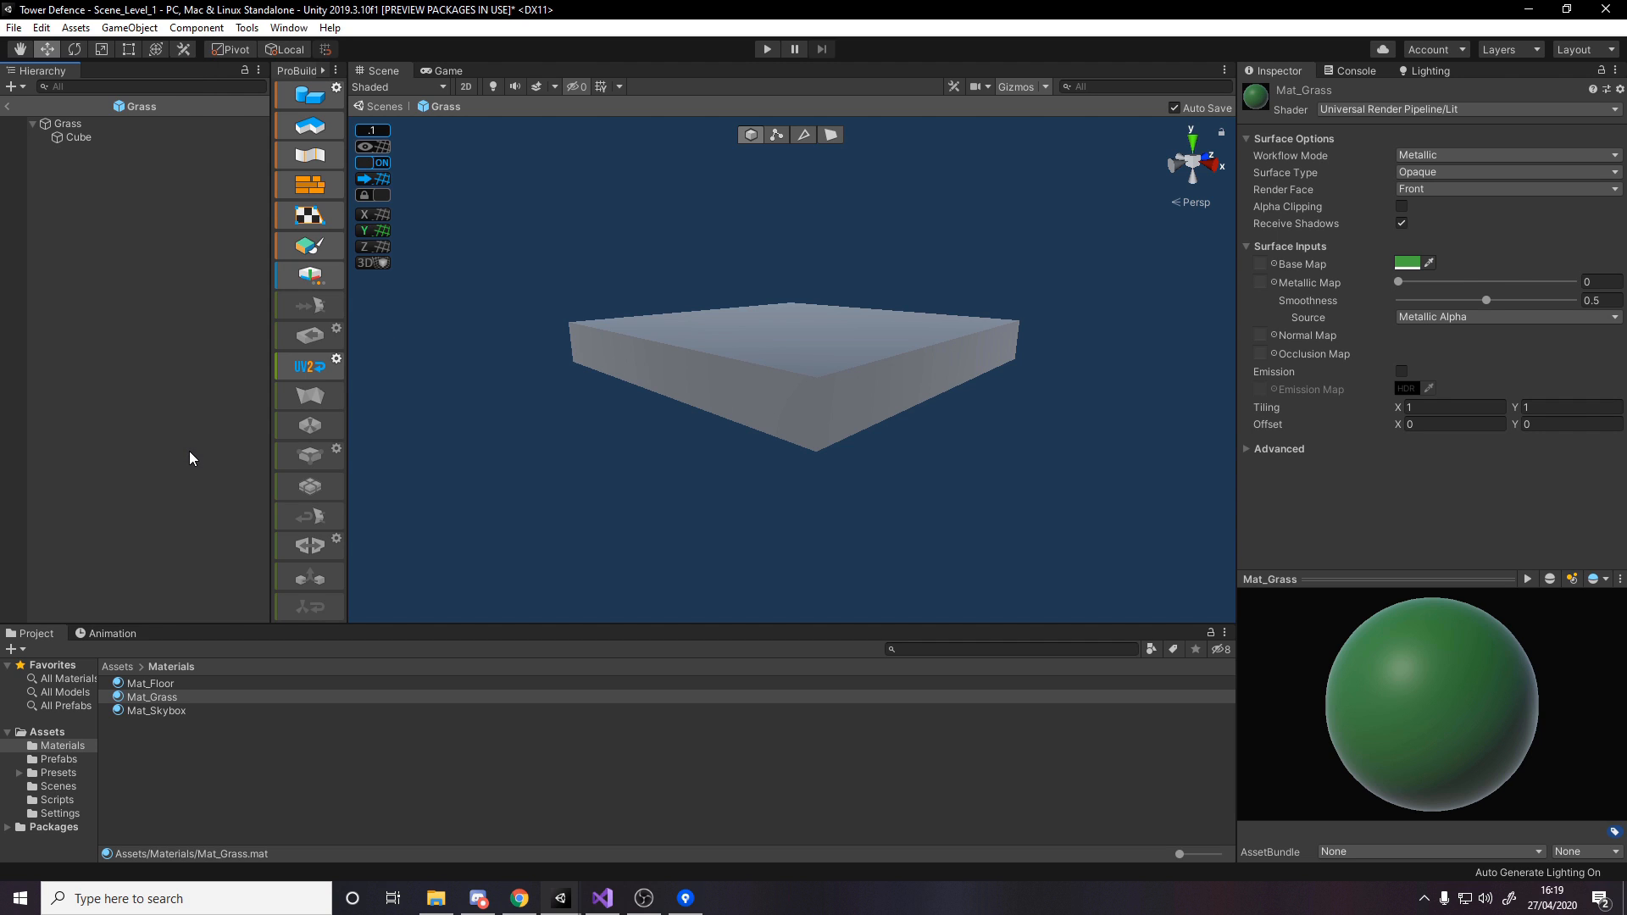
click(1409, 263)
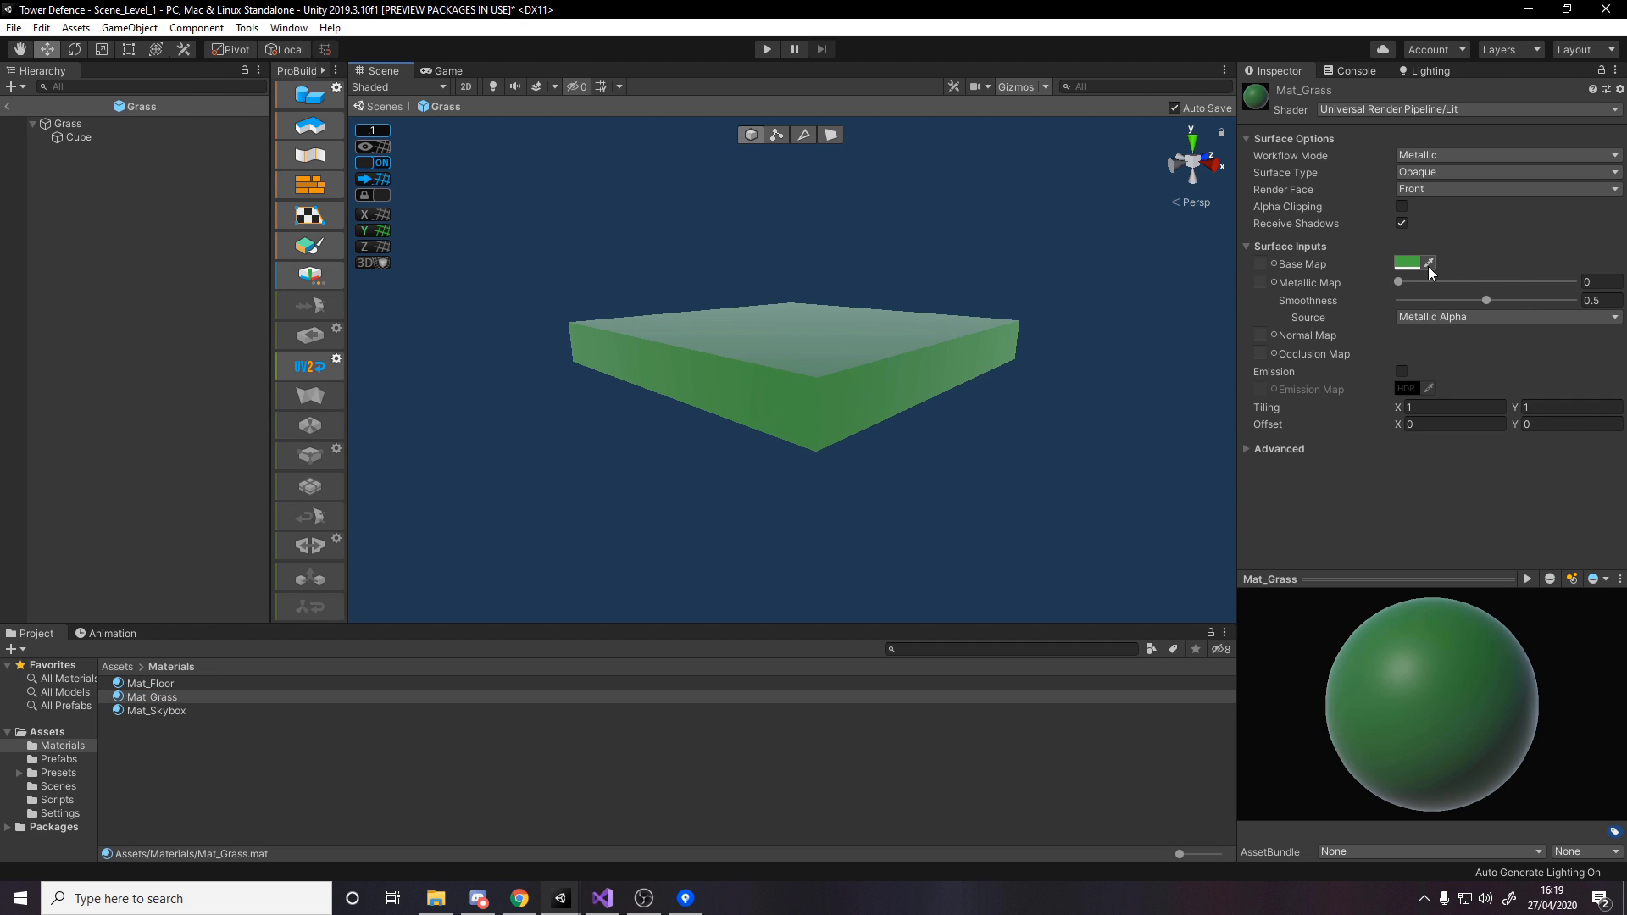
click(1406, 263)
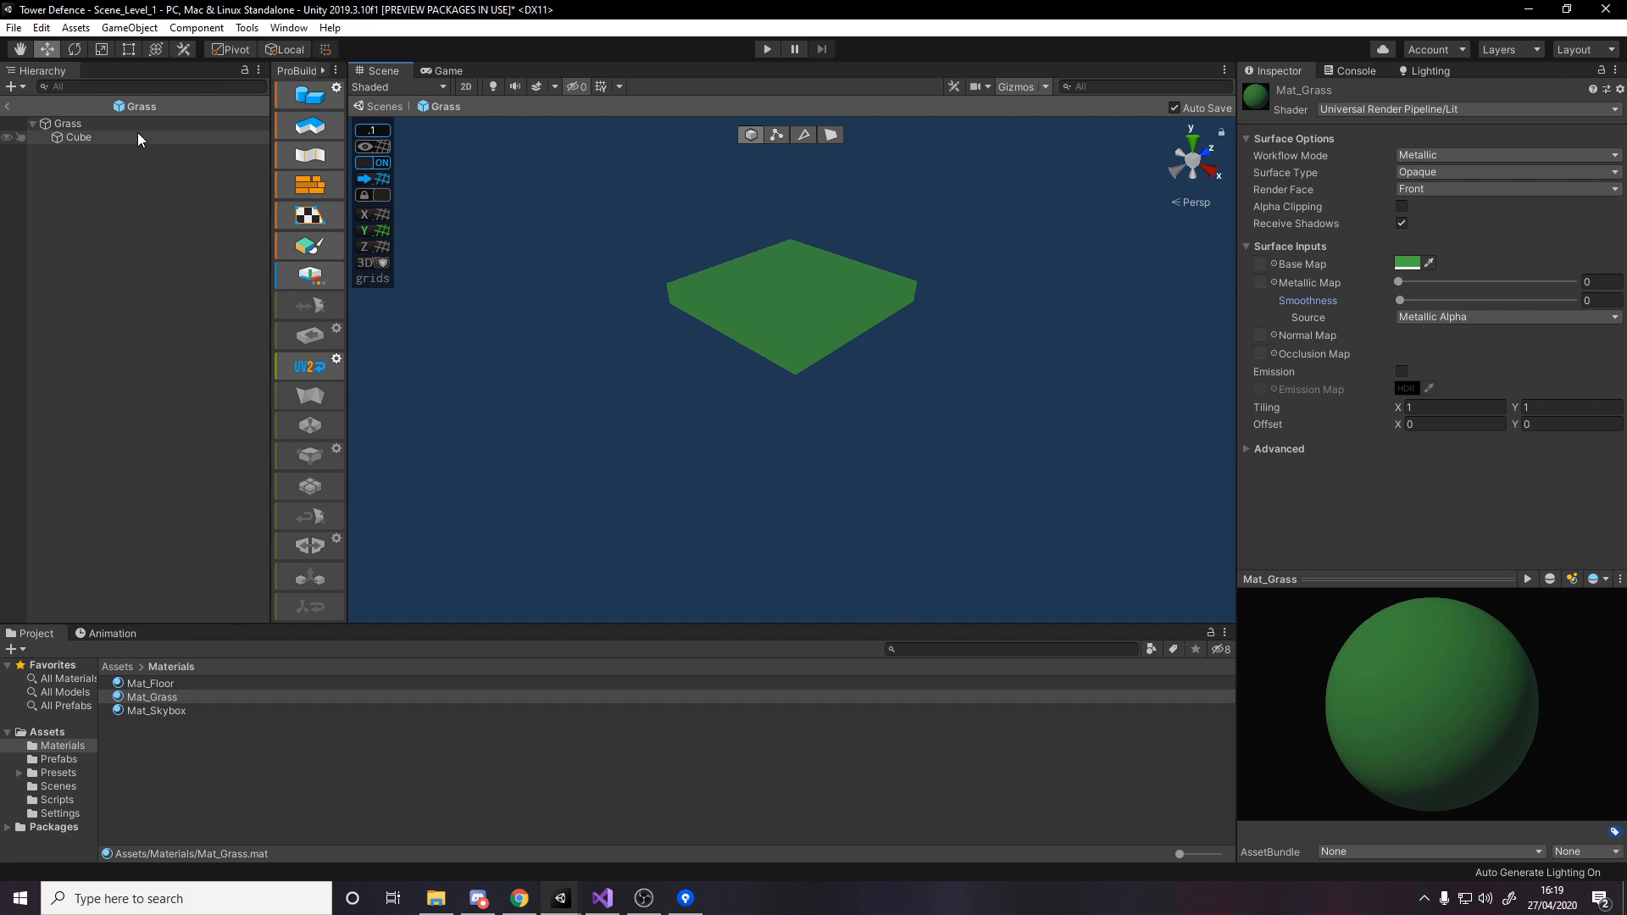
click(68, 124)
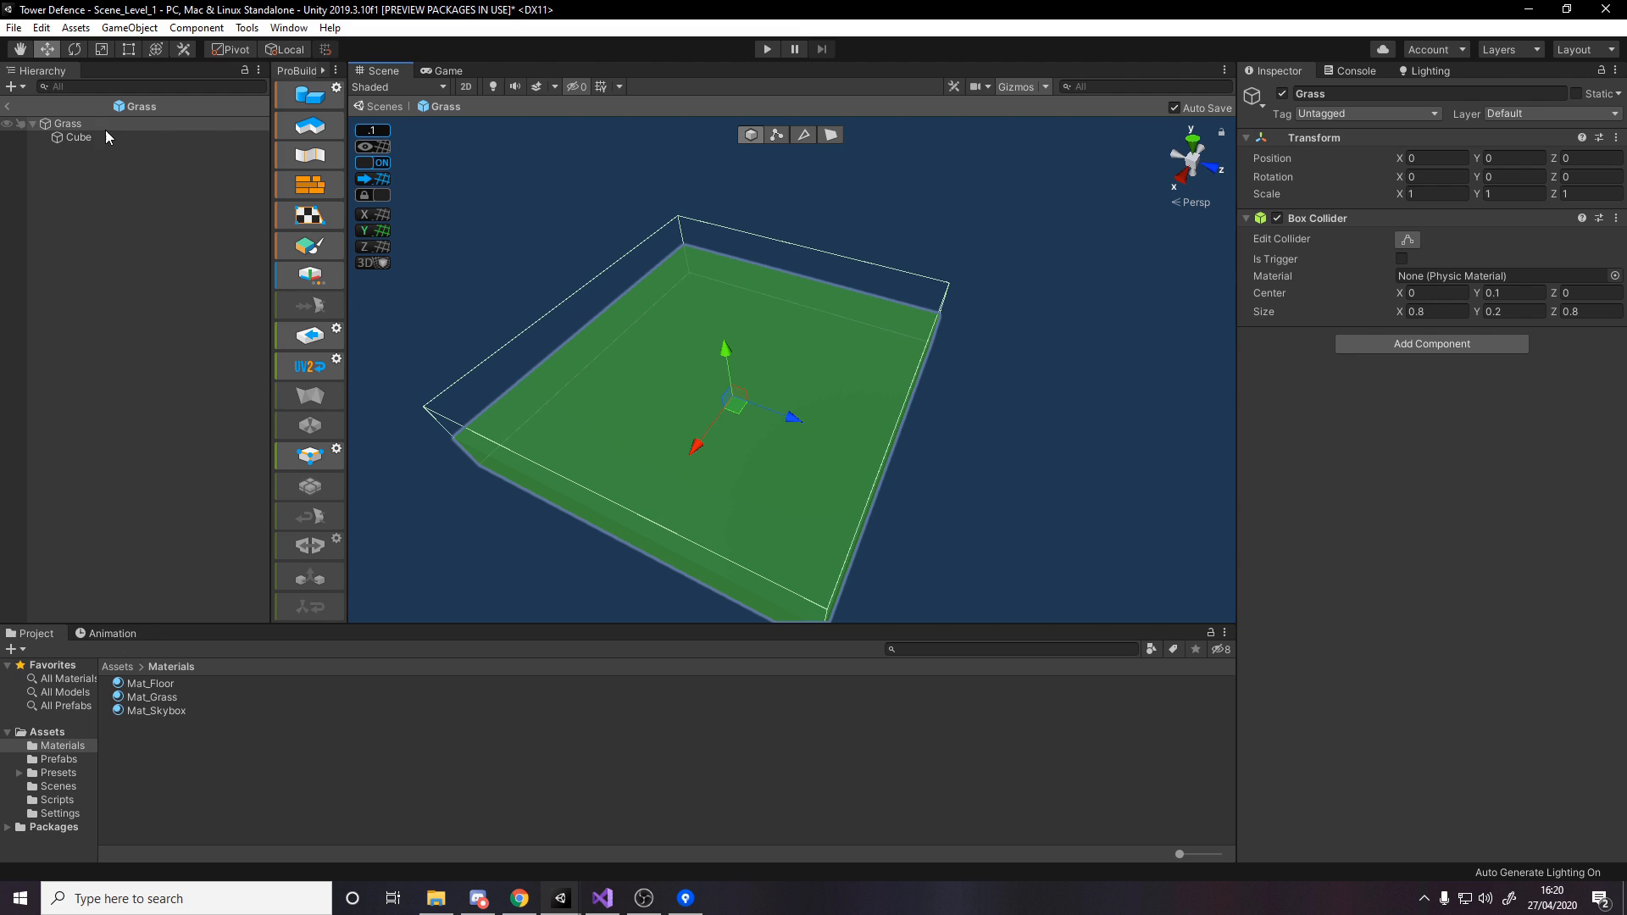
- Tick Is Trigger on the Grass Box Collider, then fill the floor with snapped Grass tile copies
click(68, 123)
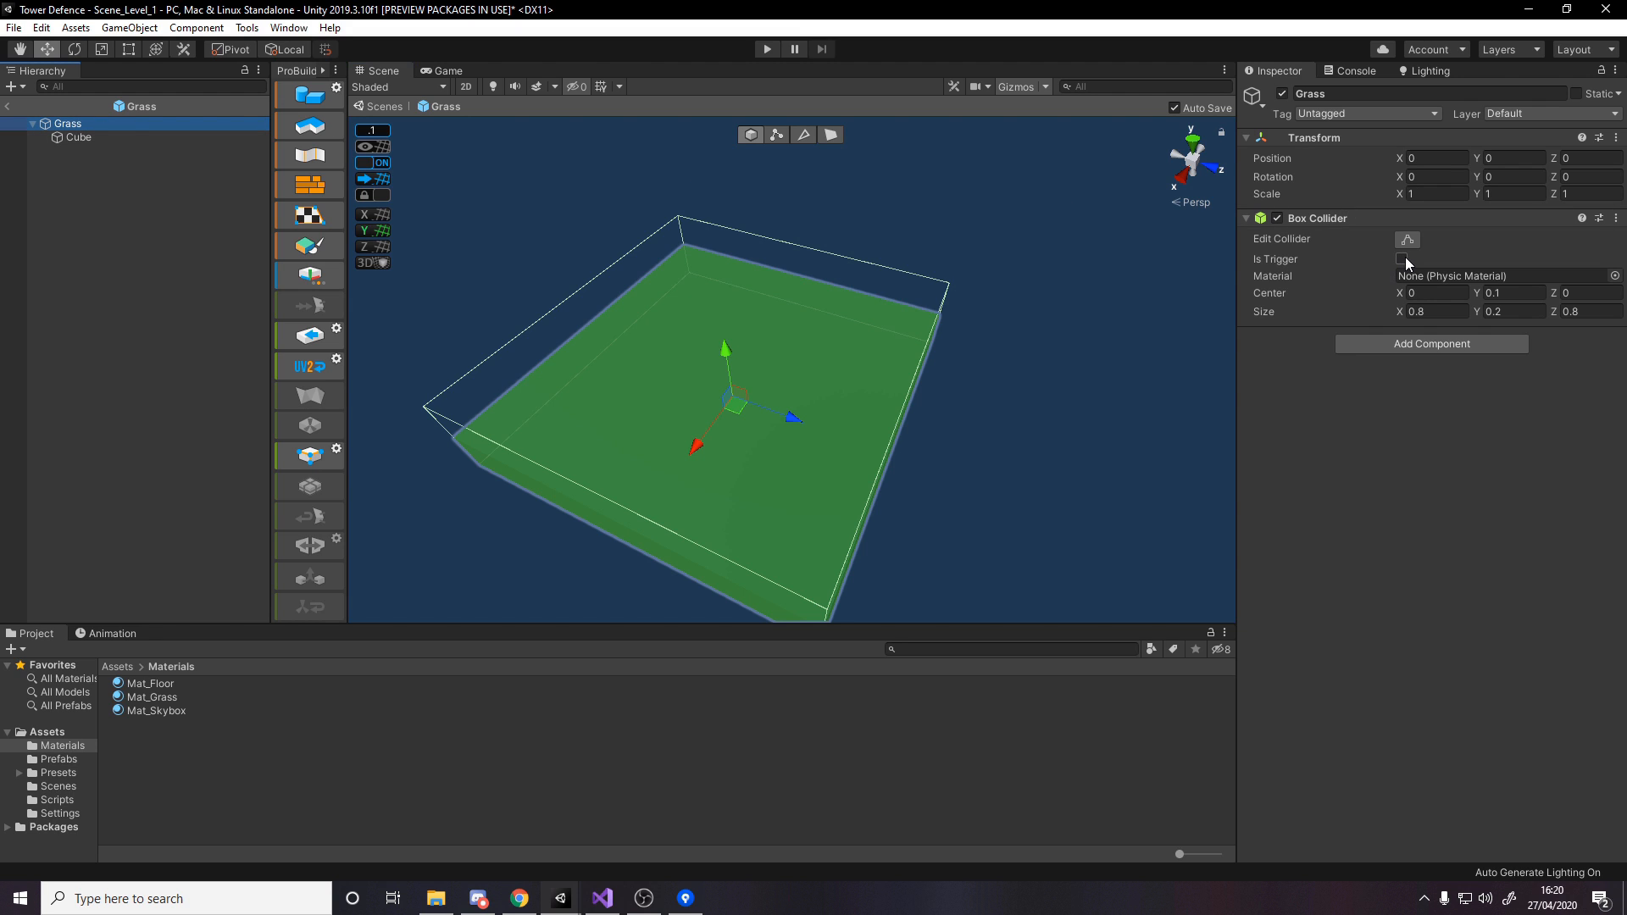
click(1402, 258)
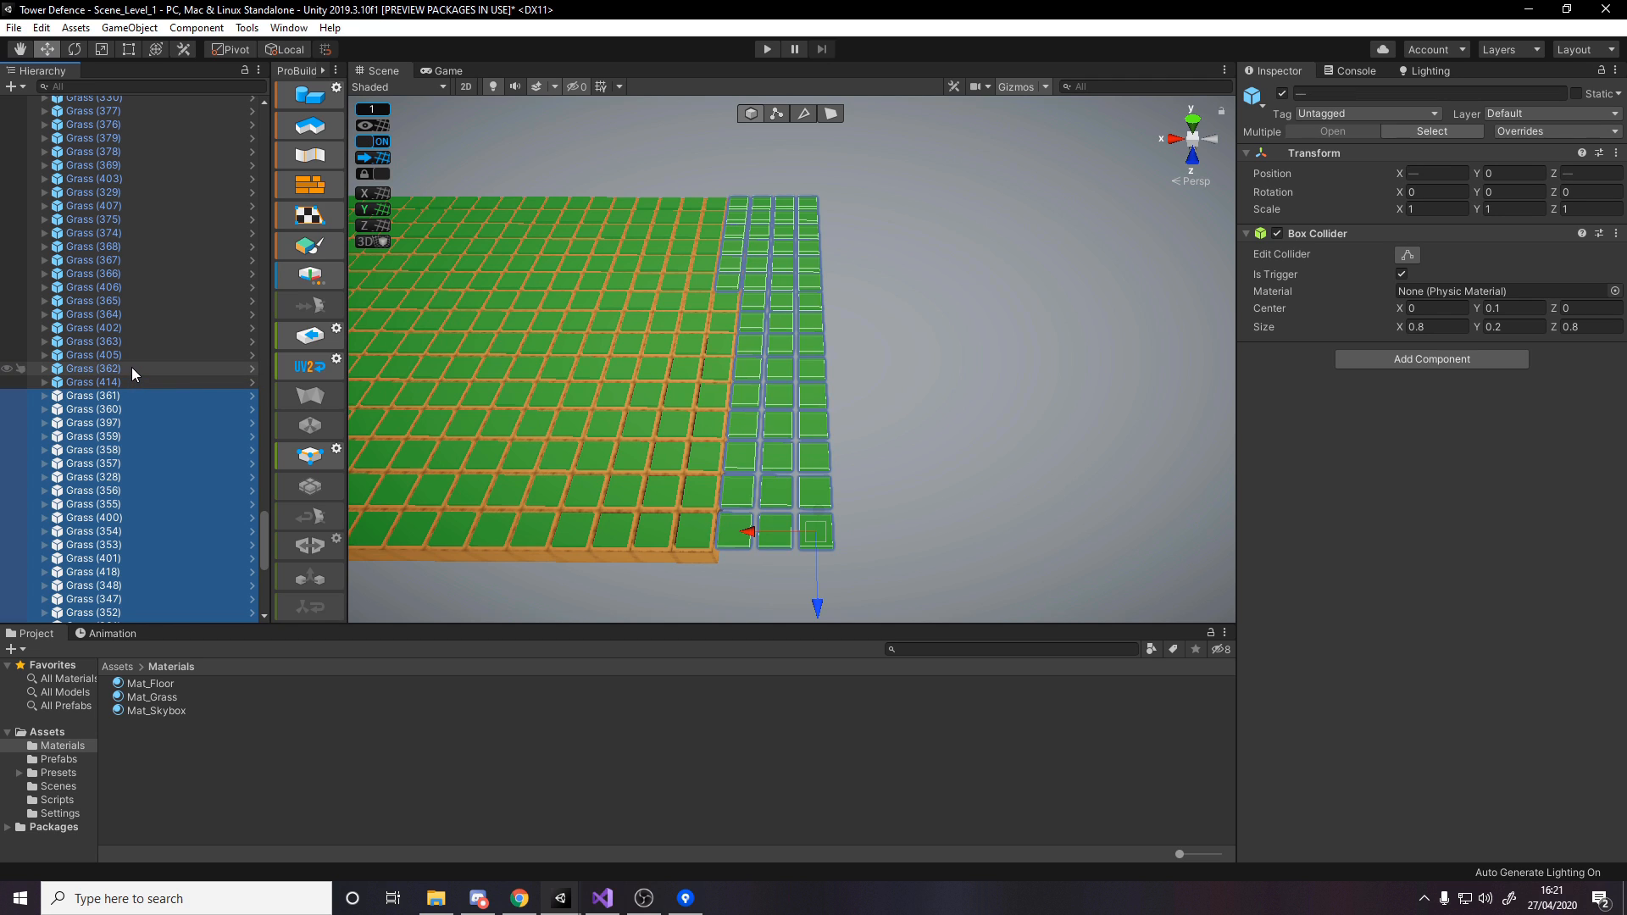
scroll(down, 3)
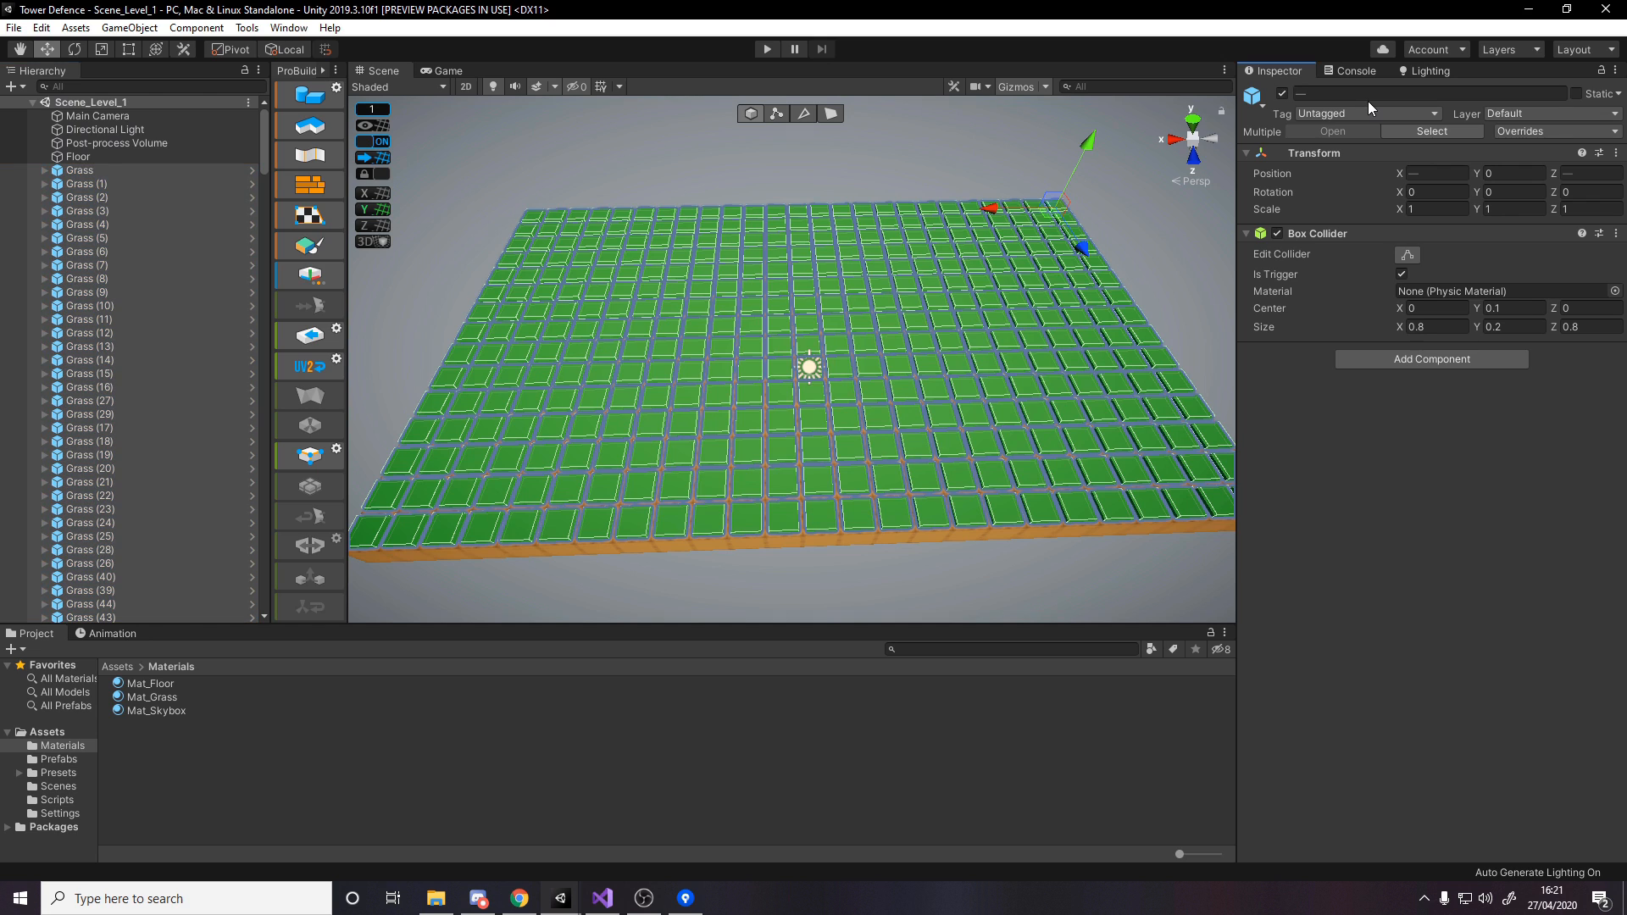
- Rename all tiles Grass and parent them under a new empty GameObject named Grass
click(1432, 93)
text(Grass)
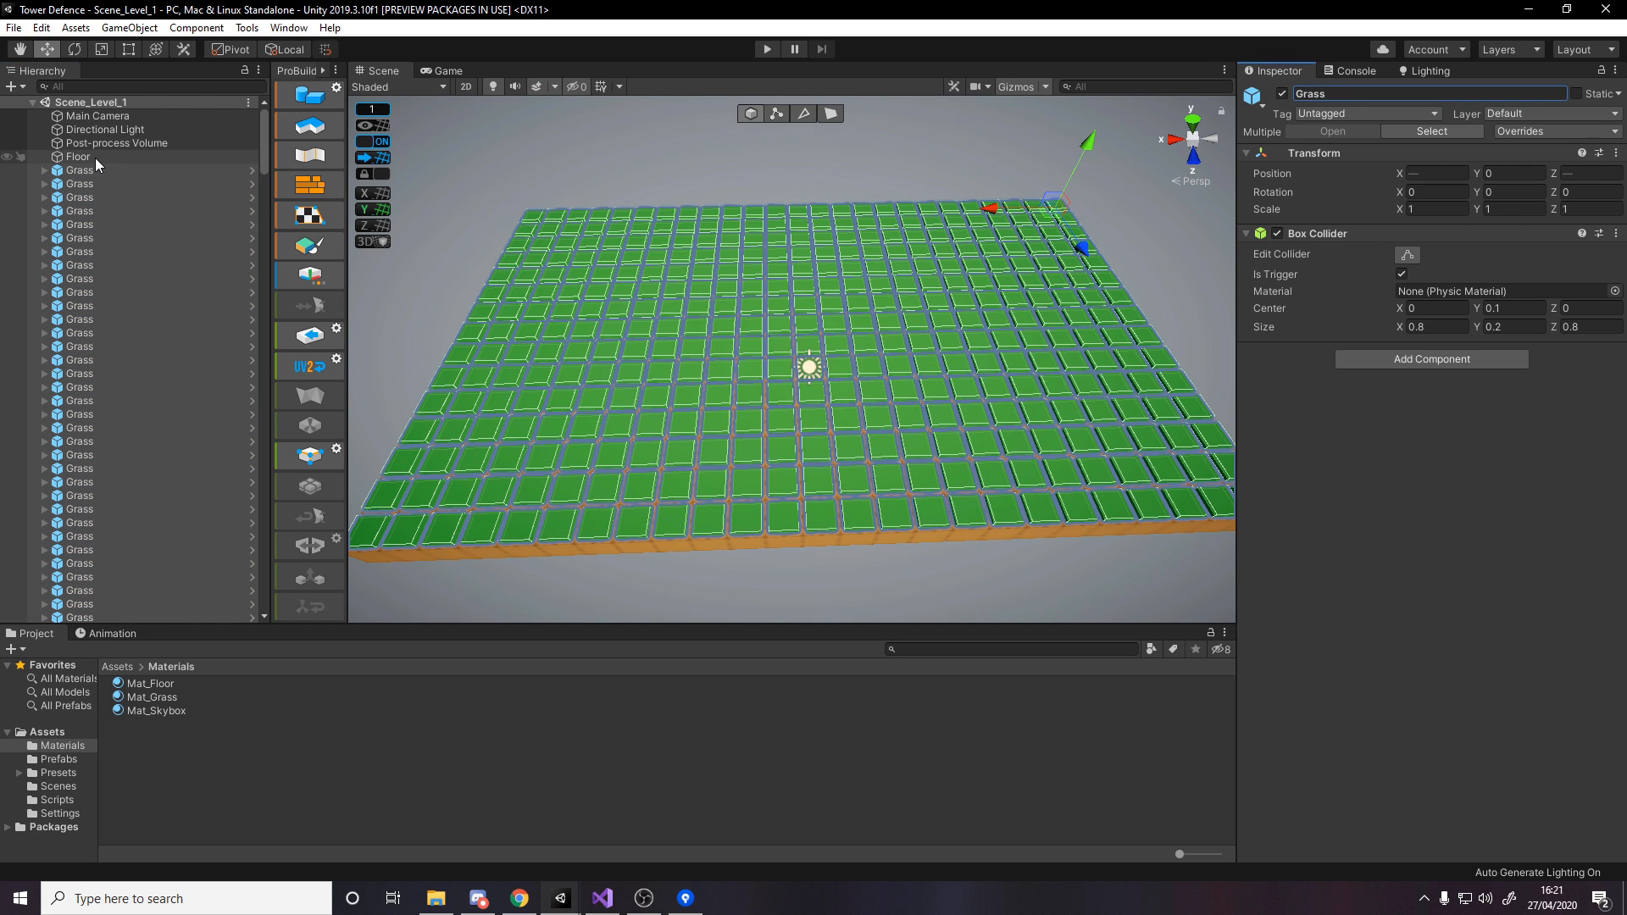
click(77, 156)
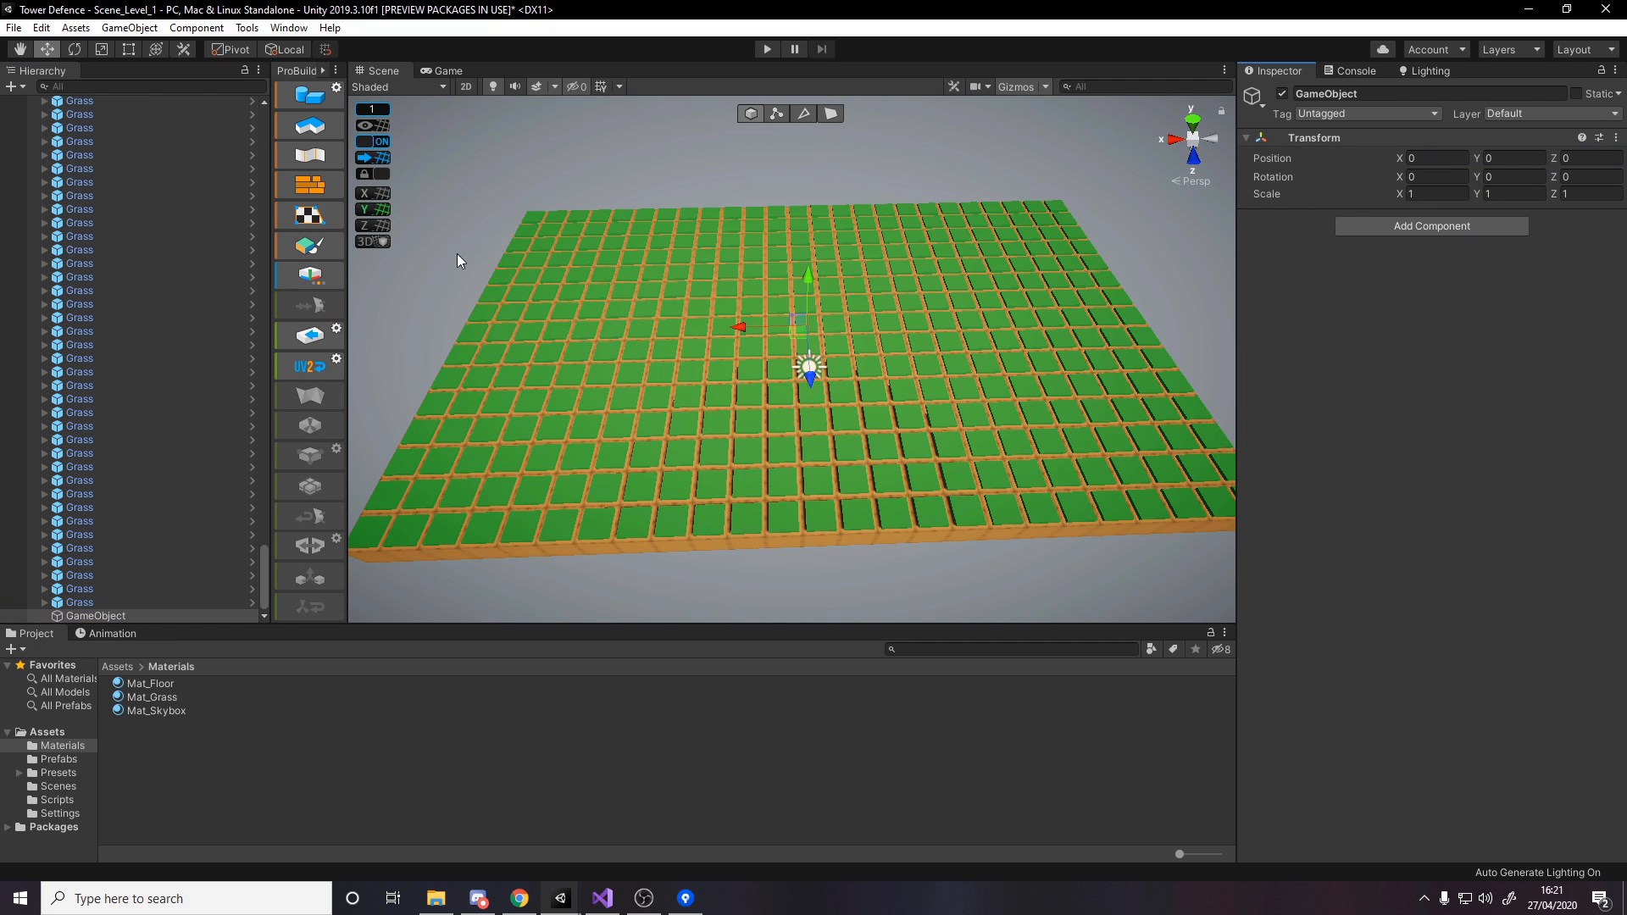
double_click(1325, 93)
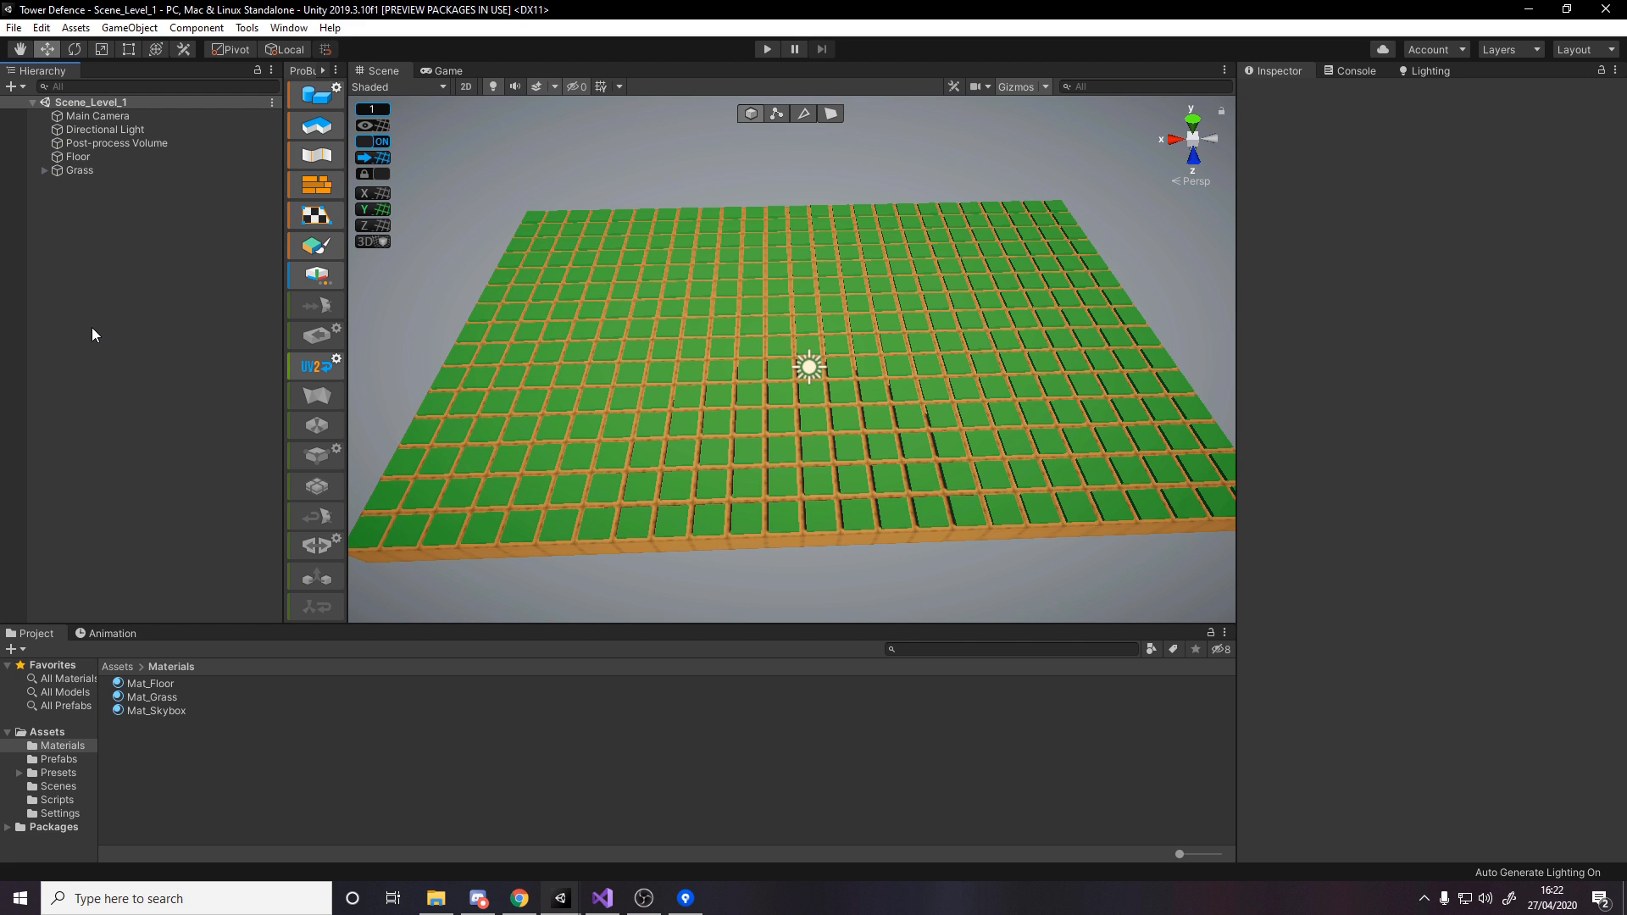
mouse_move(146, 234)
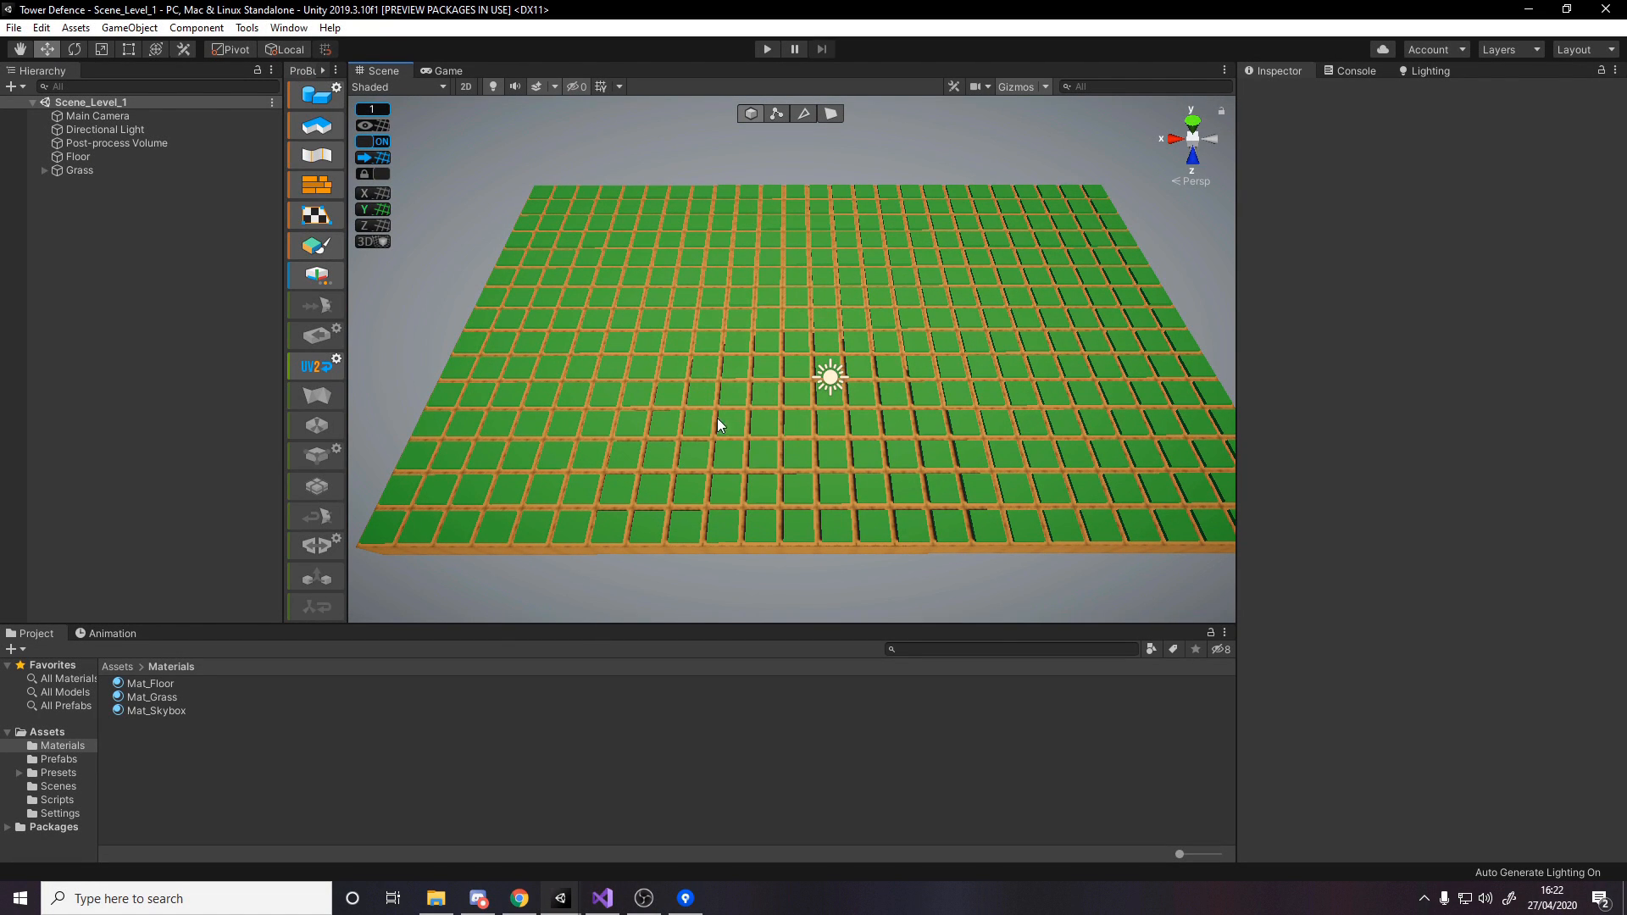
mouse_move(470, 519)
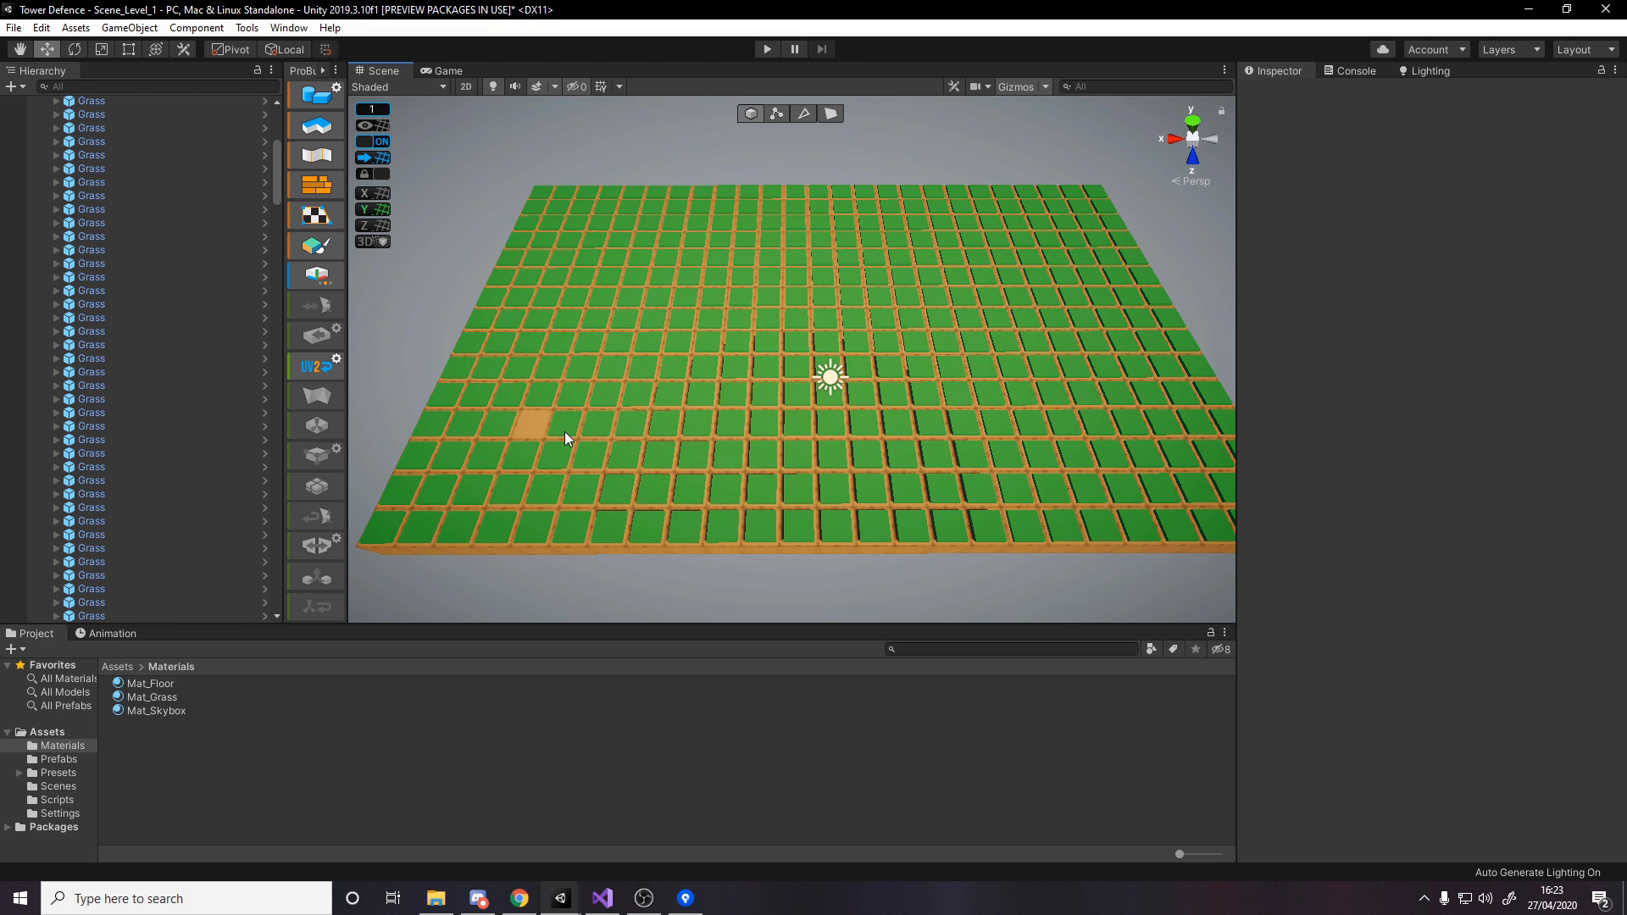
- Delete grass tiles along an S-shaped route to expose the orange floor path
click(566, 436)
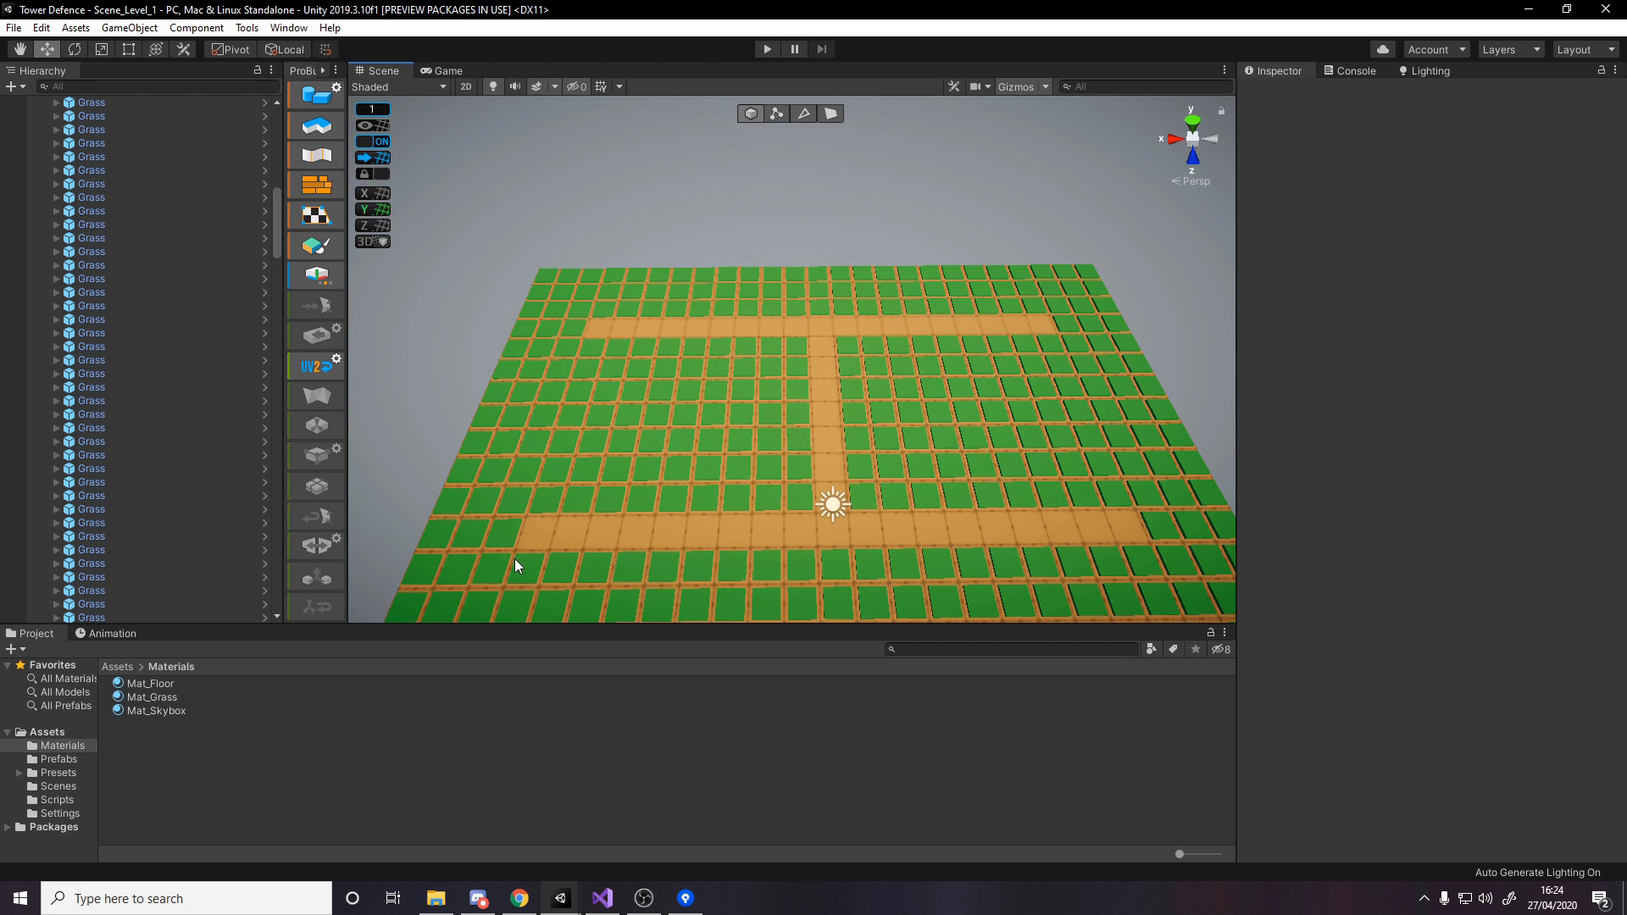
mouse_move(1071, 327)
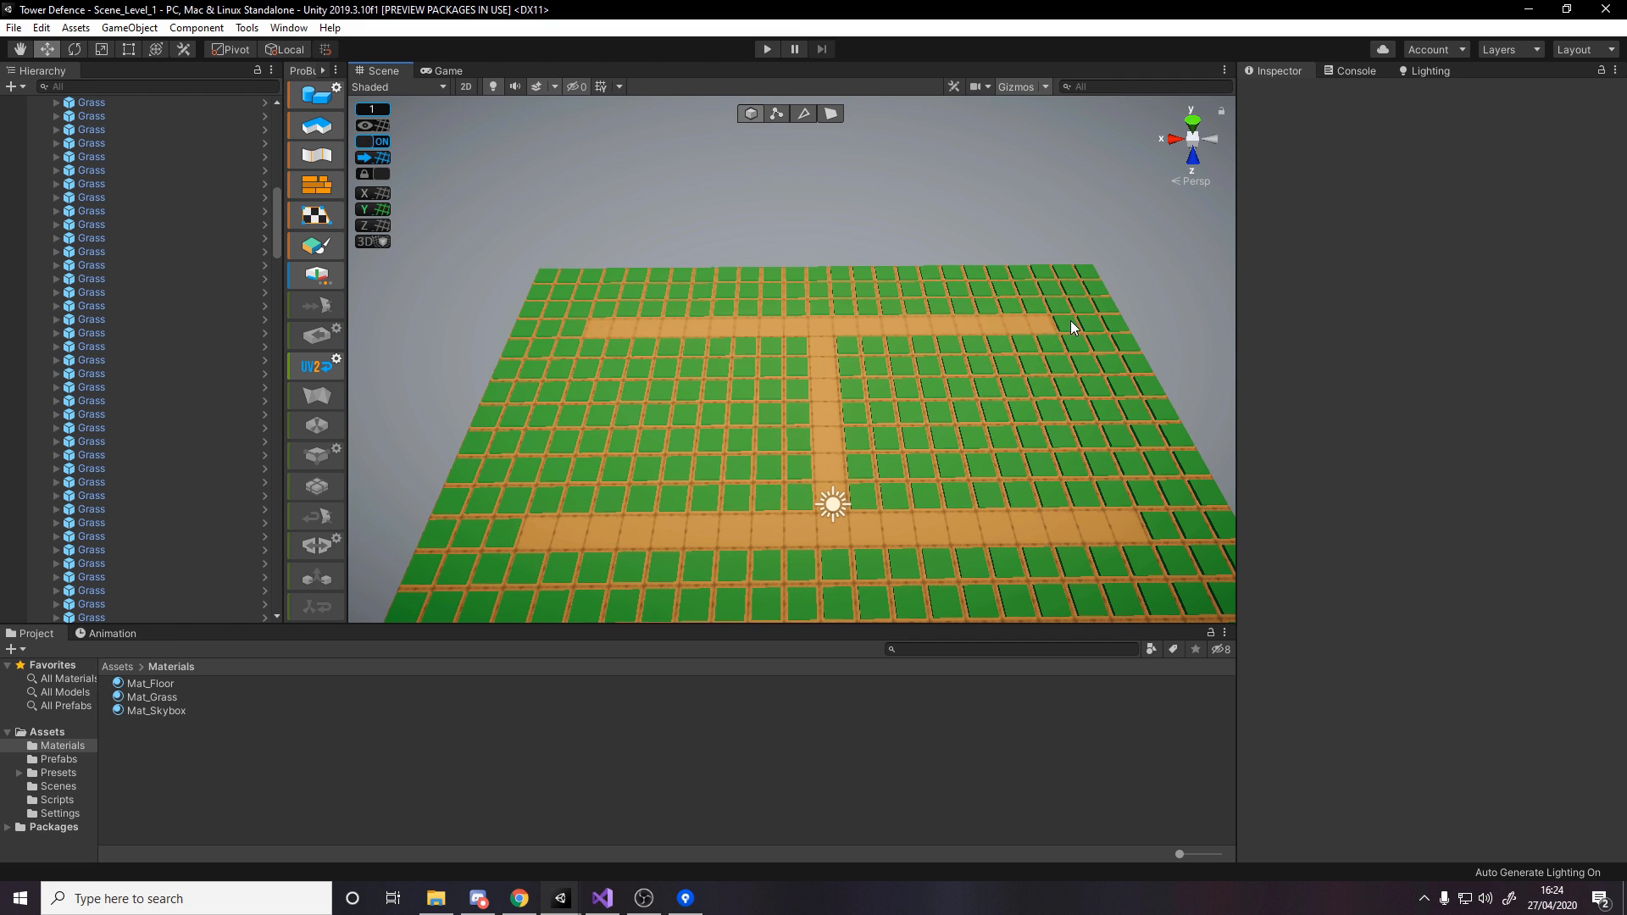
mouse_move(831, 431)
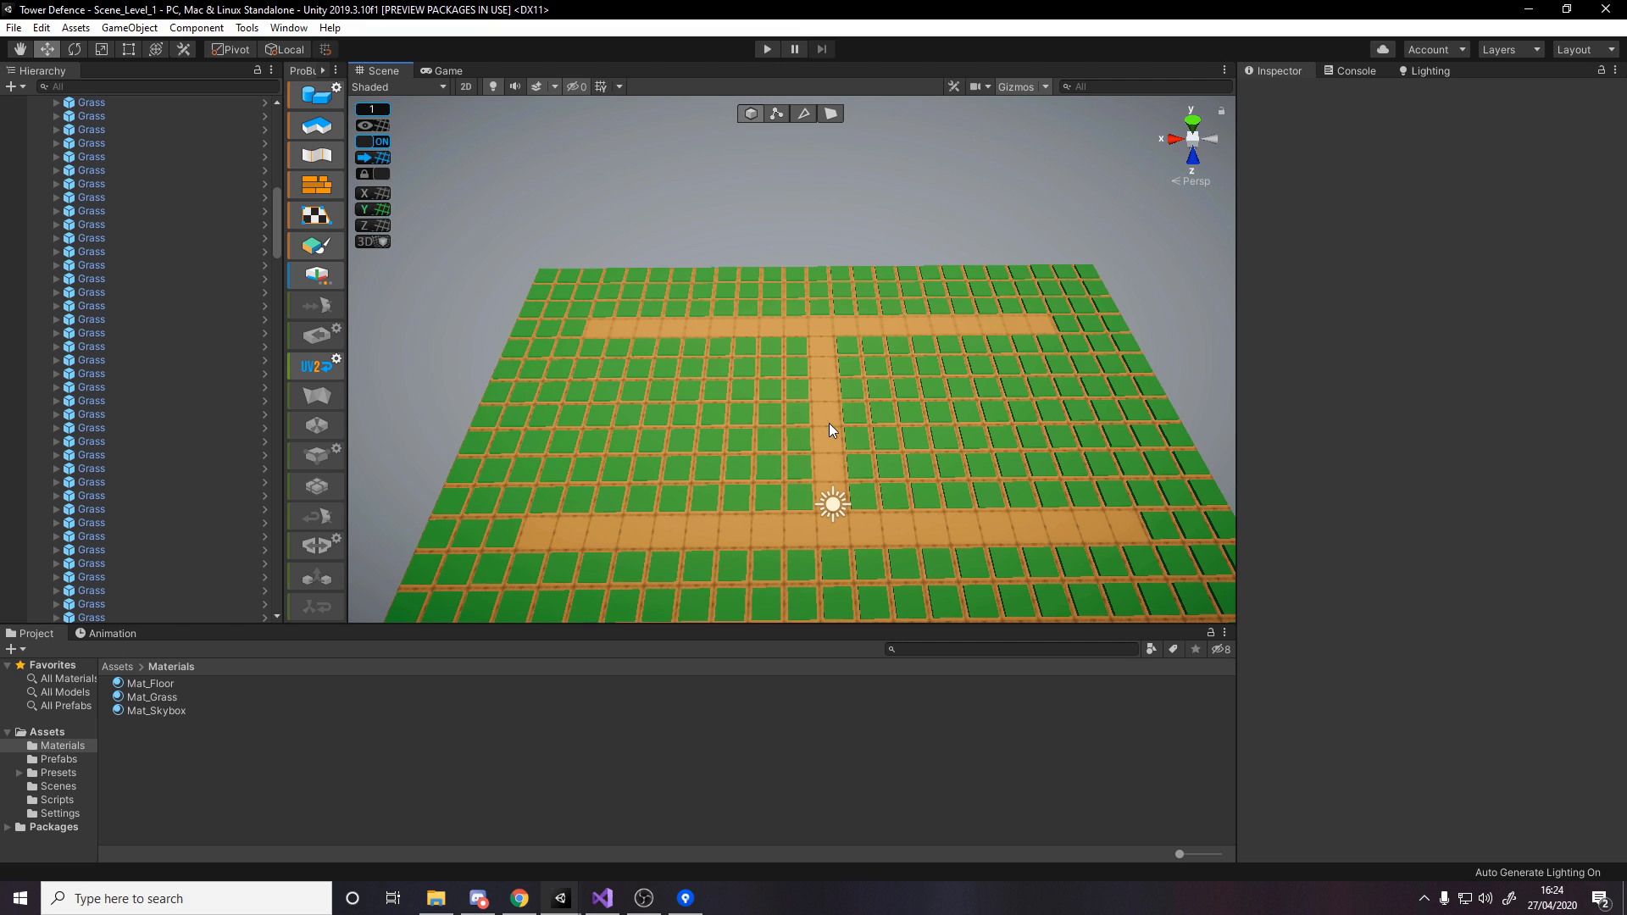
mouse_move(693, 549)
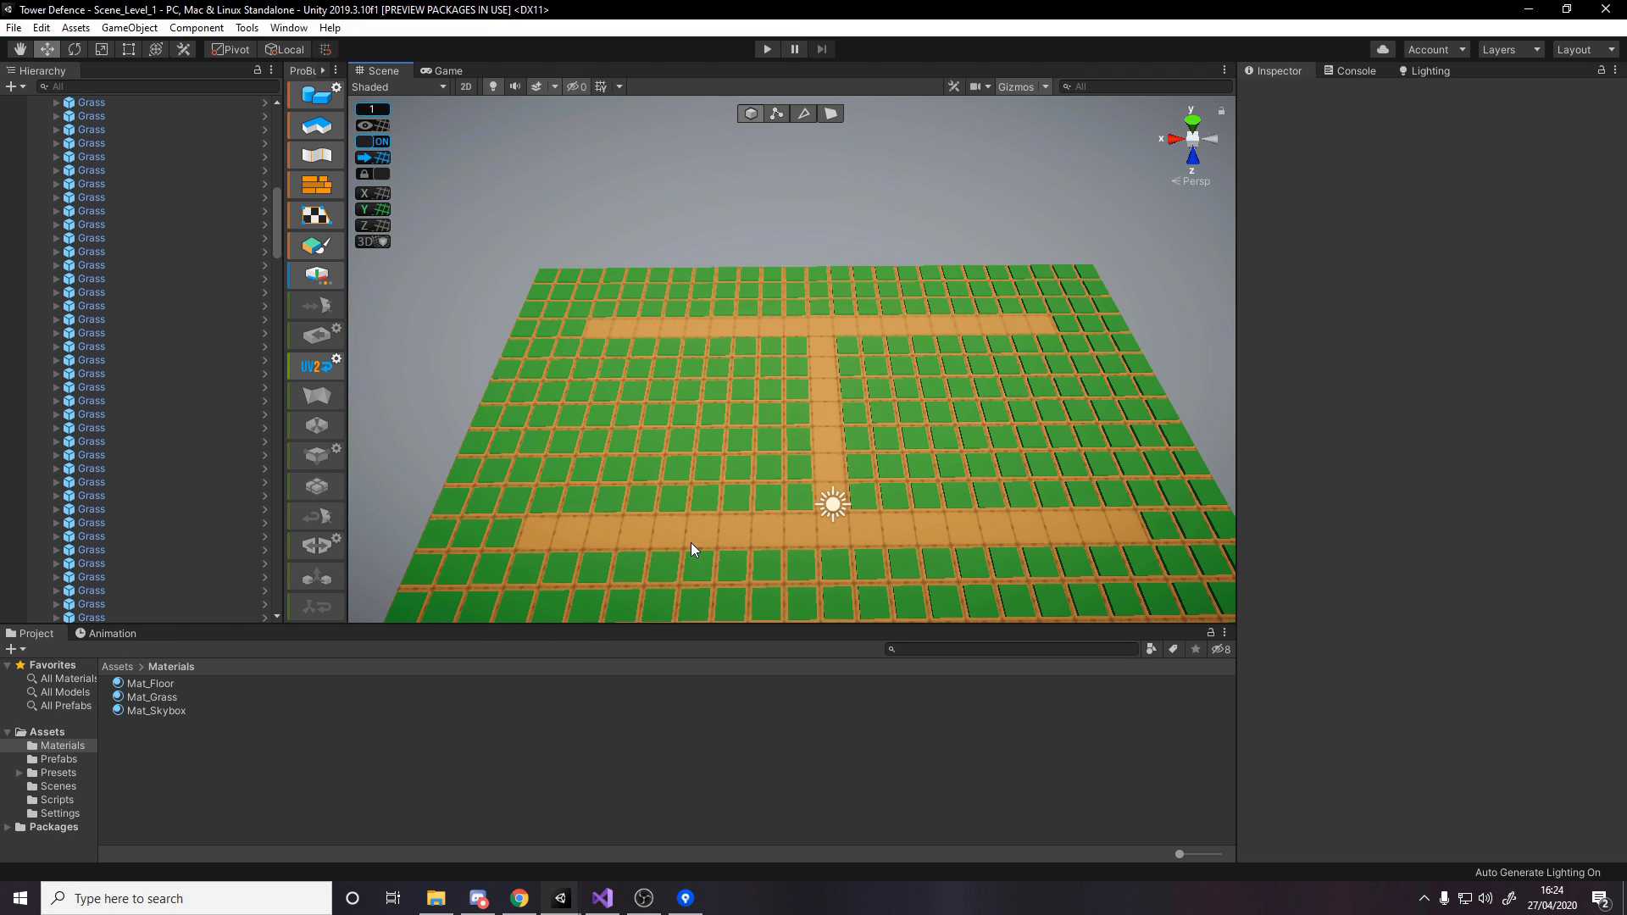
mouse_move(1159, 505)
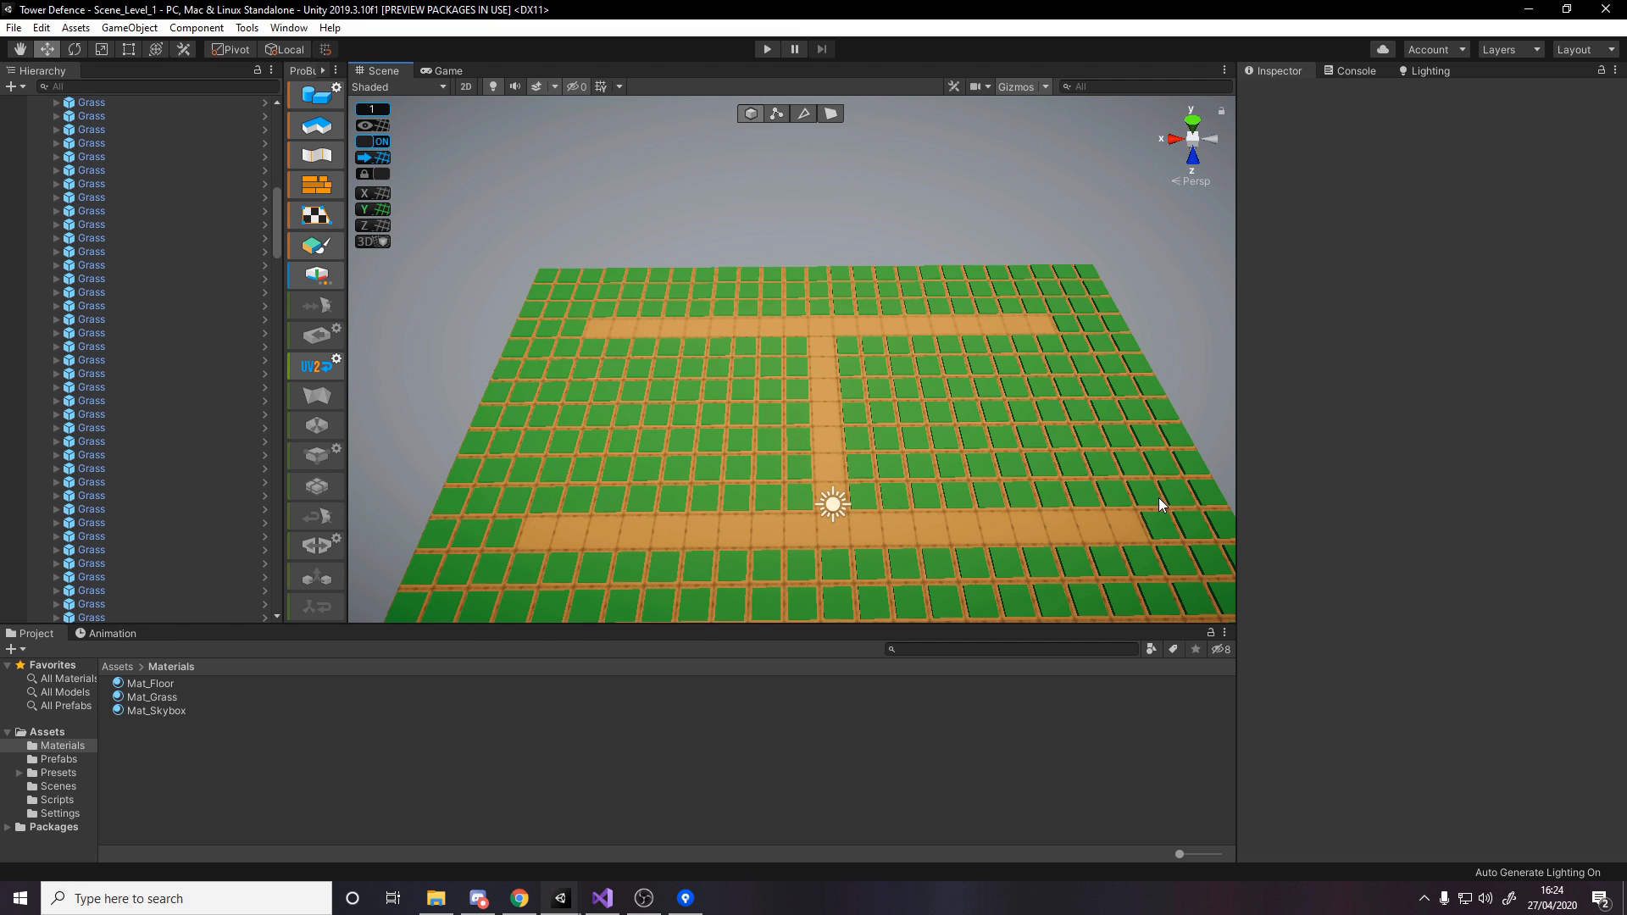
mouse_move(1154, 355)
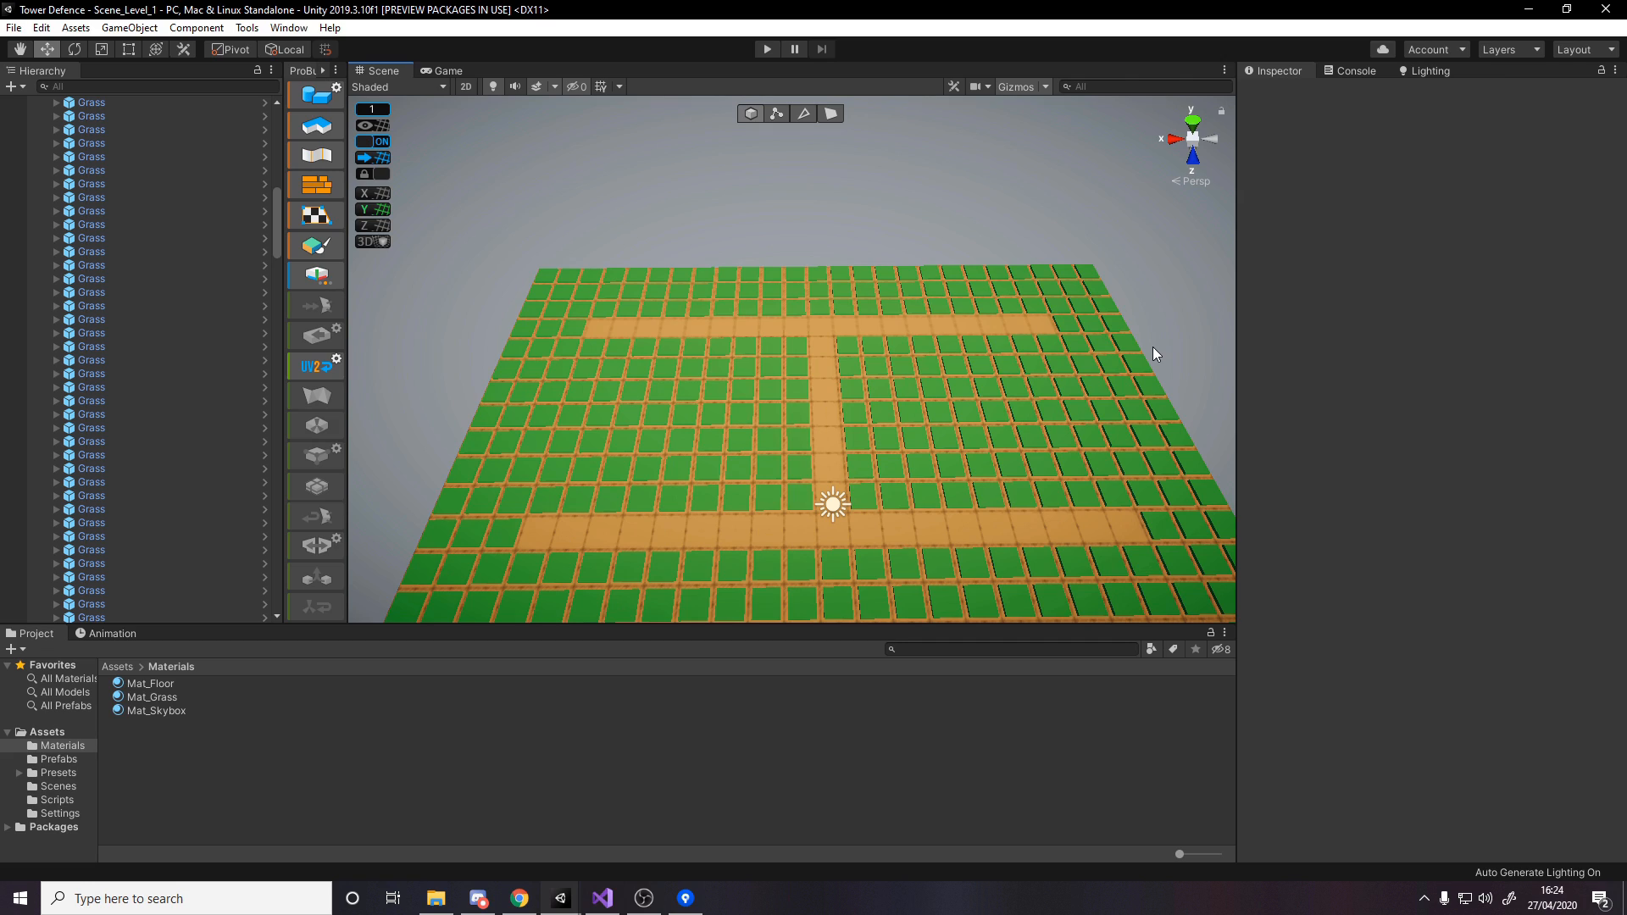